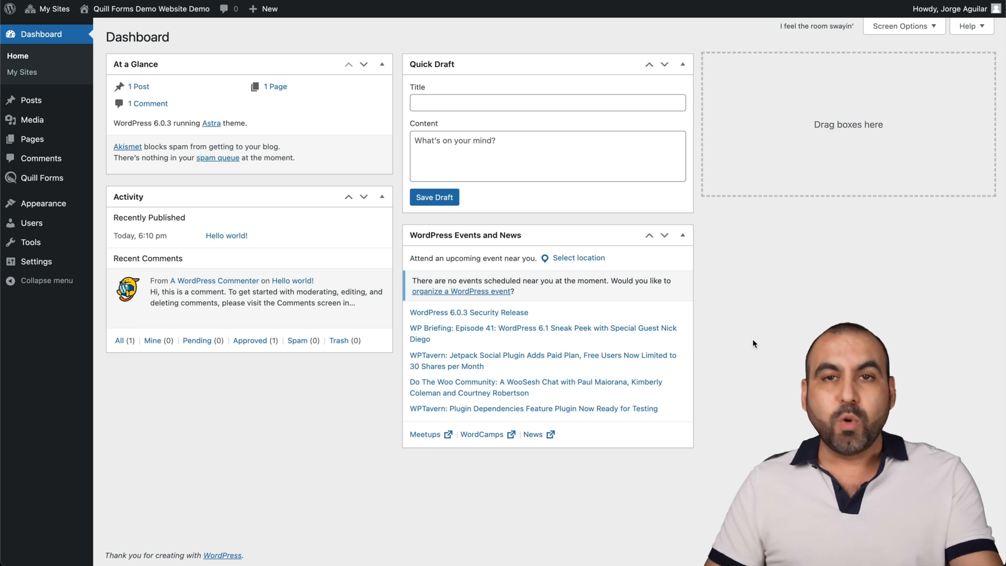
- Open the Quill Forms All Forms page from the WordPress admin sidebar
click(43, 178)
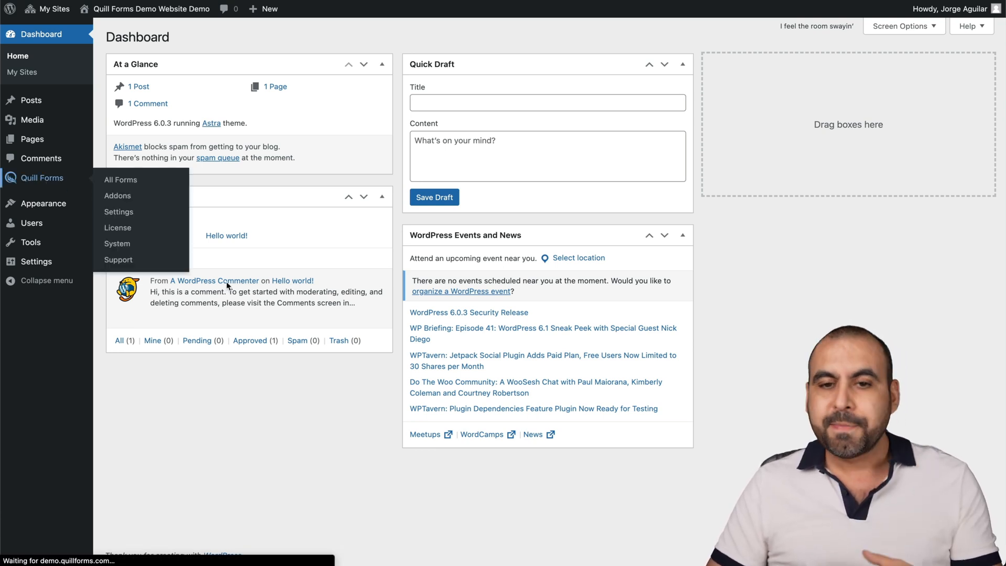
click(119, 180)
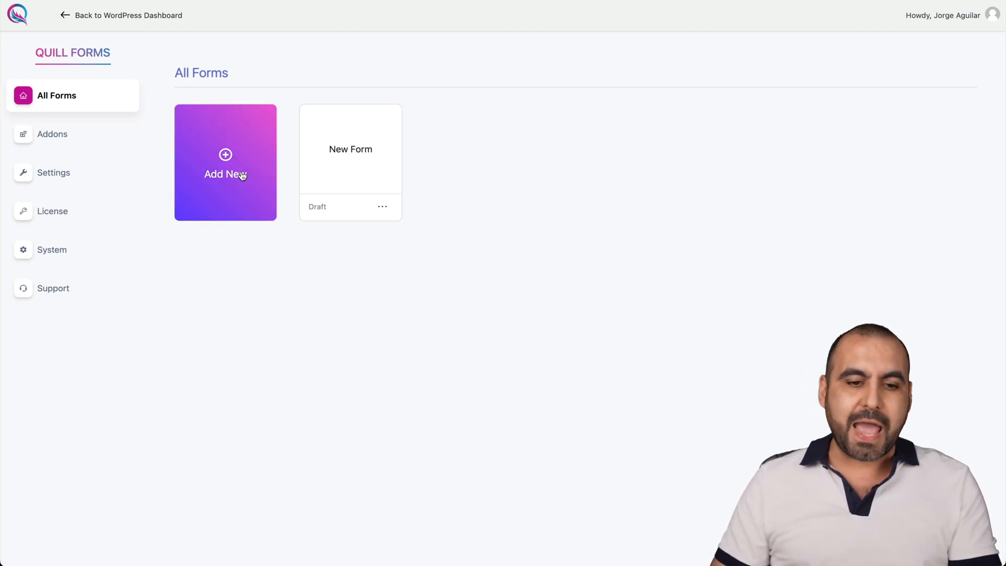
- Create a new form titled 'Form for video'
click(225, 162)
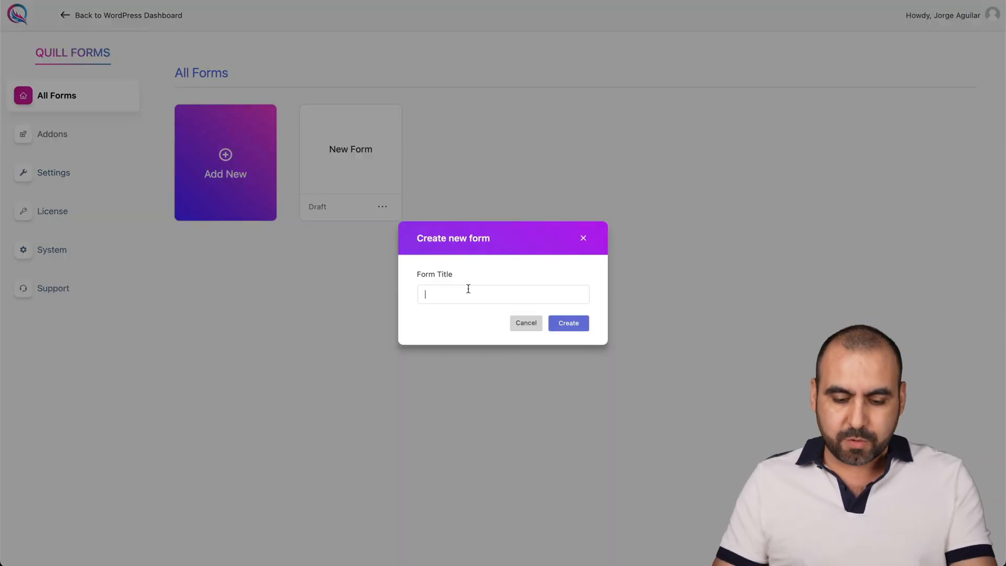
text(Form)
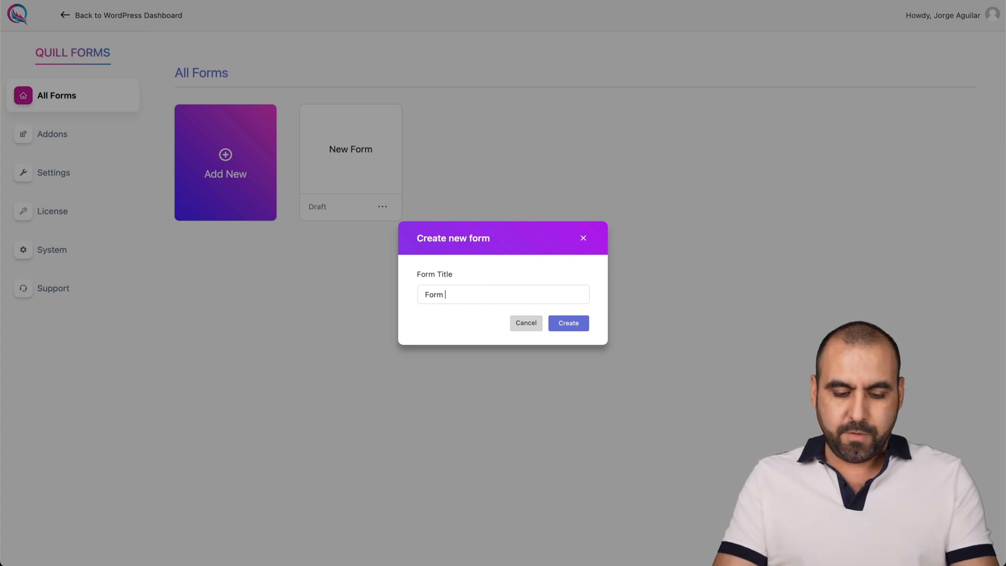
text(for video)
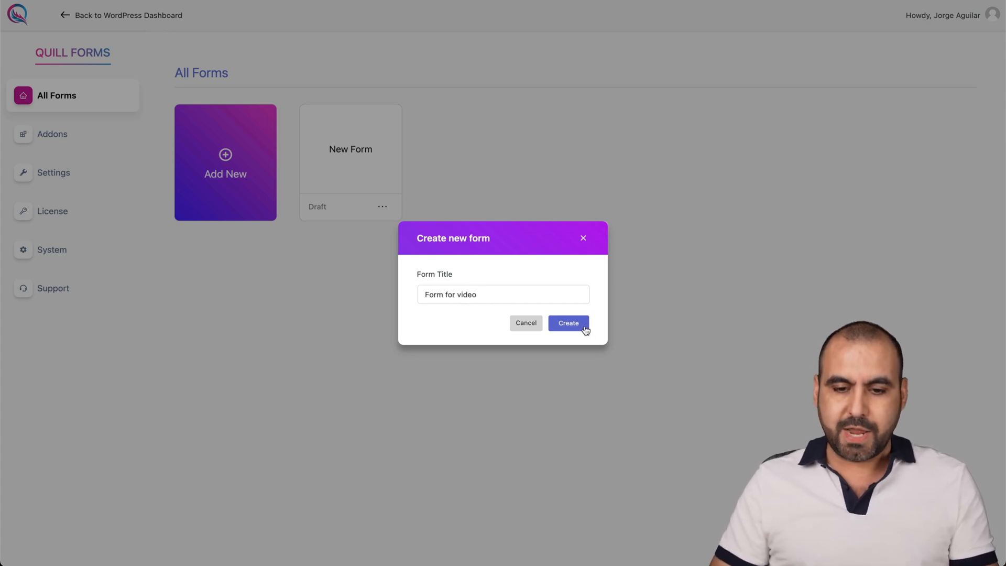
click(567, 323)
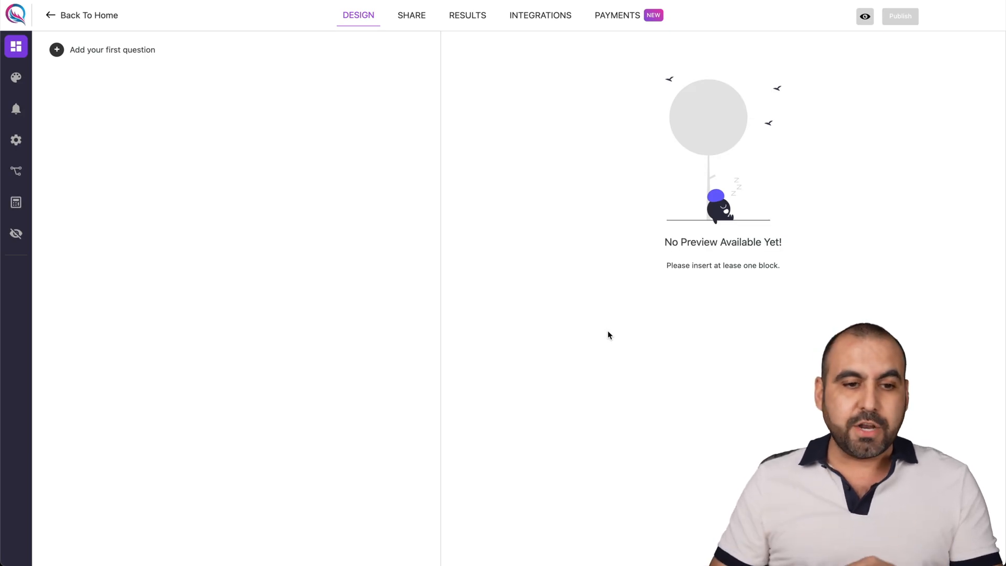
mouse_move(140, 57)
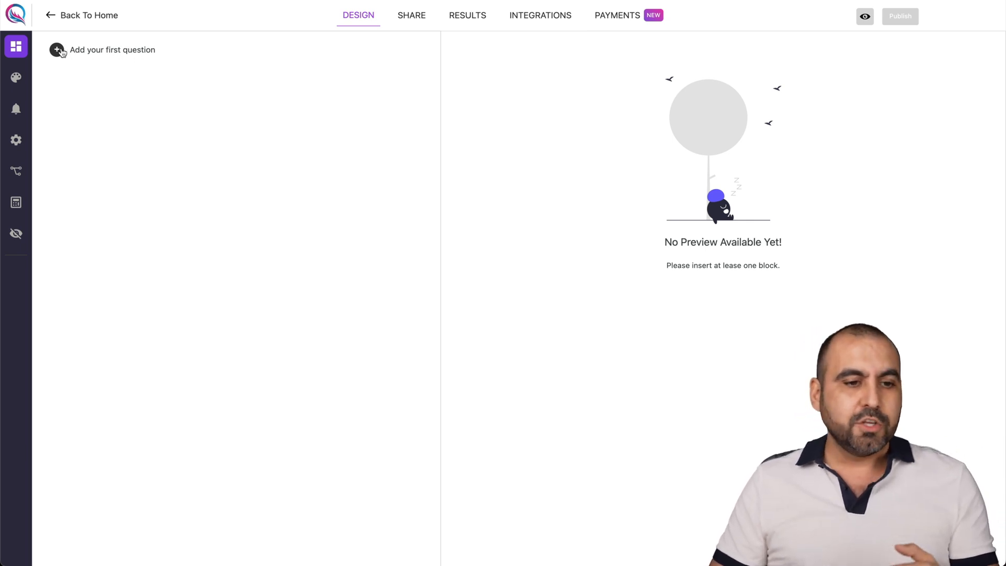
- Add a welcome screen and a short-text question titled 'Name?'
click(57, 50)
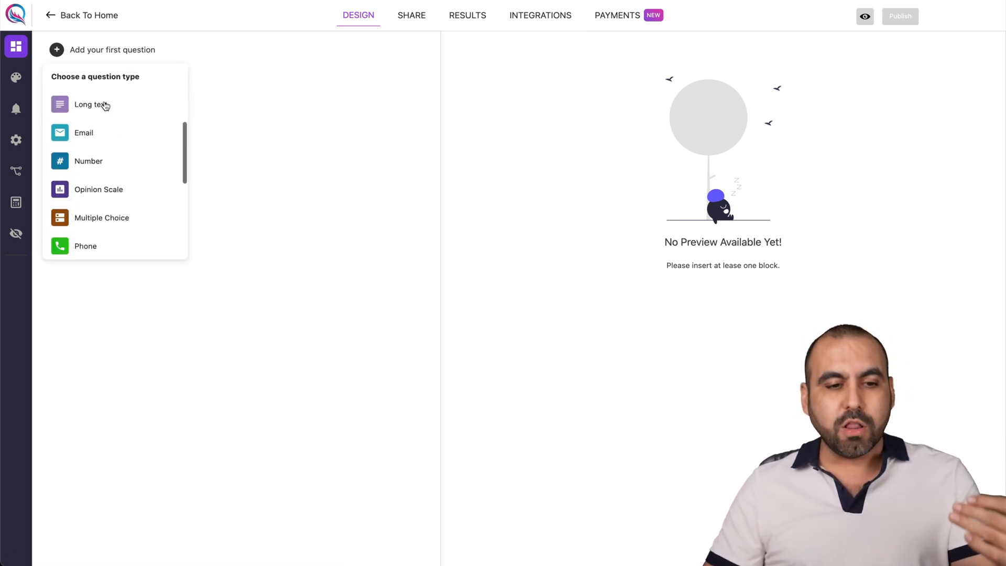
scroll(up, 3)
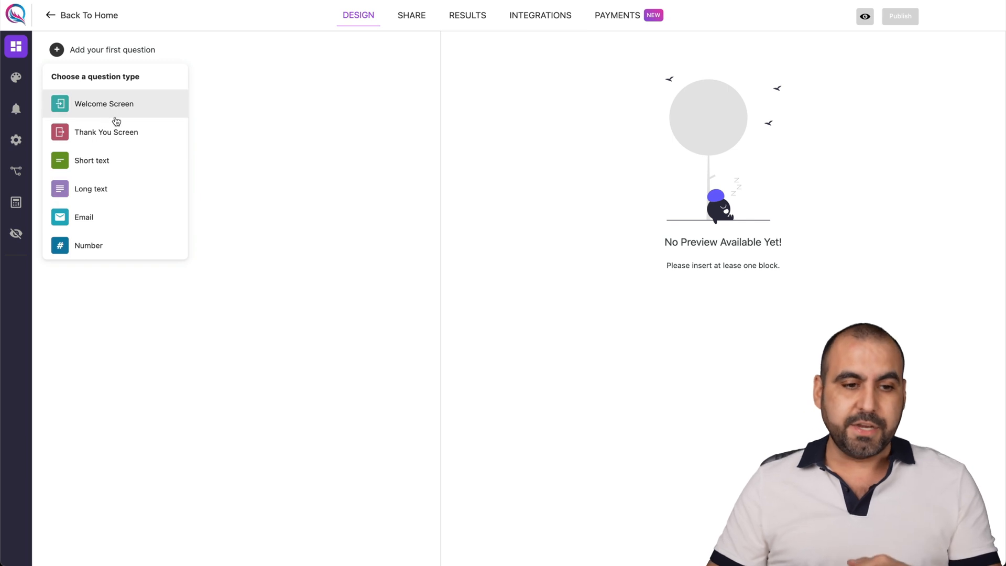
click(104, 103)
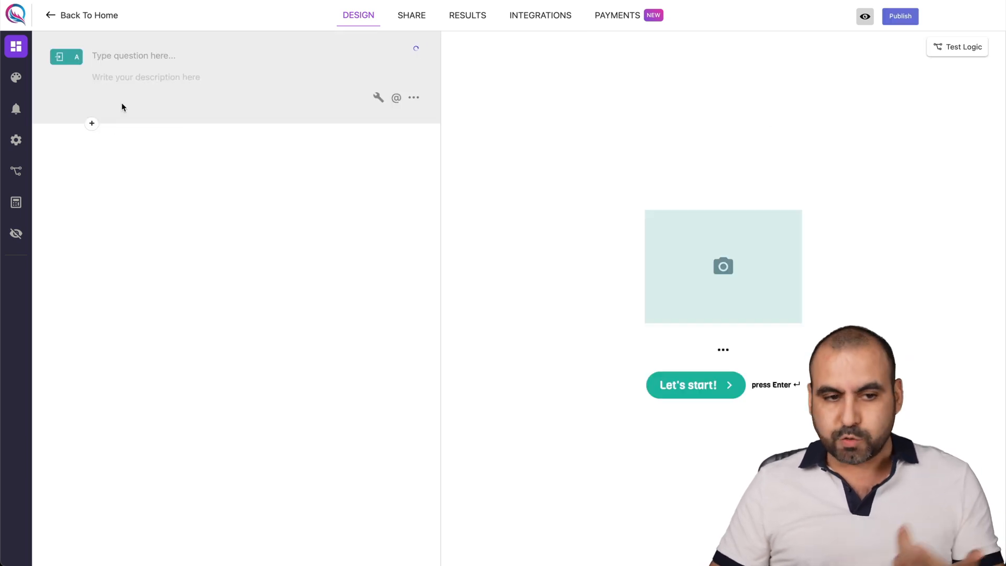
click(91, 123)
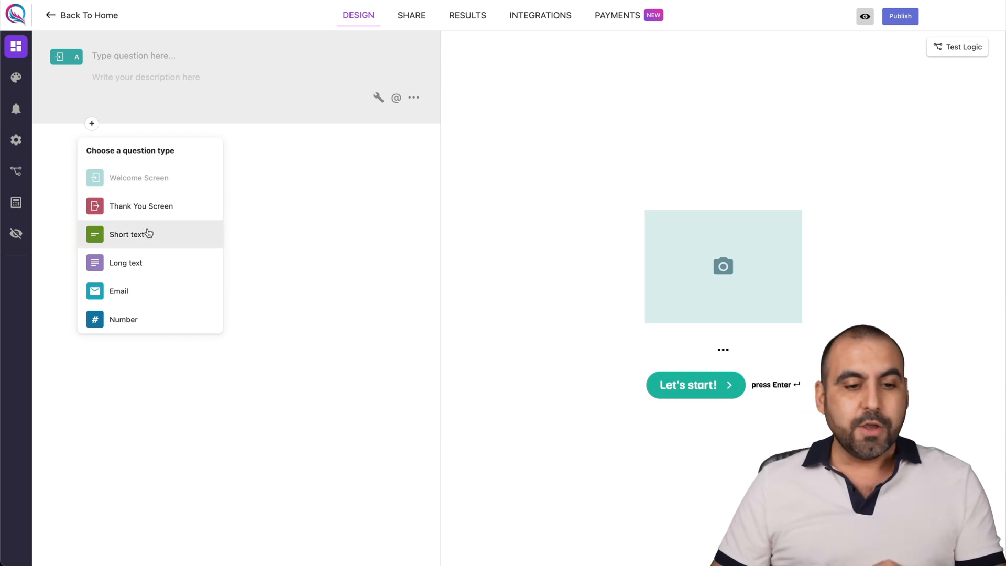
click(131, 233)
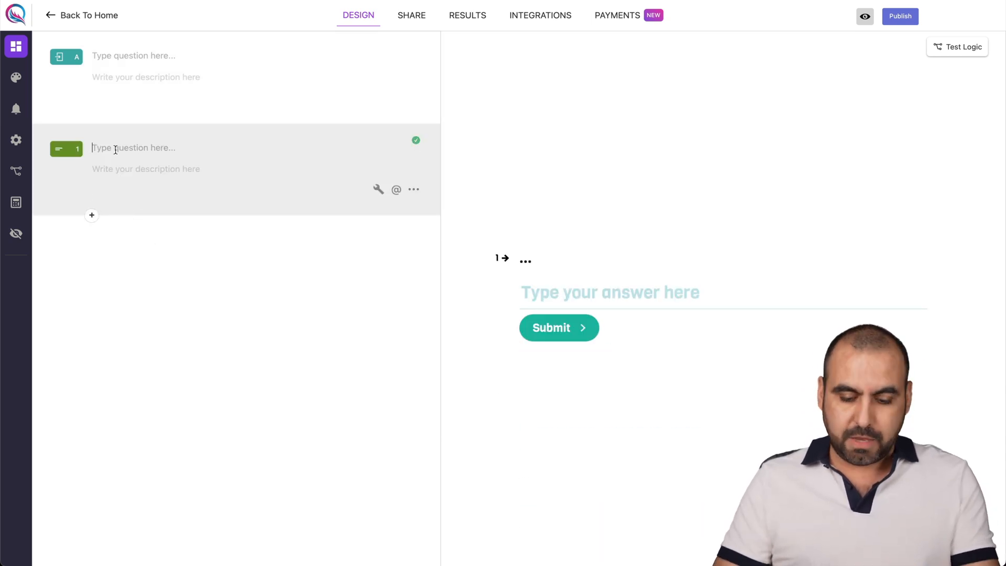
text(Name?)
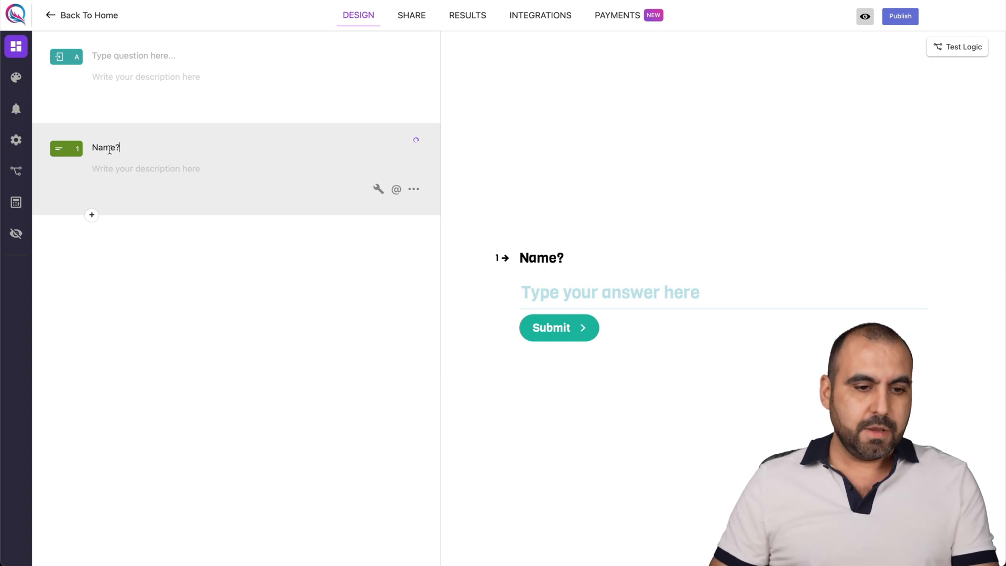
- Add email and multiple-choice question blocks after the Name? question
click(91, 215)
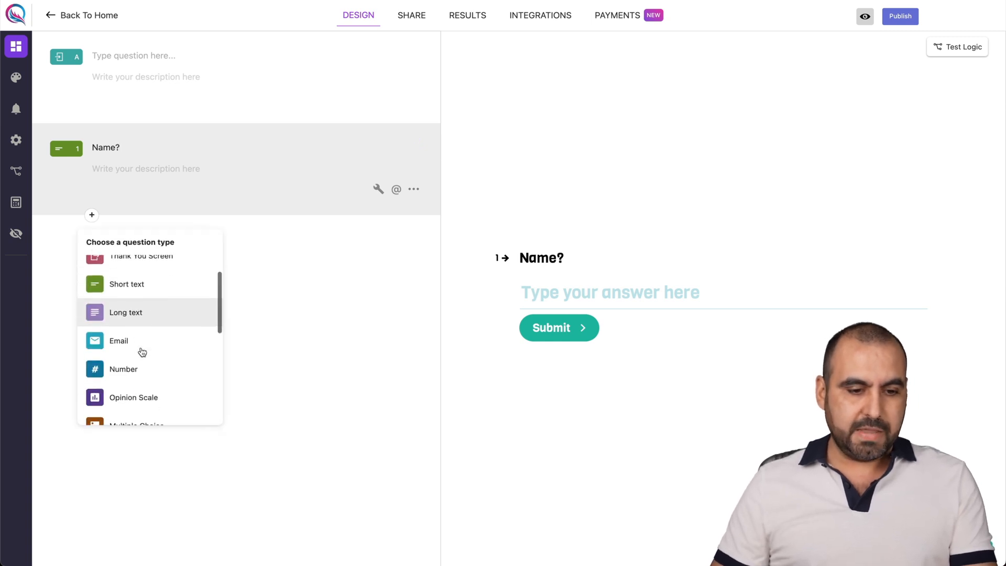
click(119, 340)
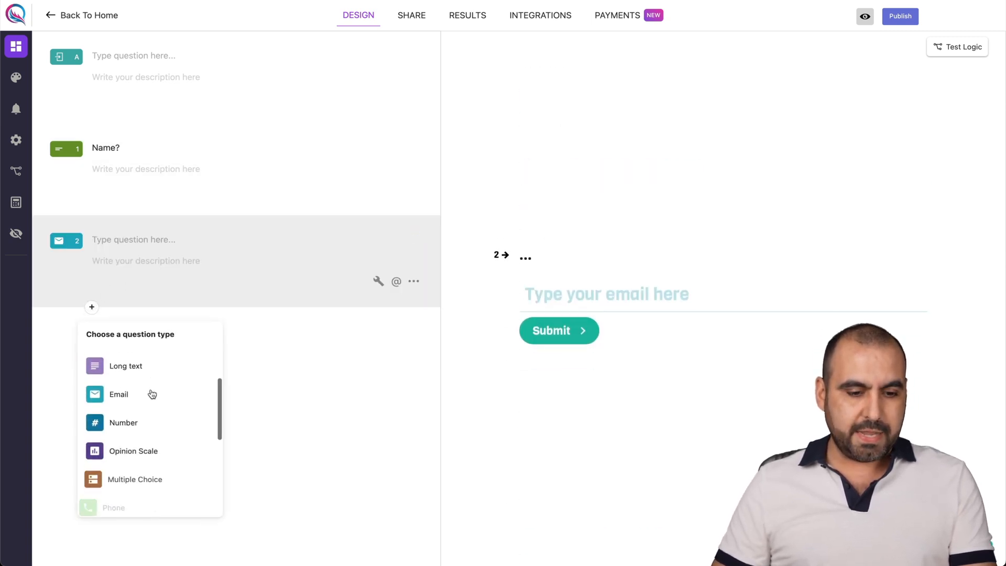
click(134, 479)
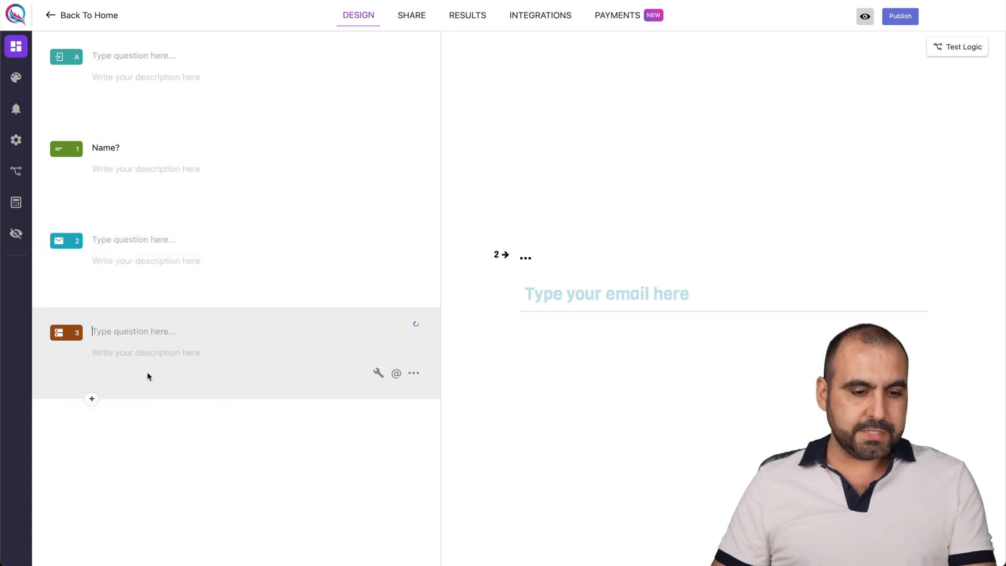
click(66, 331)
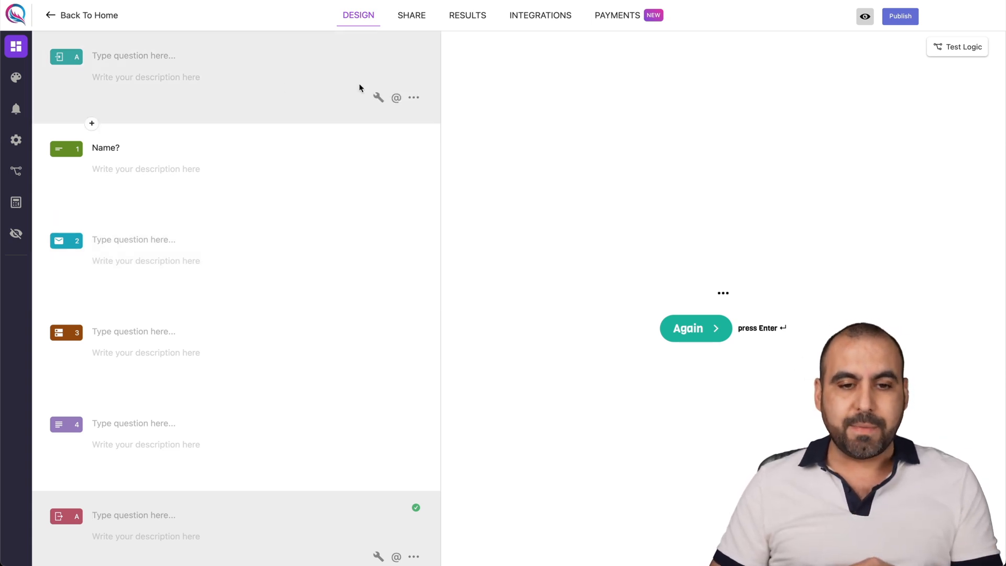
mouse_move(378, 97)
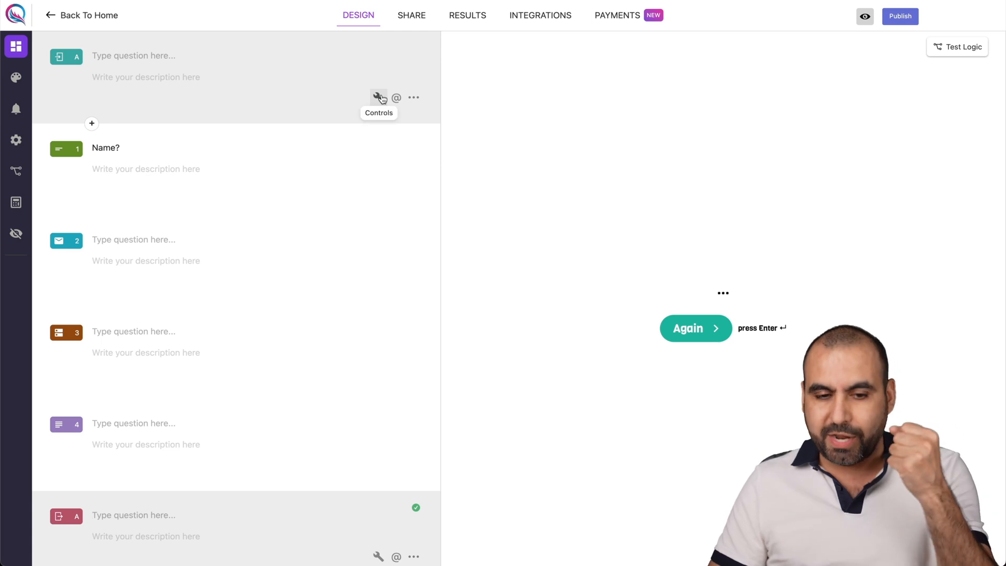
- Add a dog-on-laptop photo to the welcome screen, keeping the stacked image-above layout
click(378, 97)
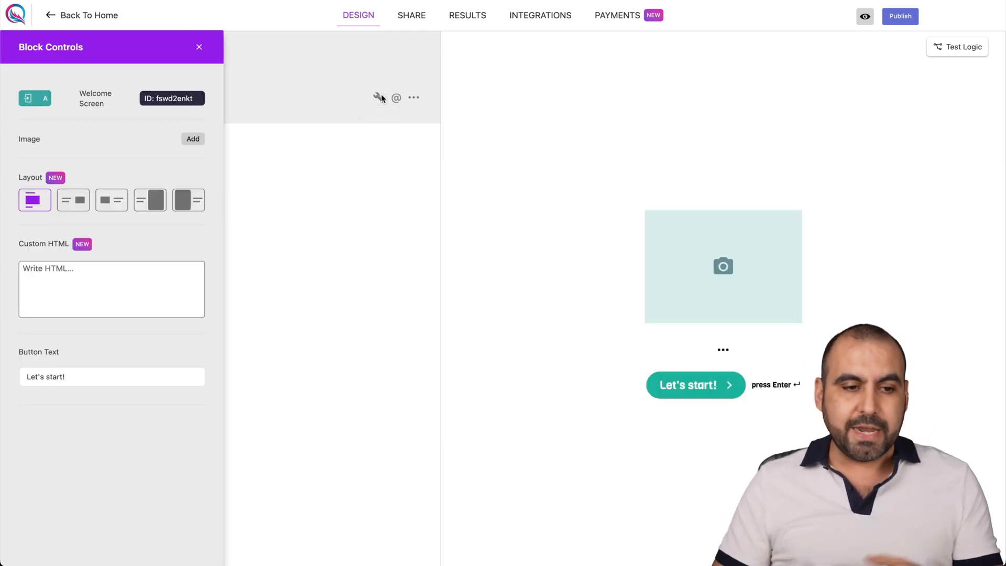
click(193, 139)
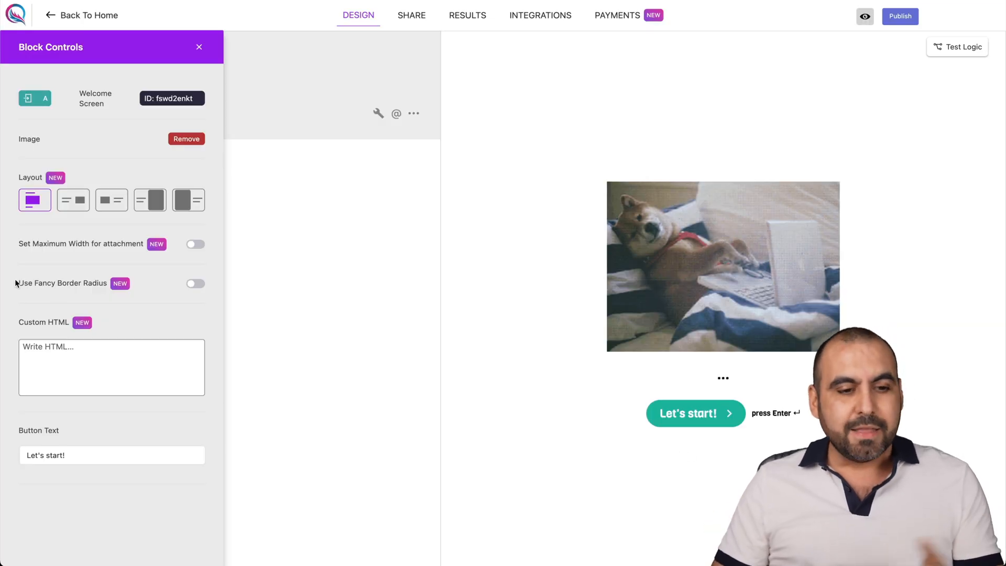
click(111, 200)
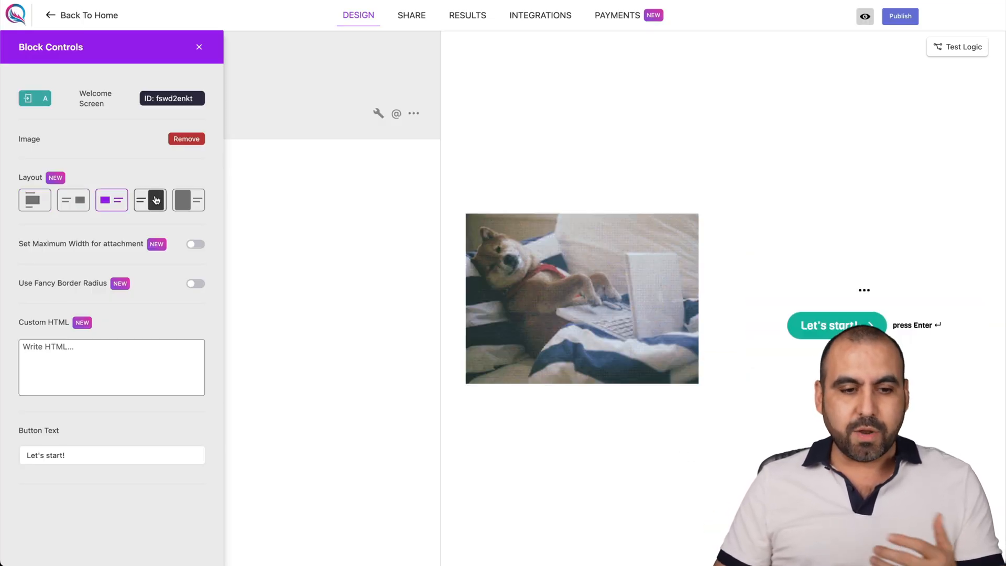
click(188, 200)
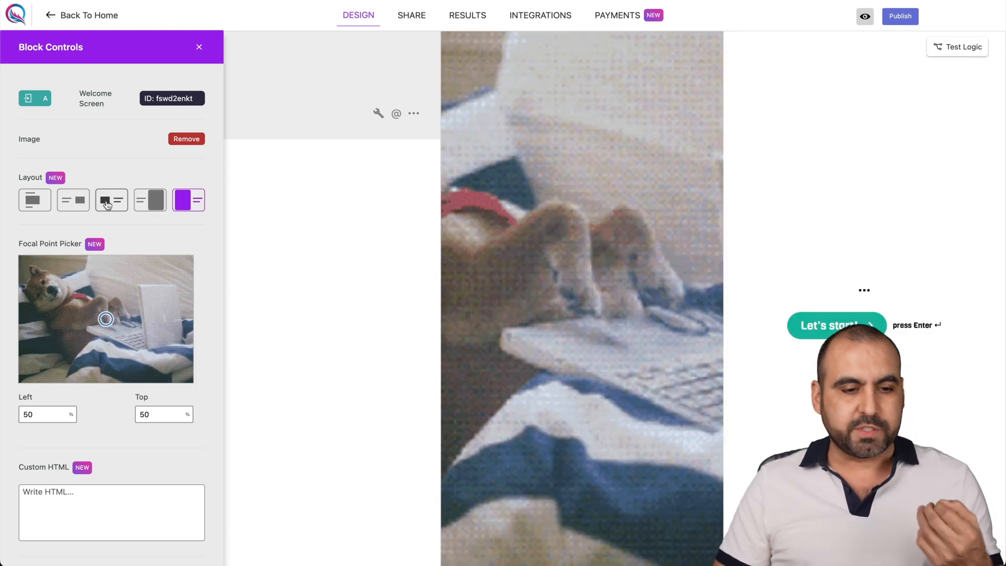
click(35, 200)
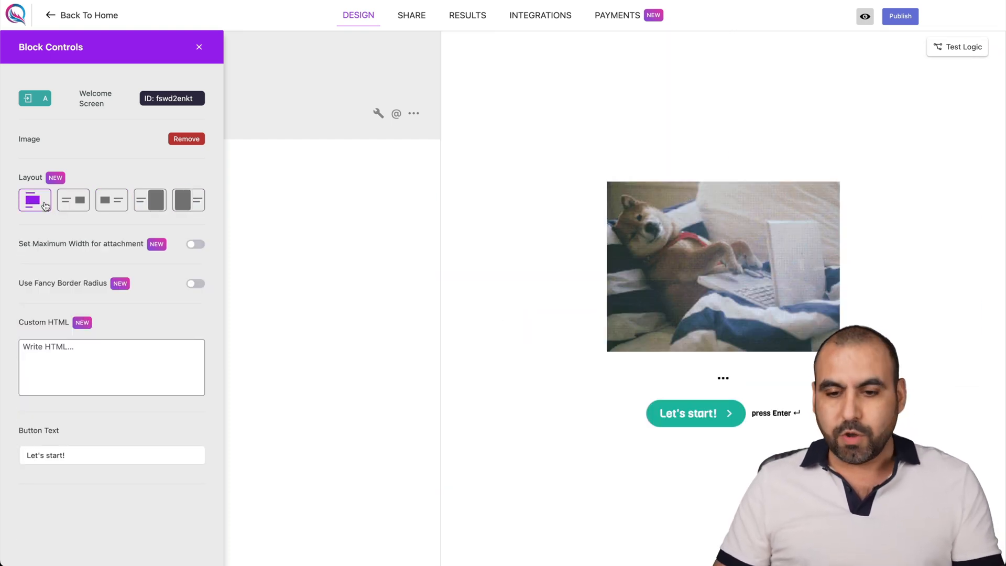
mouse_move(84, 237)
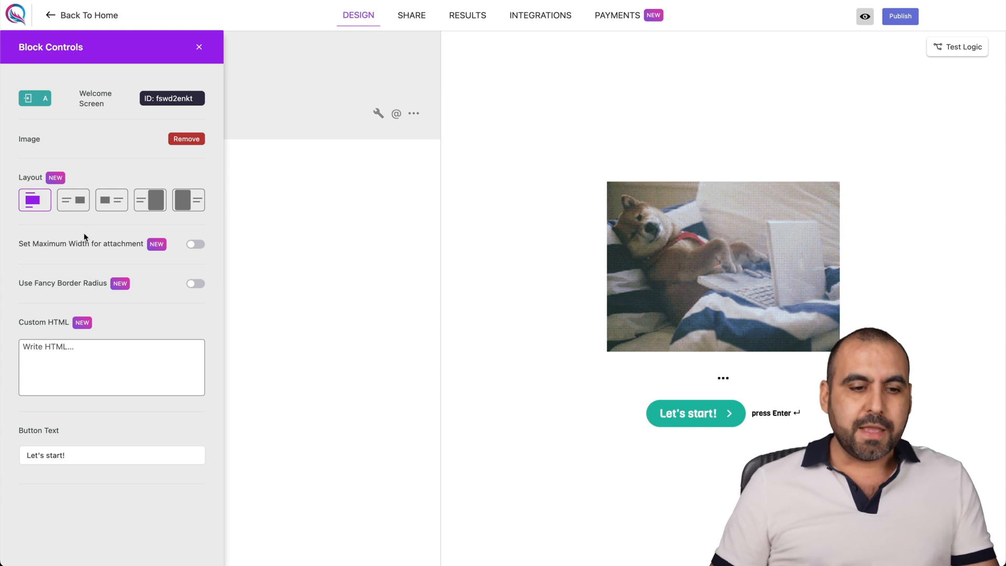
mouse_move(127, 253)
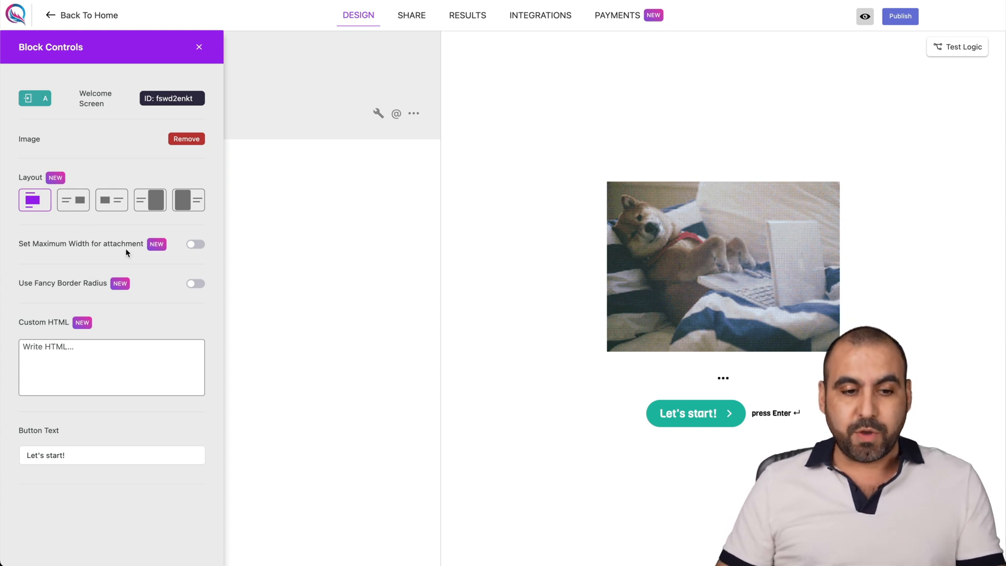
mouse_move(83, 264)
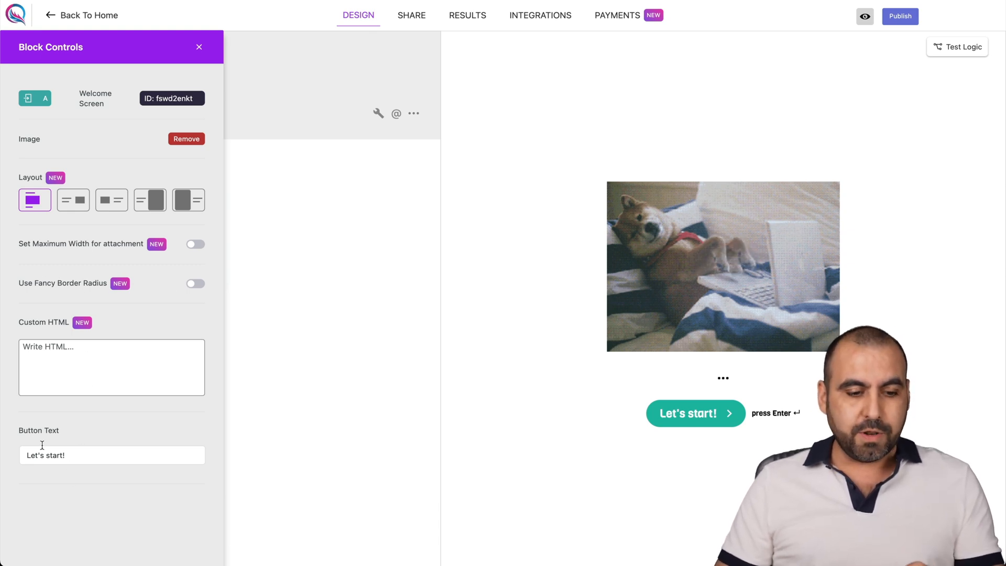
mouse_move(27, 469)
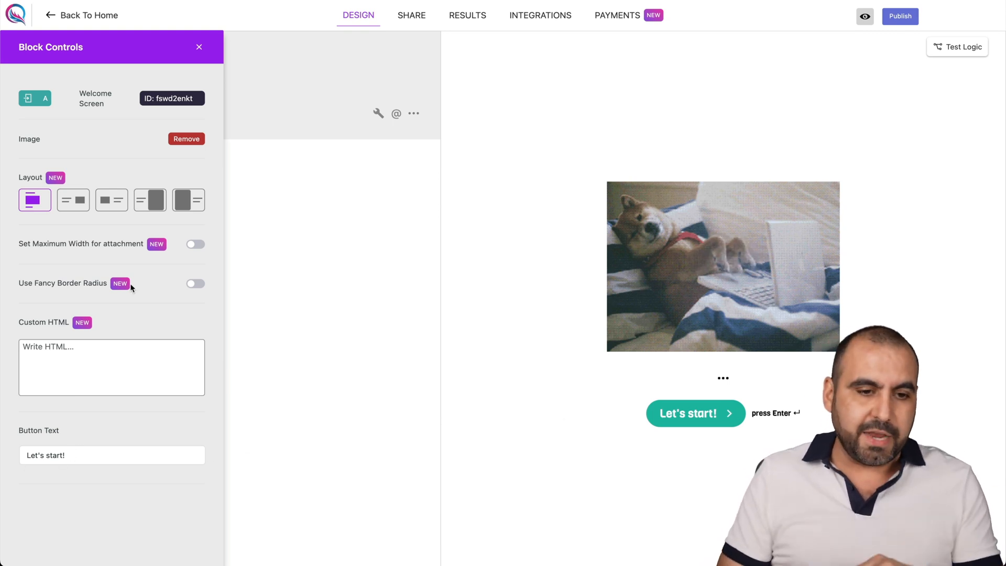
click(199, 46)
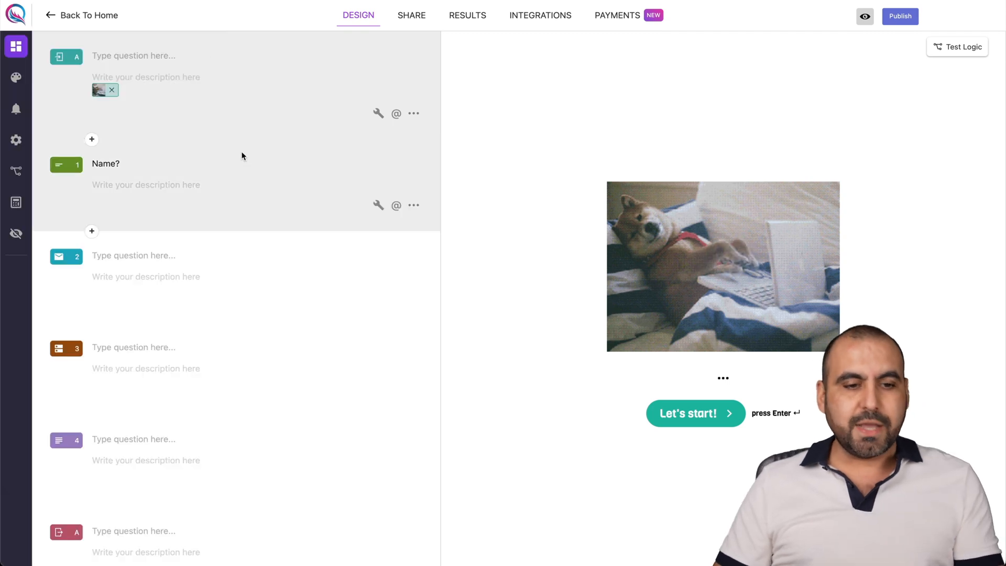
mouse_move(378, 205)
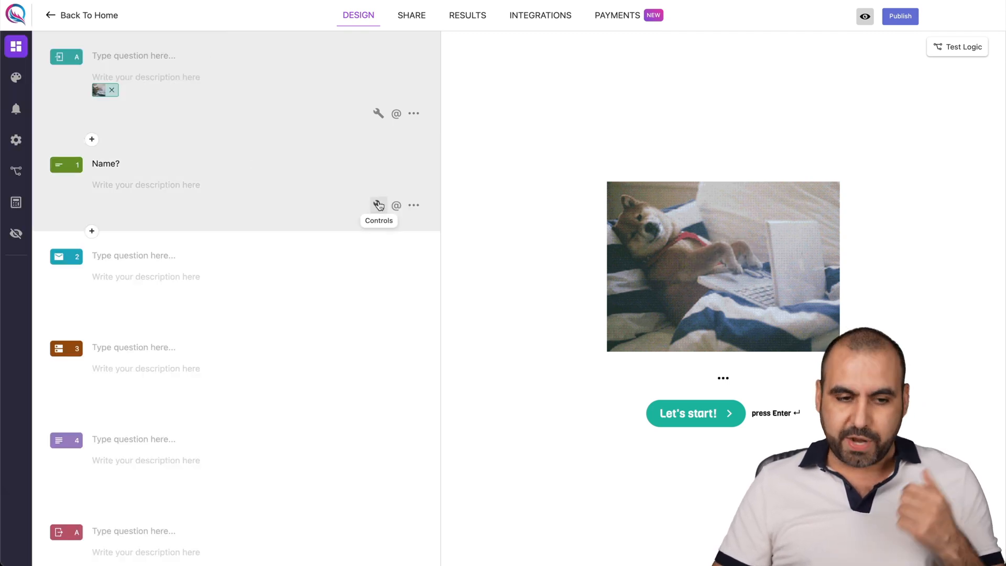
- Title question 2 'Email?' and bring up question 3's Block Controls
click(379, 205)
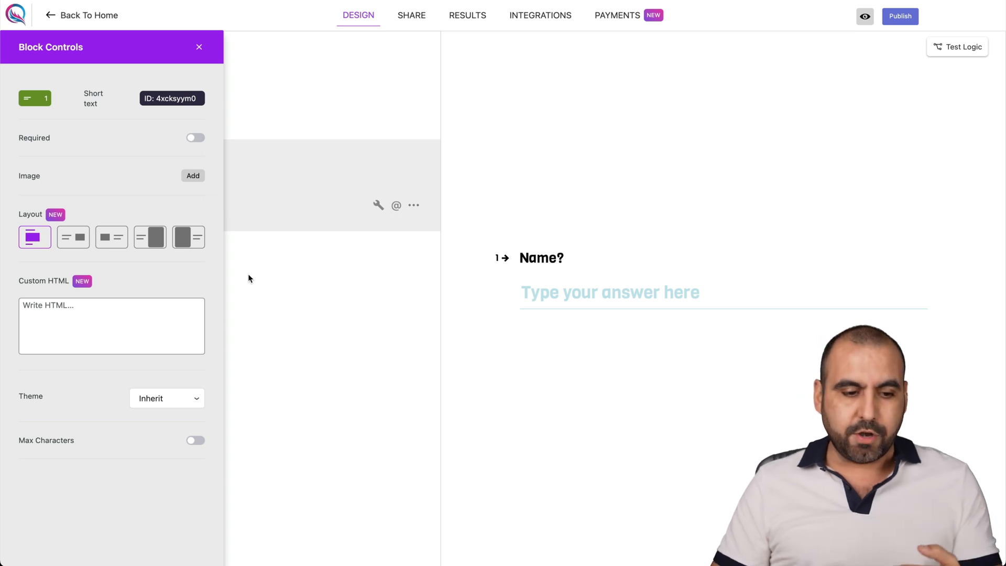
click(199, 46)
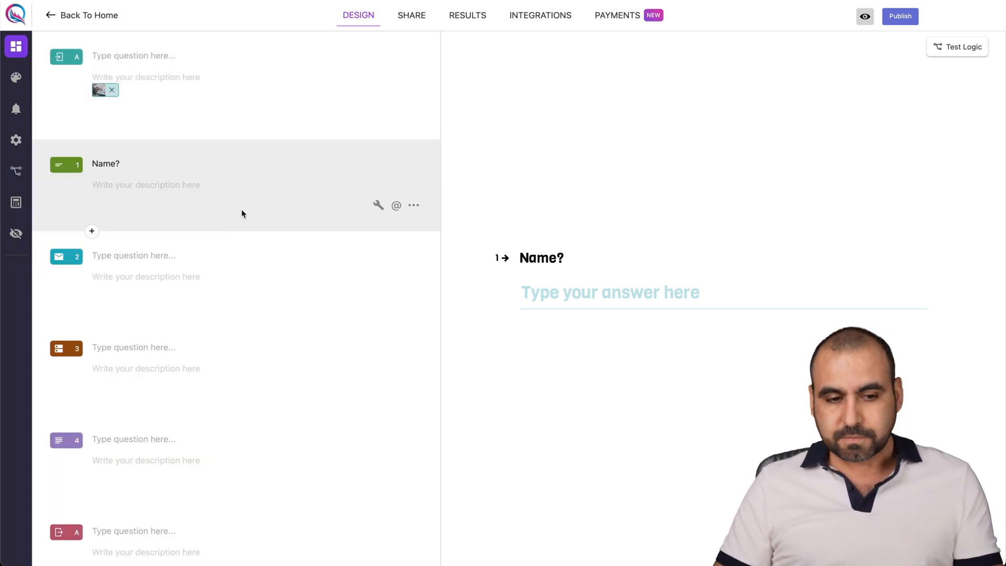
click(134, 255)
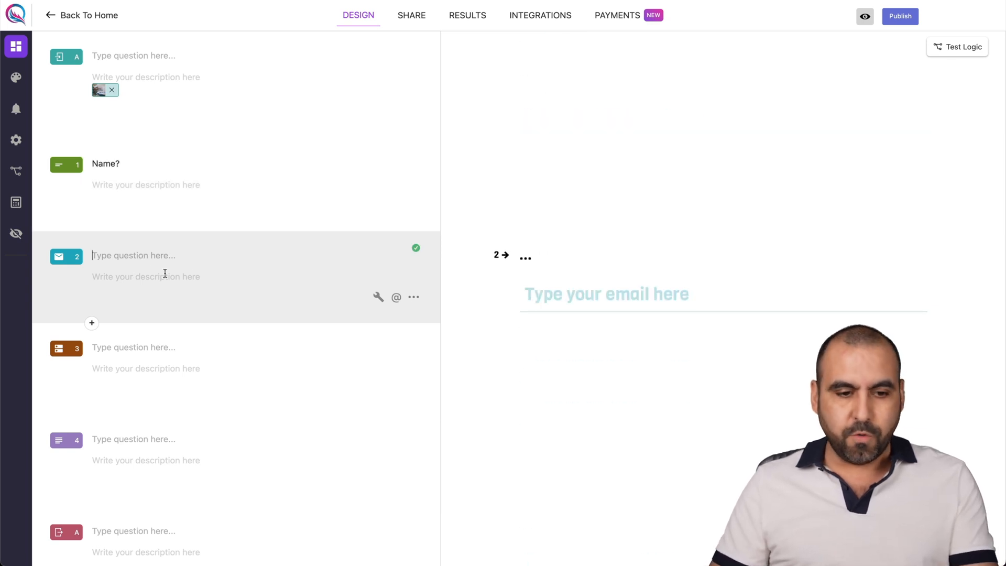
text(Email?)
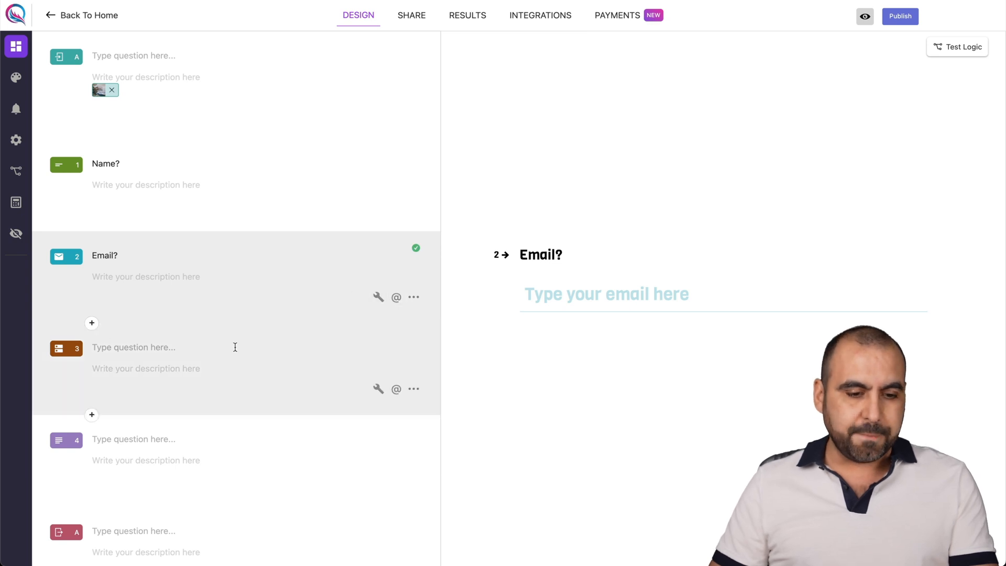
click(378, 390)
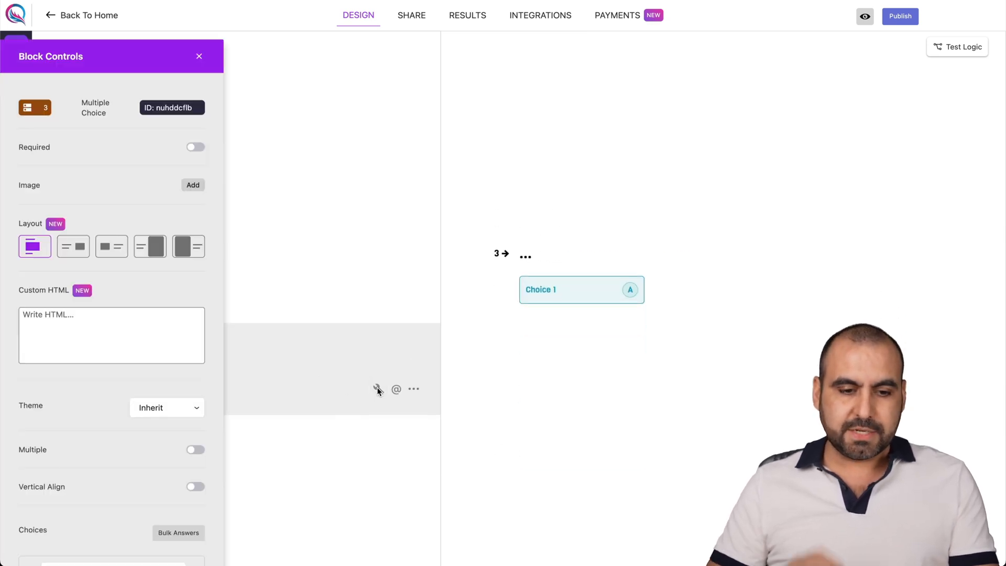
- Give question 3 three answer choices: 'Hell Yeah', 'naaa' and 'maybe'
scroll(down, 3)
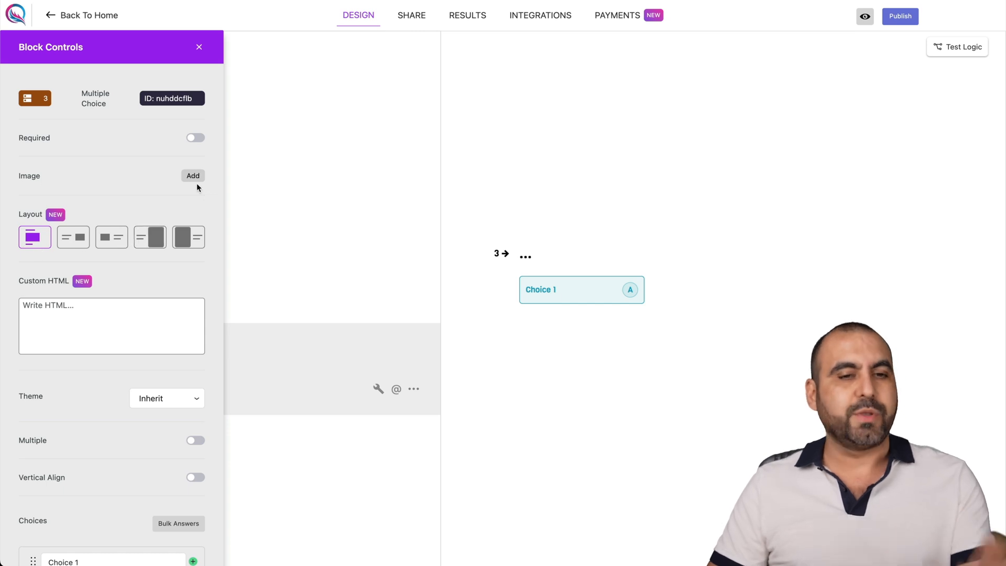
scroll(down, 3)
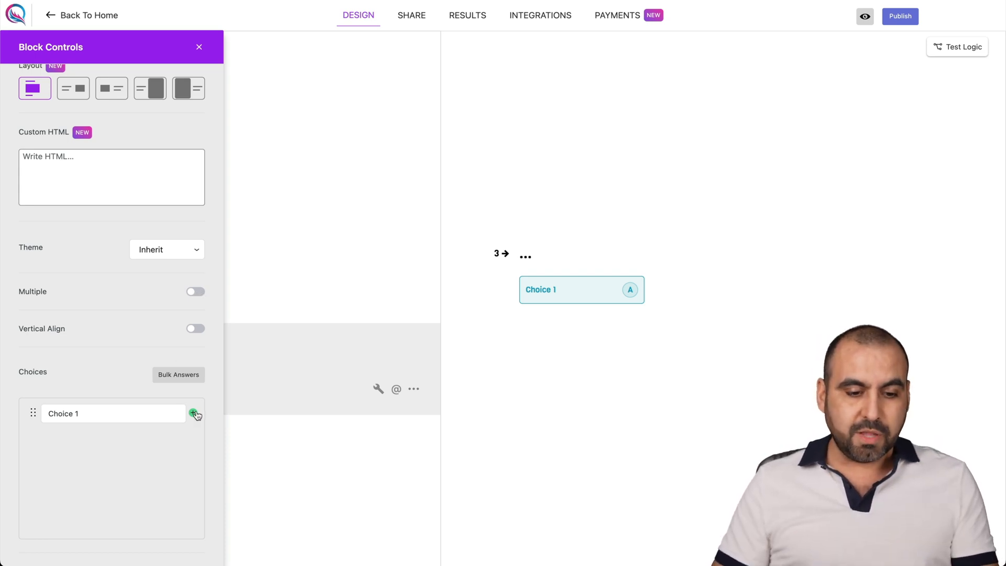
click(194, 412)
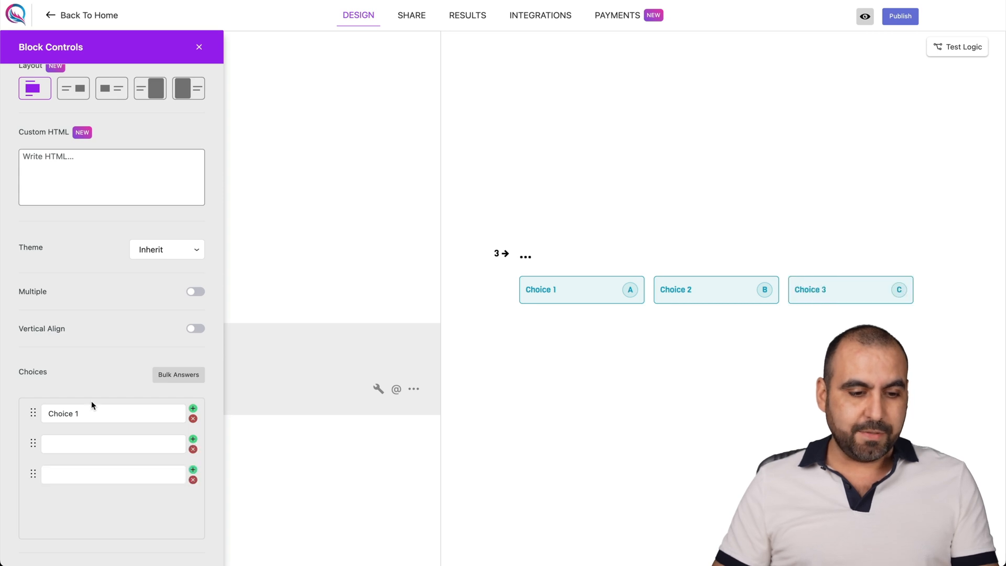
double_click(63, 414)
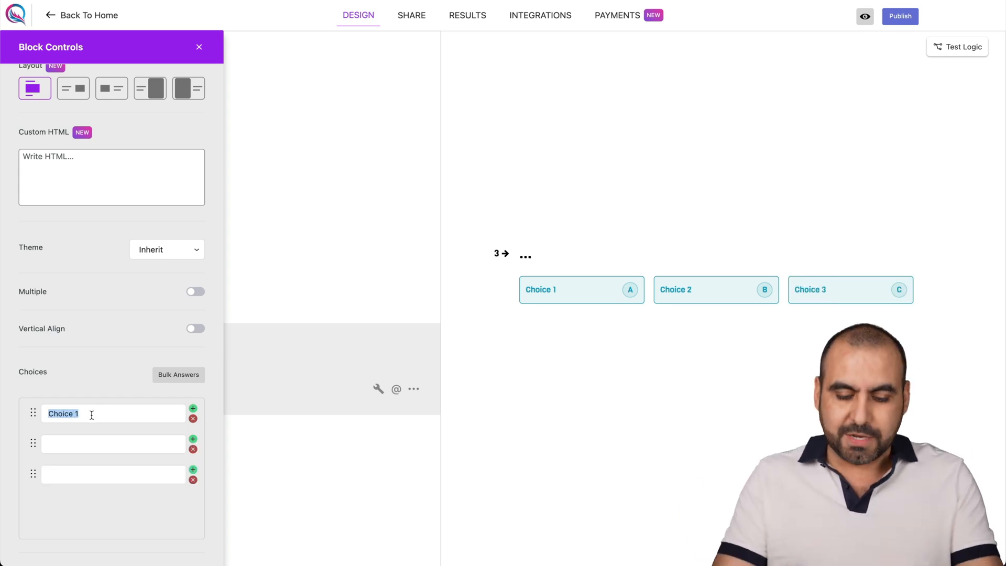
text(Hell Yeah)
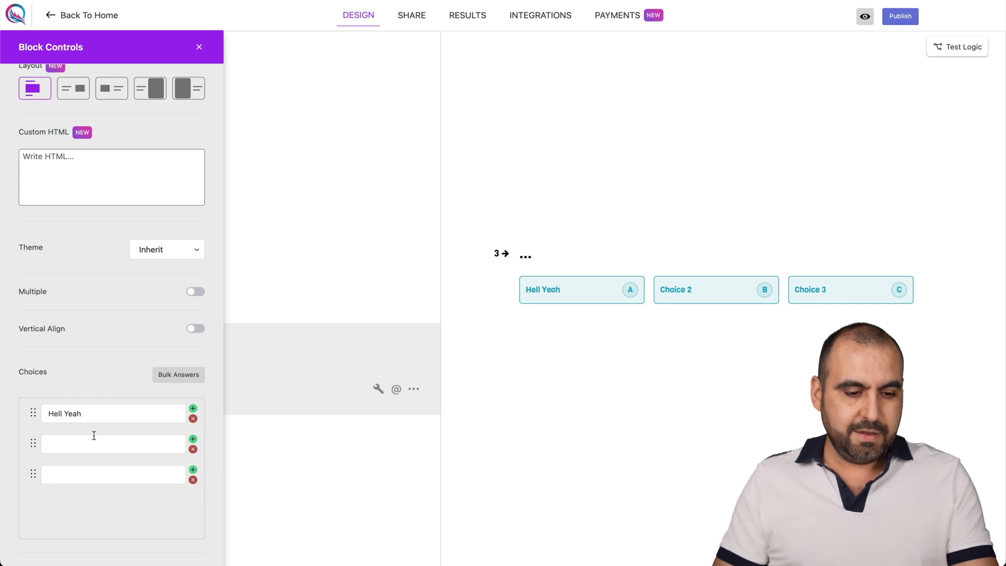
text(naaa)
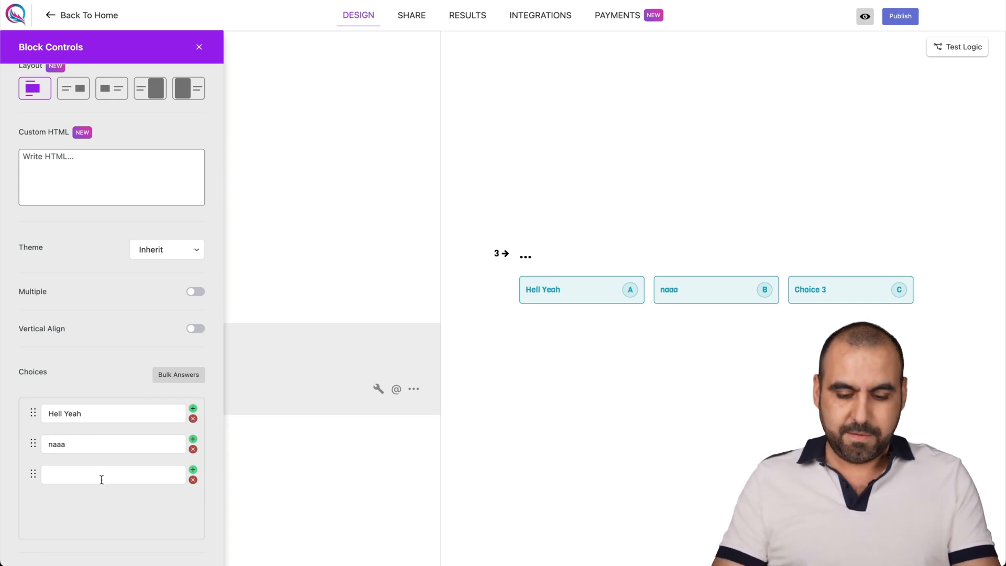
text(maybe)
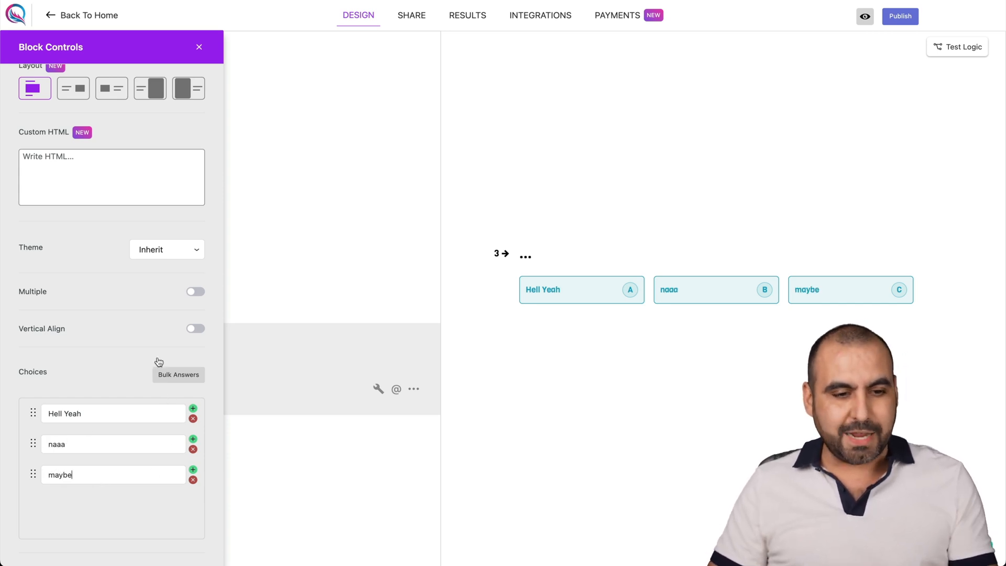
click(199, 46)
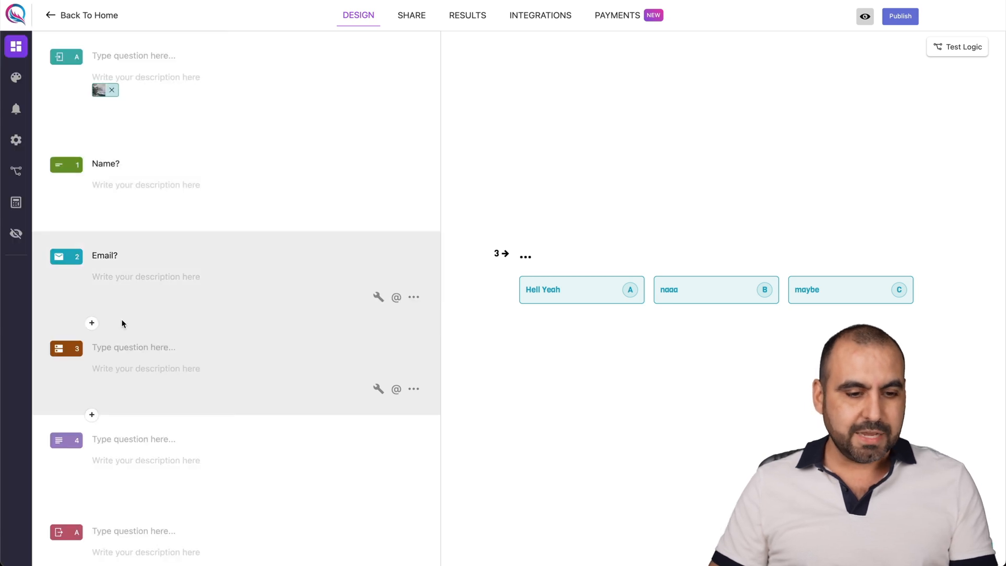
- Title question 3 'Do you like Quill Forms?'
click(133, 347)
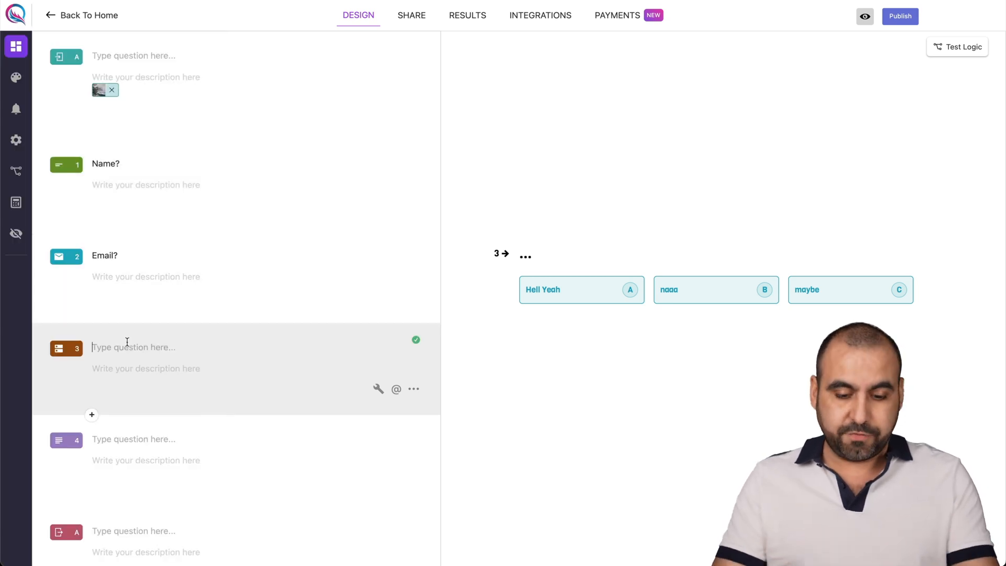
text(Do you like)
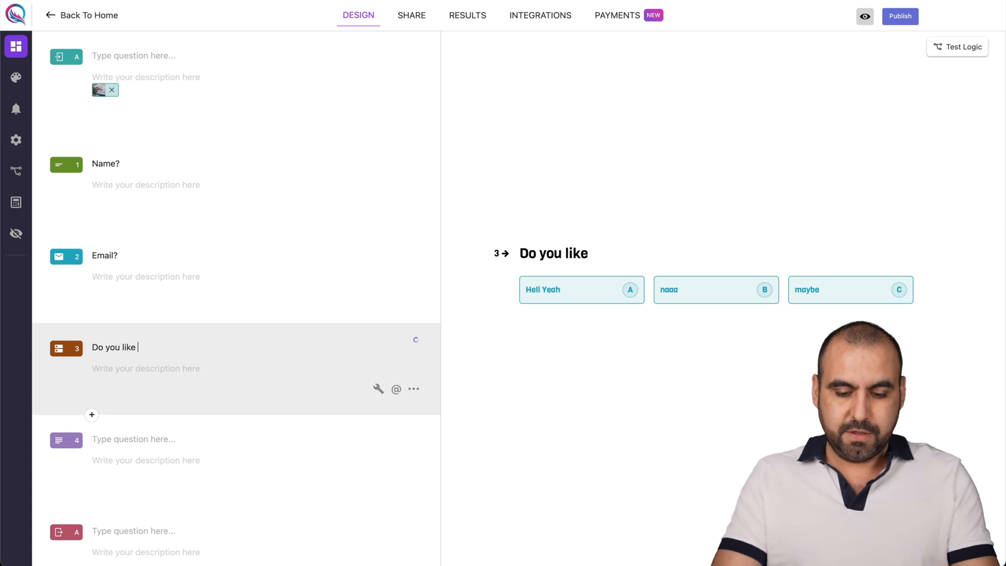
text(Quill Forms?)
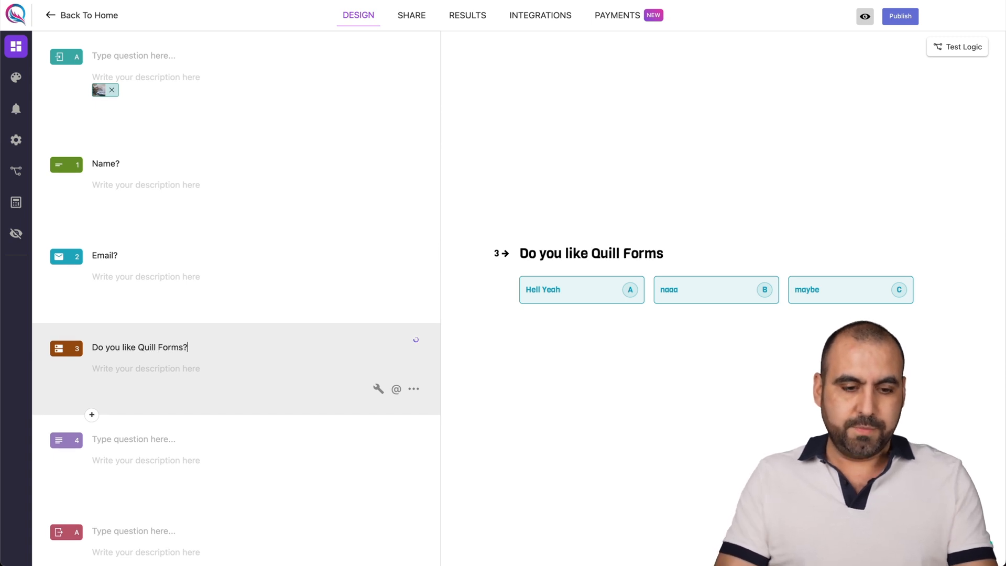
text(?)
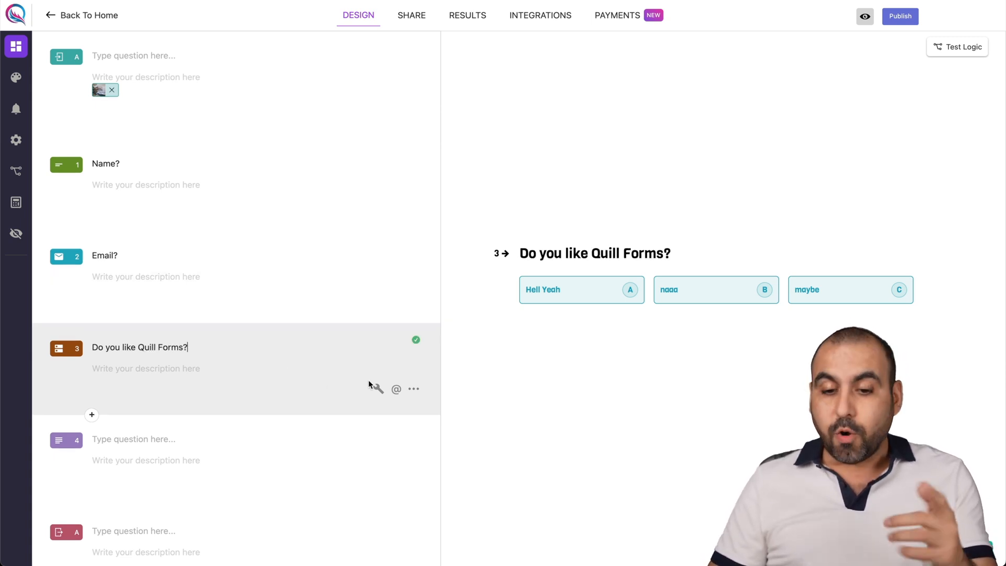
- Attach an animated GIF to question 3 using a split layout
click(377, 389)
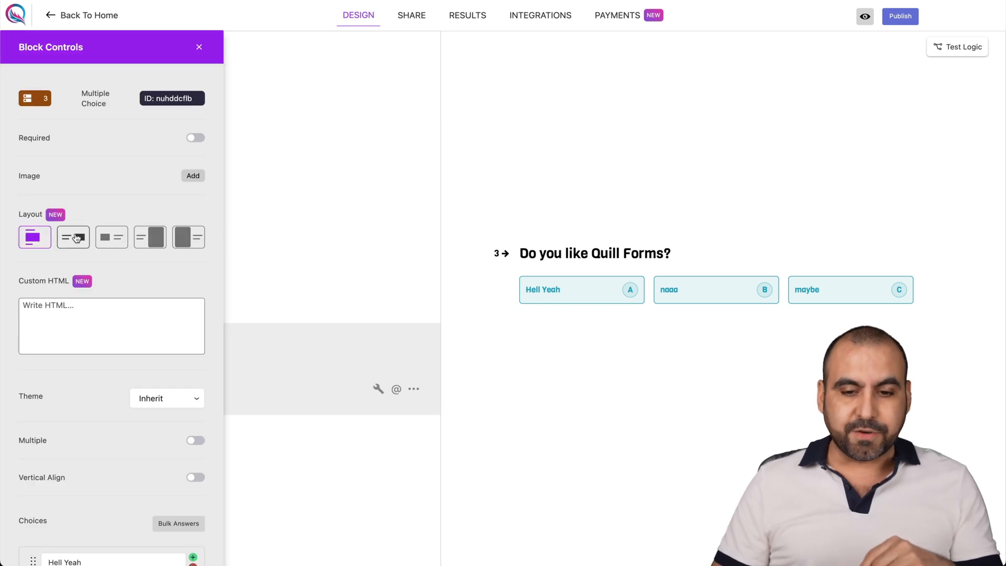
click(150, 236)
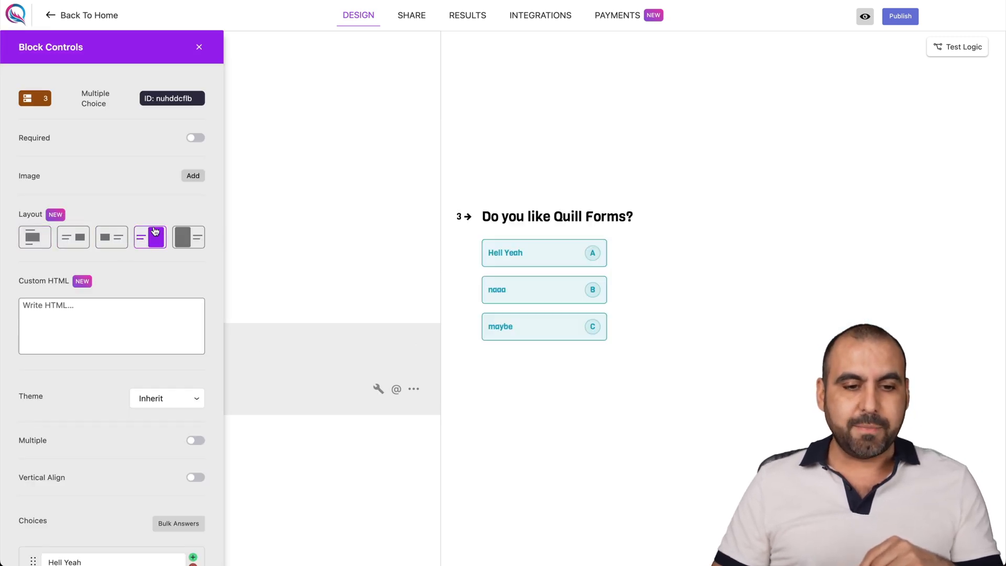
click(192, 175)
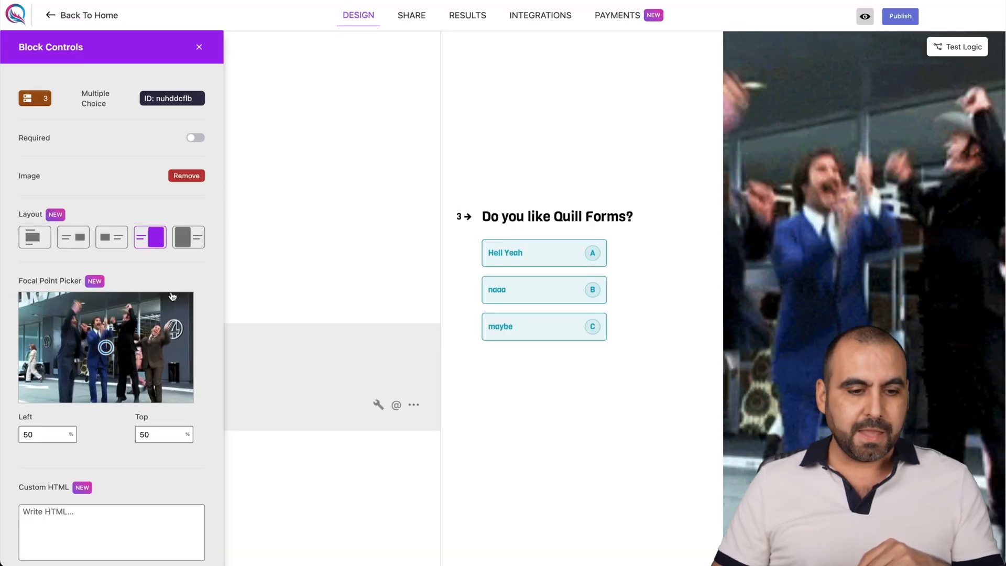
click(111, 237)
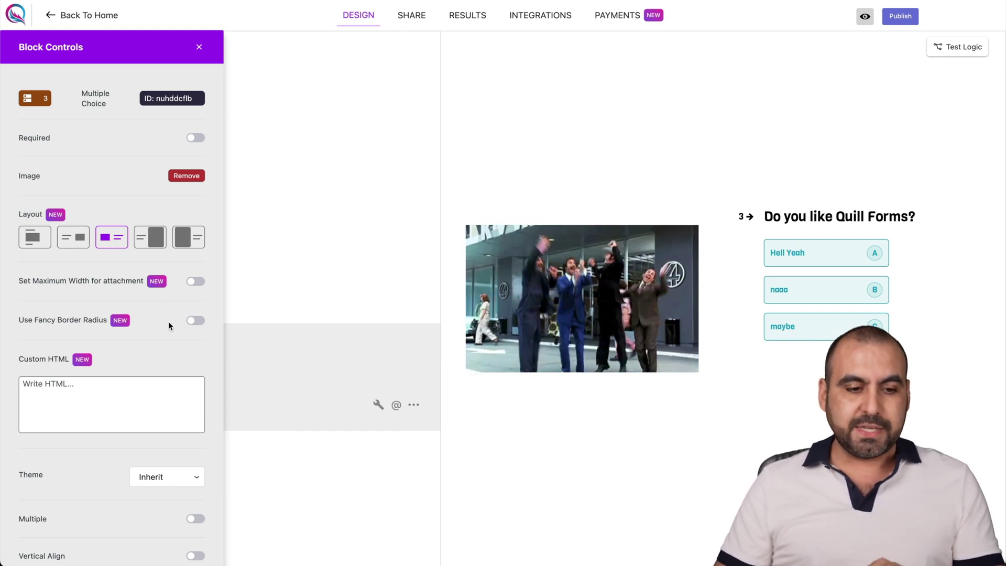
scroll(down, 3)
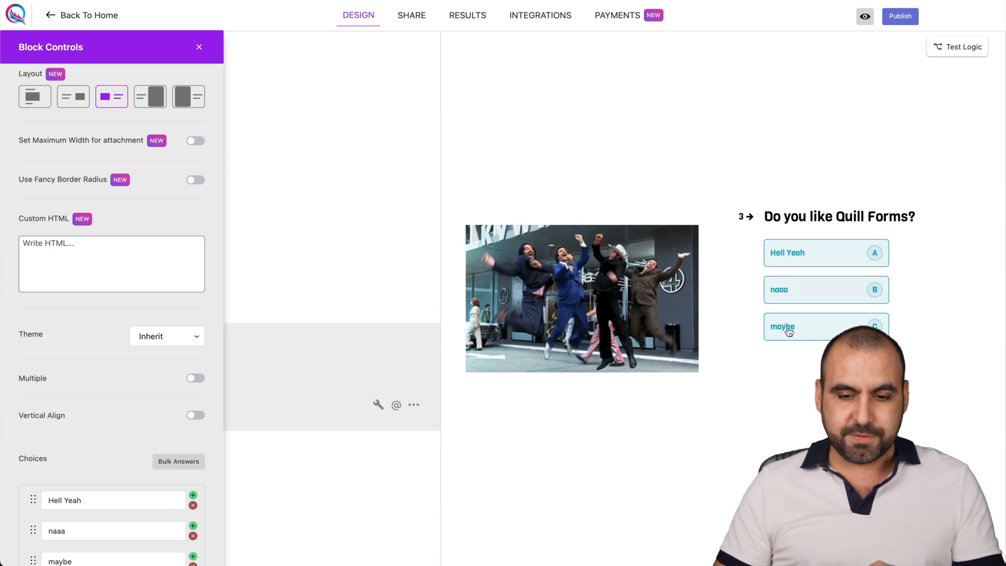
scroll(down, 3)
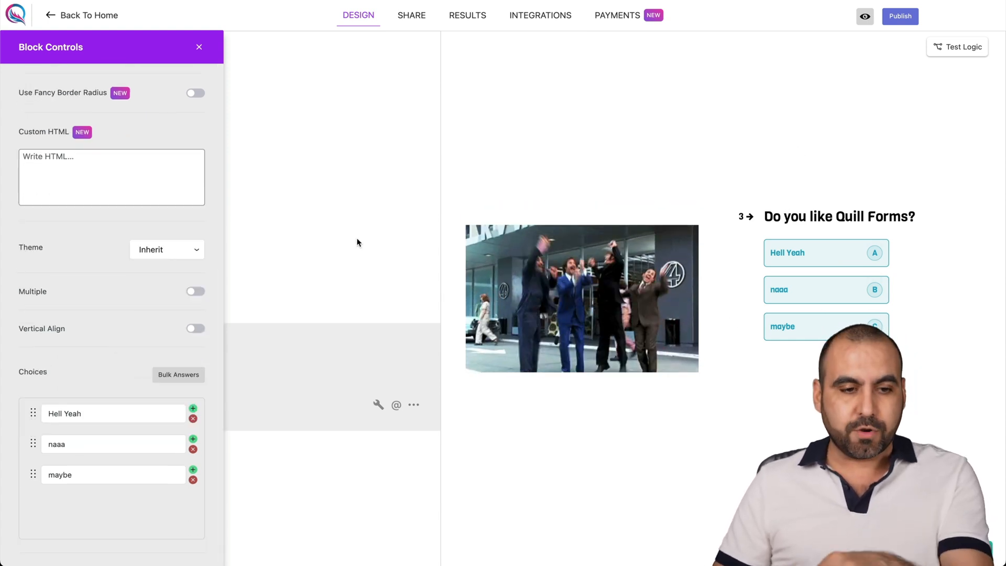
- Settle question 3's image into the image-right layout and close its settings
click(34, 237)
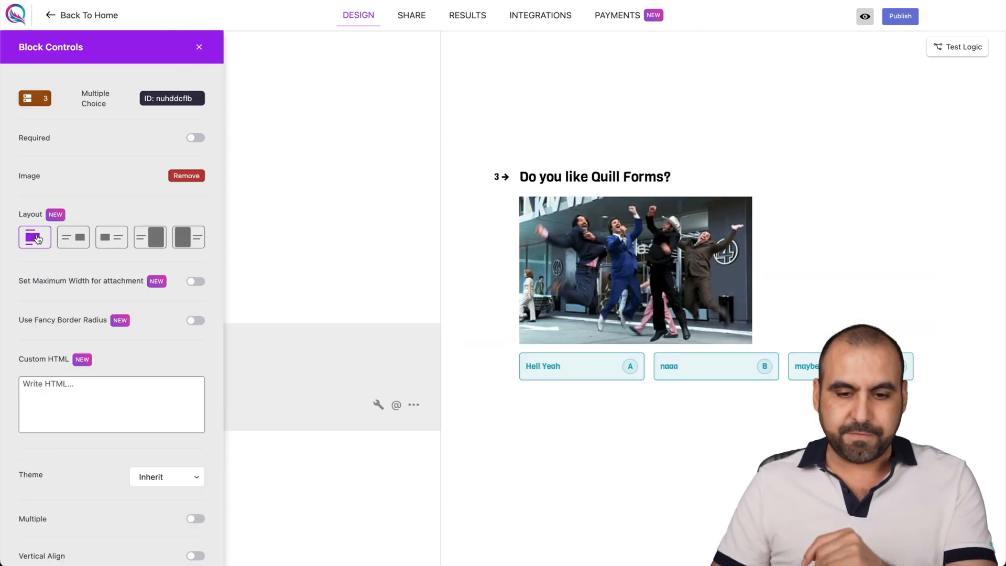
scroll(down, 3)
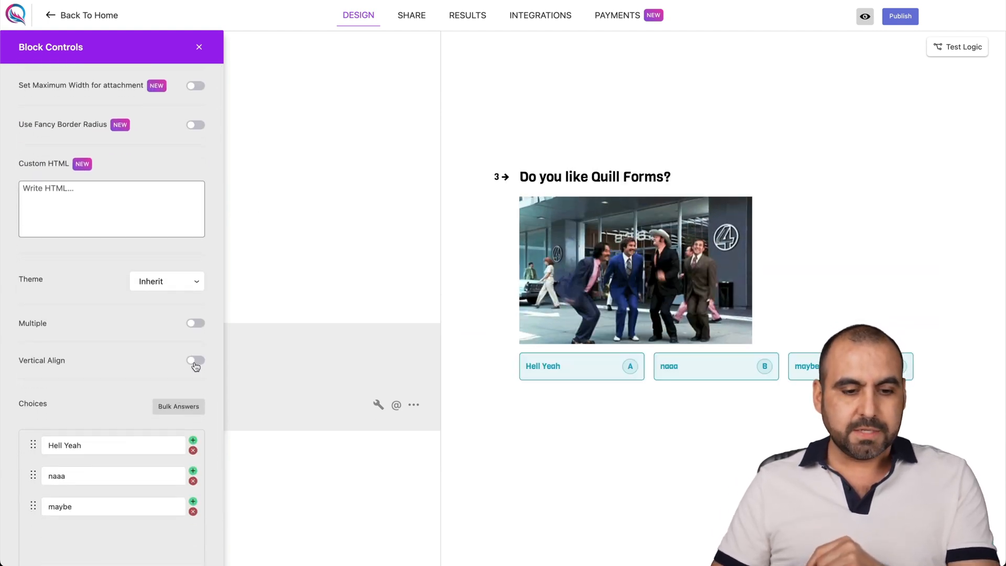
click(195, 360)
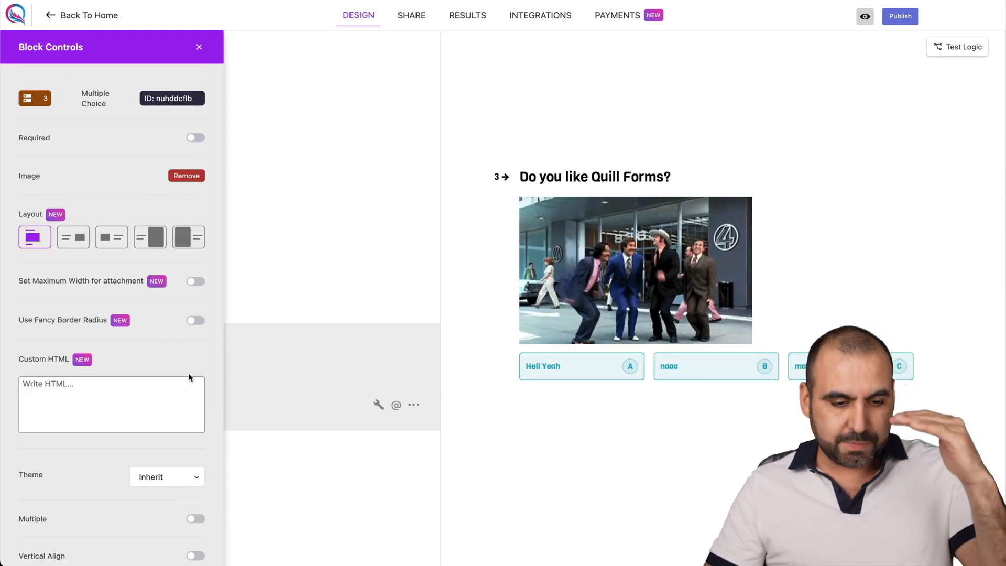
scroll(down, 3)
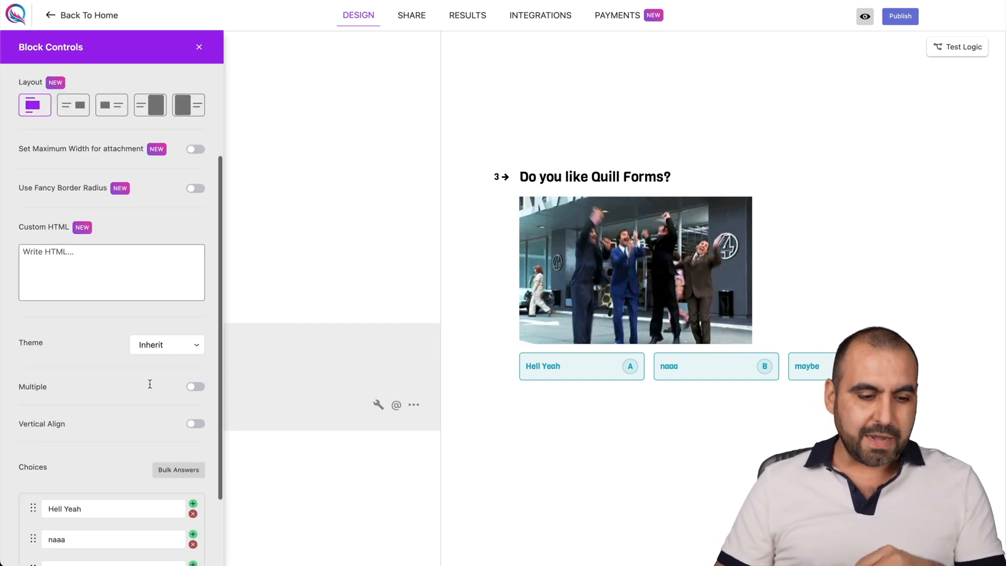
click(72, 237)
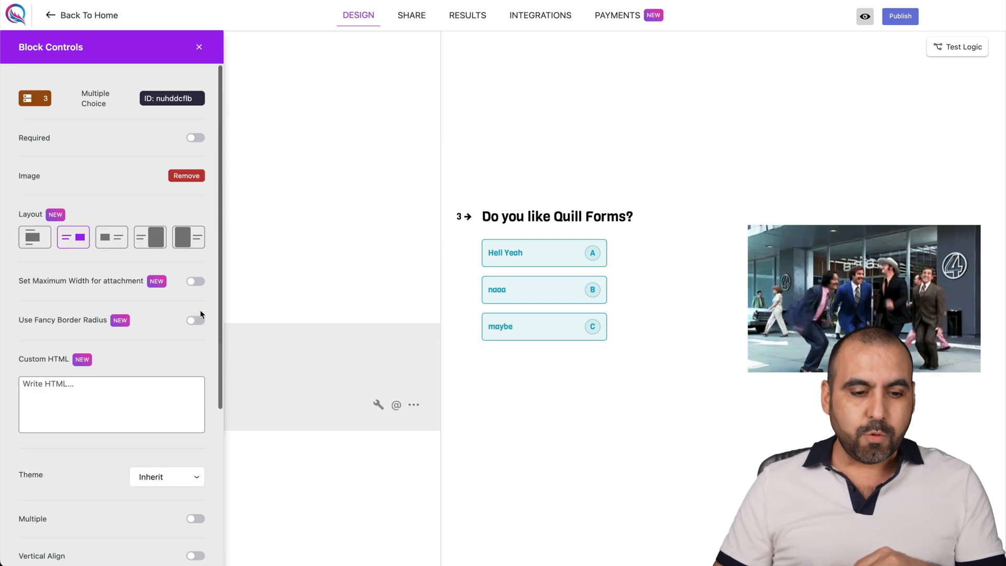
scroll(down, 3)
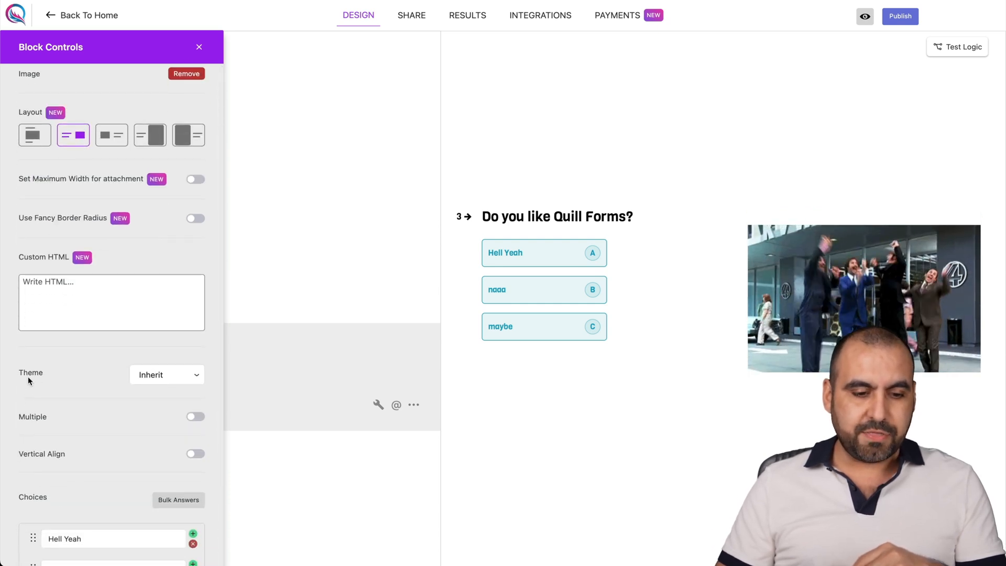
click(166, 374)
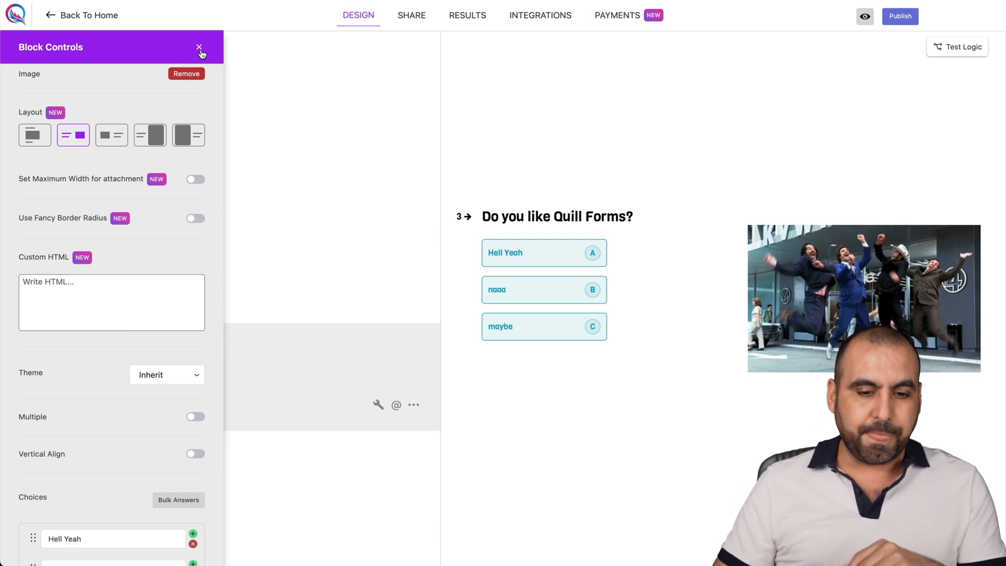
click(200, 47)
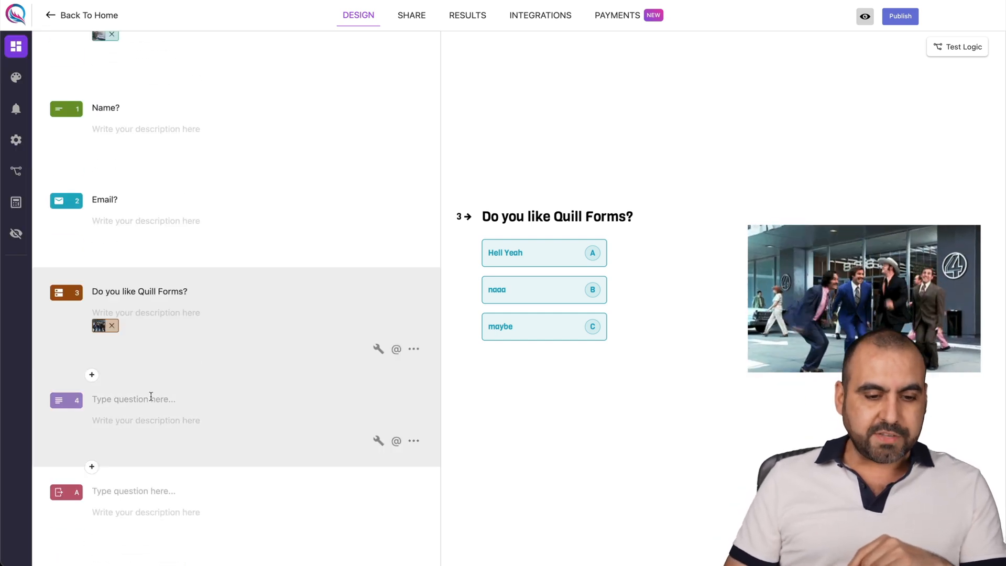
- Title question 4 'What do you think about Quill Forms [Name?]?' with the recalled name
click(133, 399)
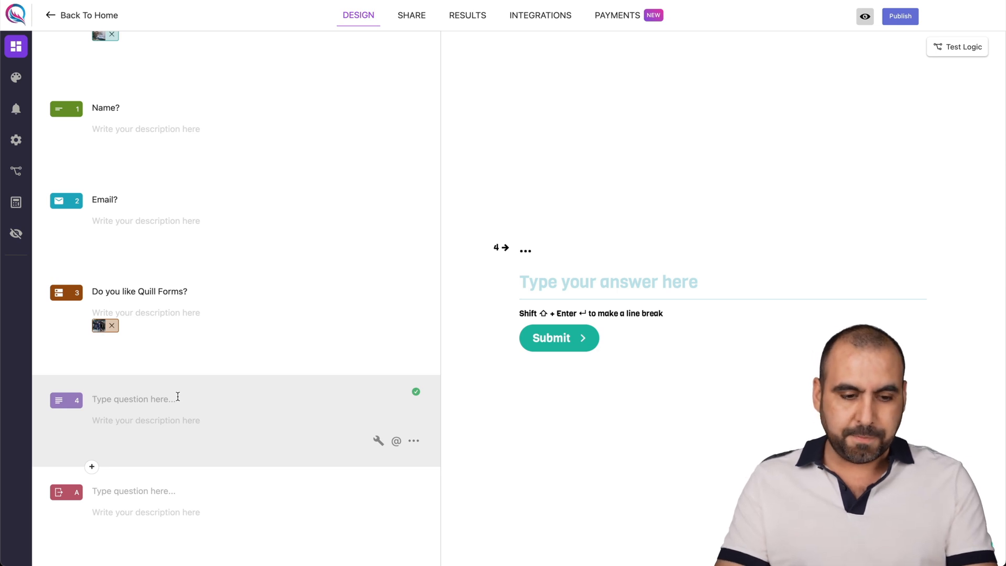
text(What do)
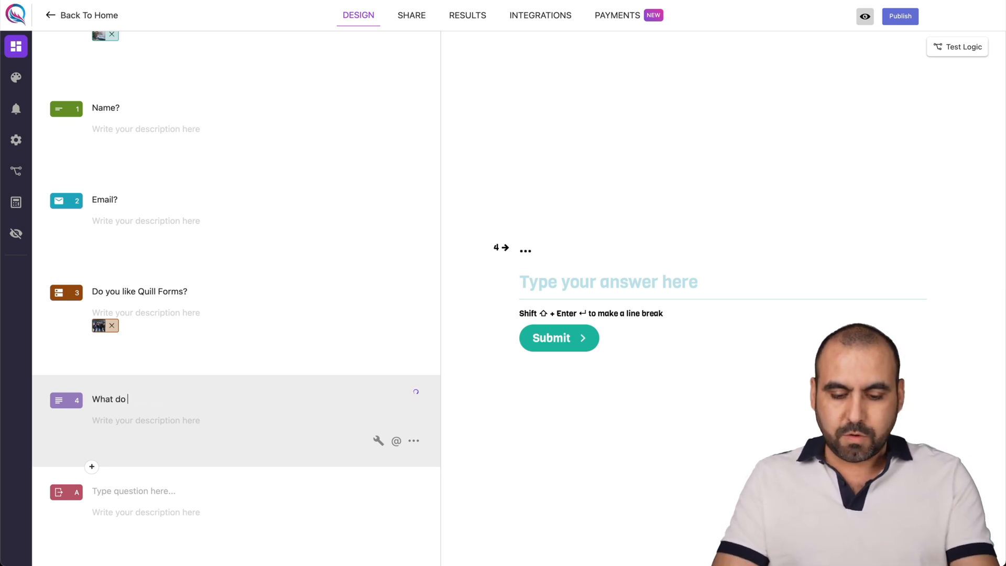
text(you think a)
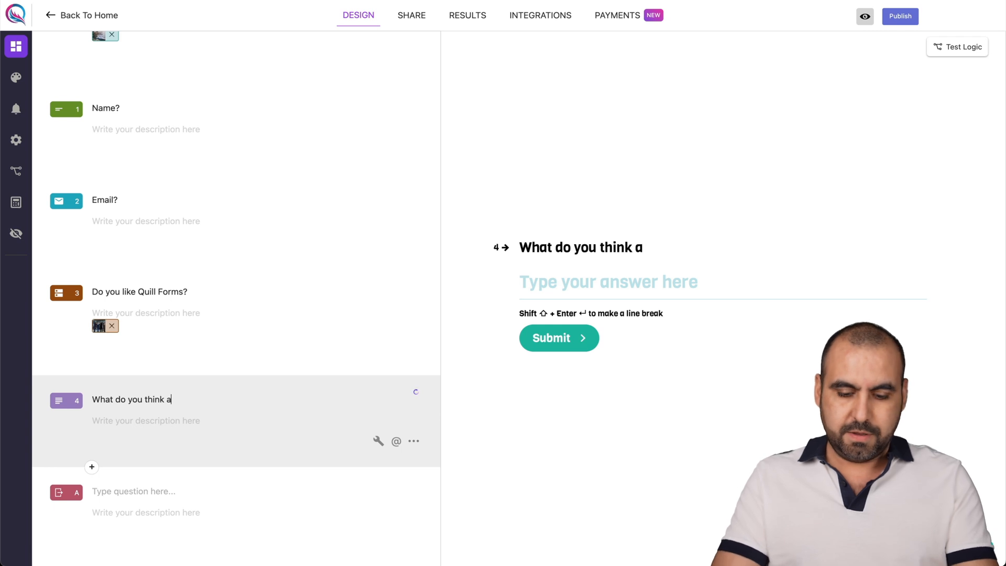
text(bout Quill Forms)
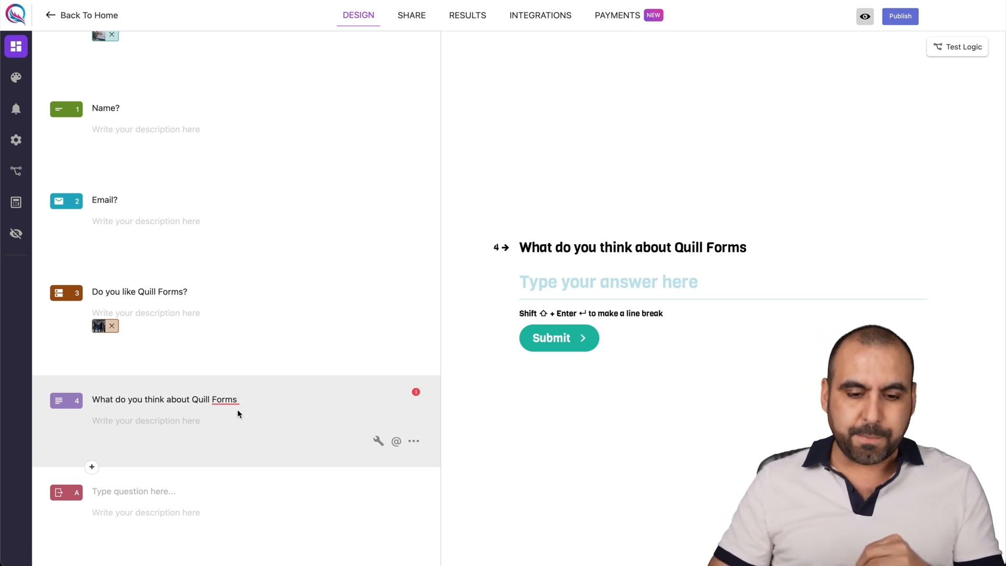
mouse_move(396, 441)
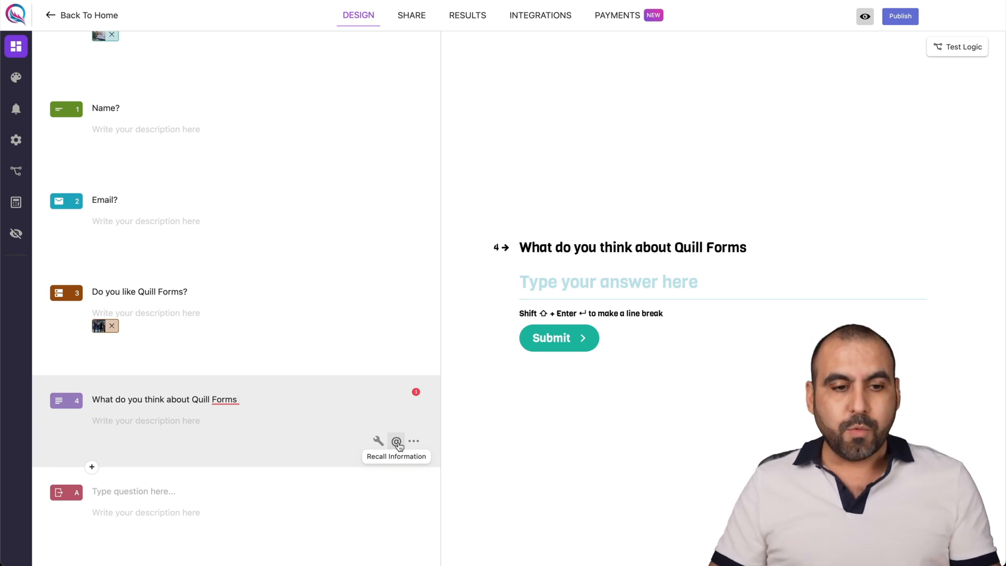
click(396, 441)
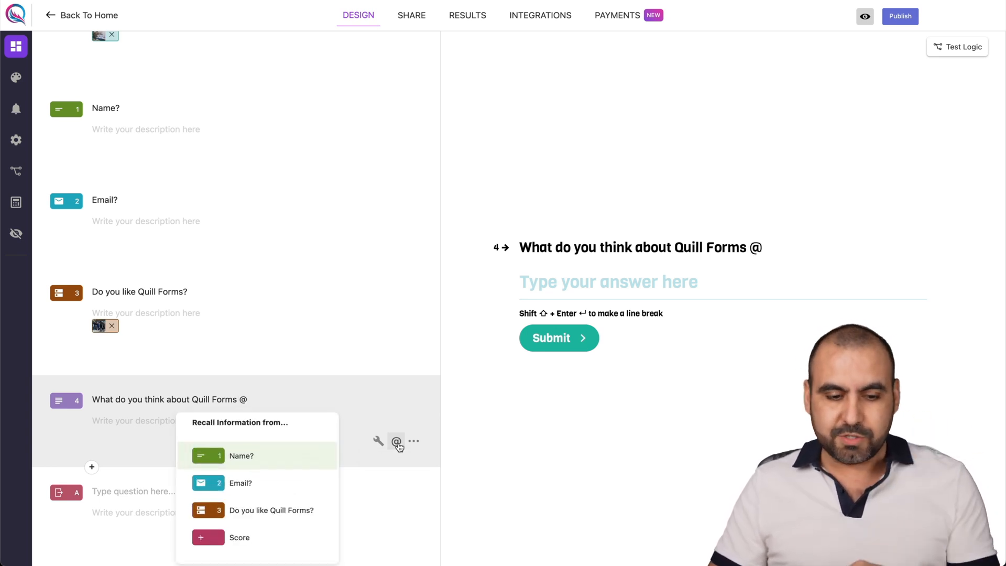
mouse_move(257, 509)
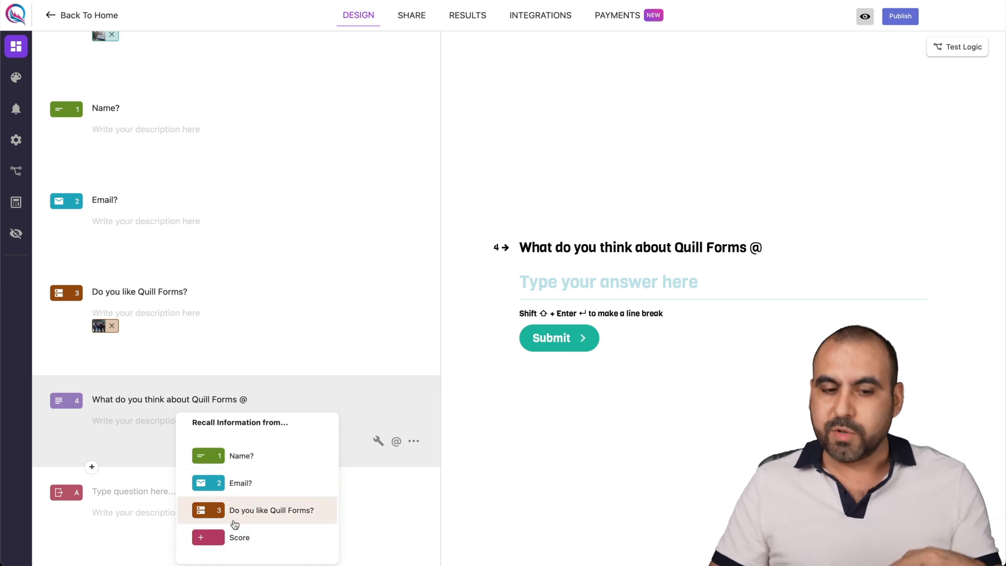
click(242, 455)
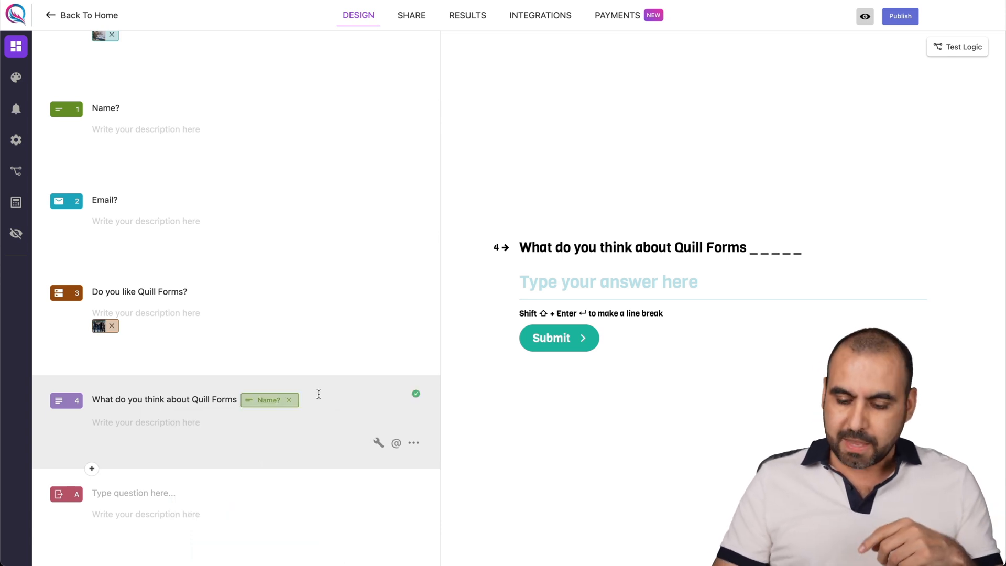
text(?)
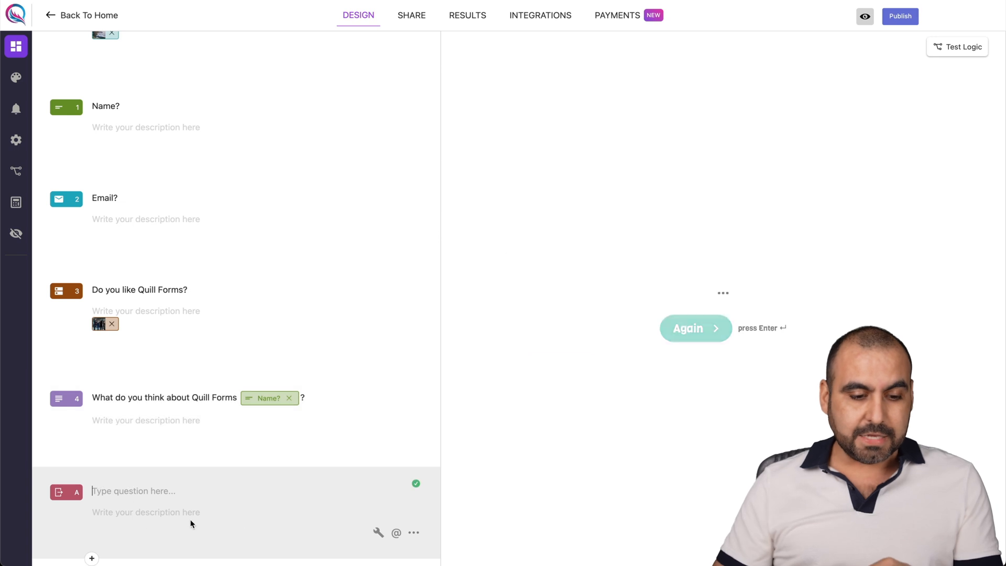
- Add the dancing group GIF from the Media Library to the thank-you screen
click(378, 533)
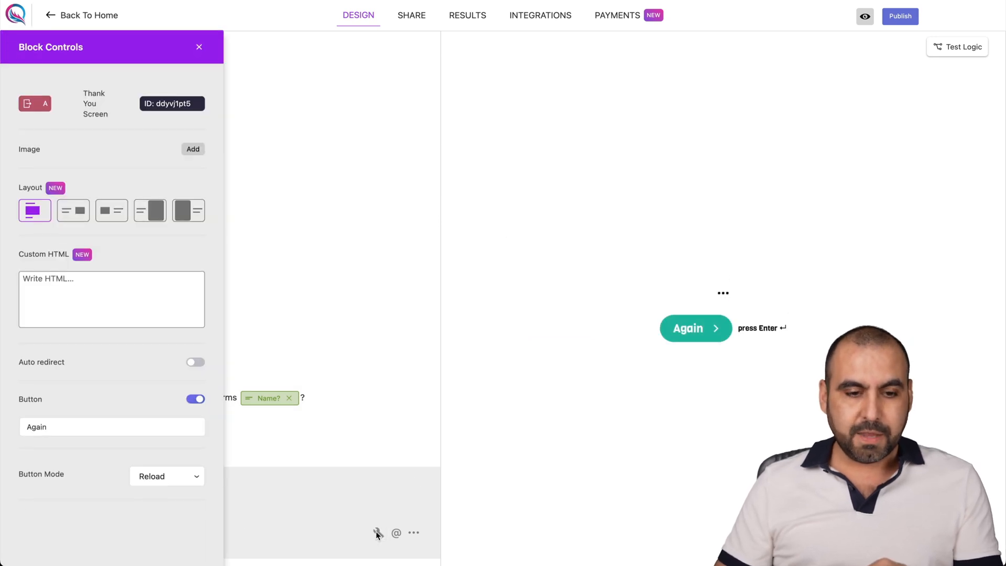
click(192, 148)
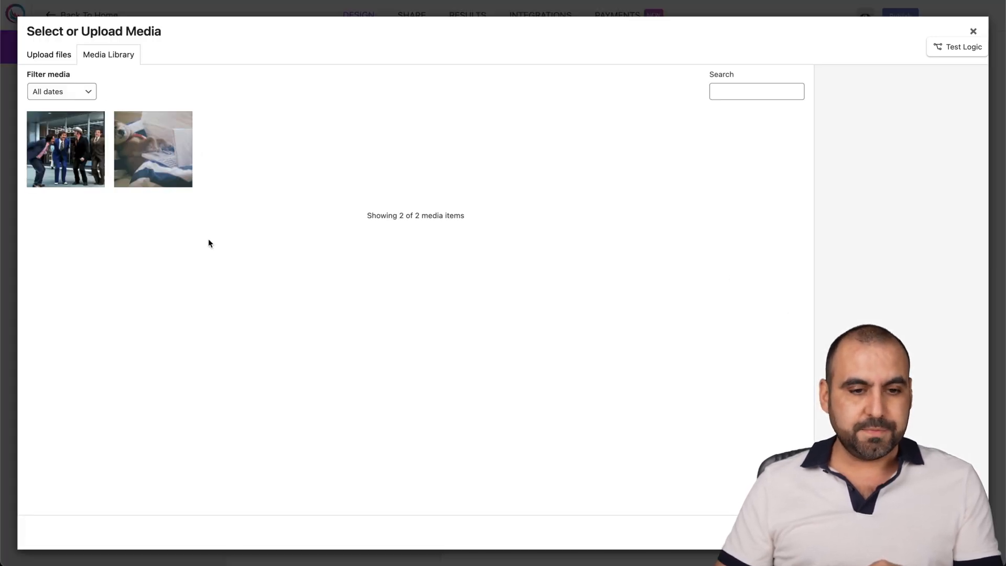
click(65, 149)
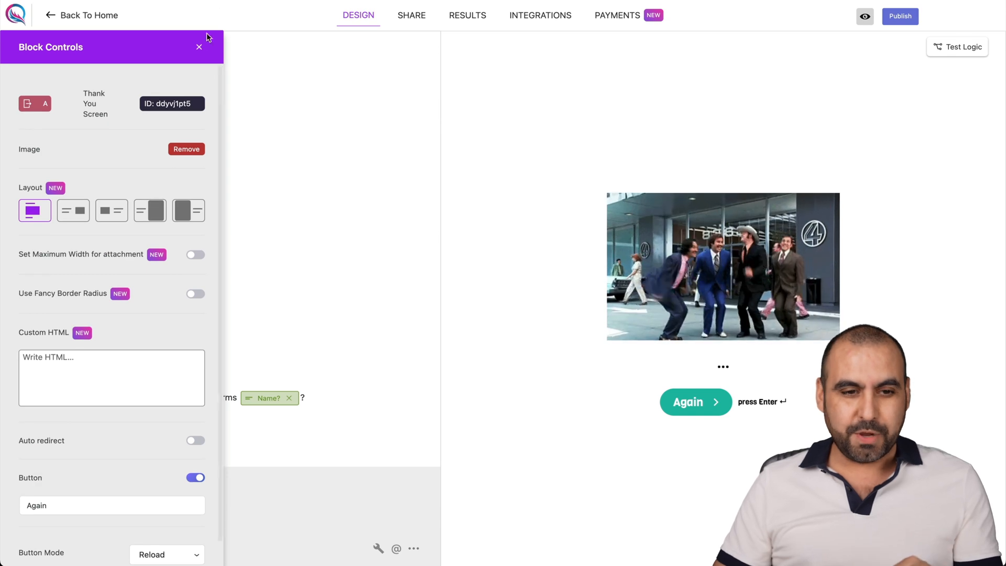
click(199, 47)
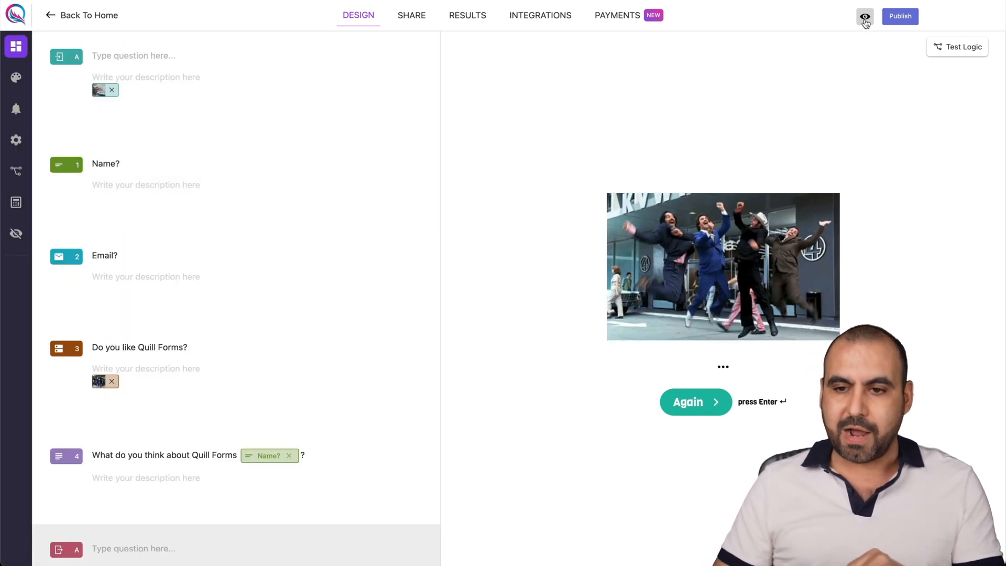
click(864, 16)
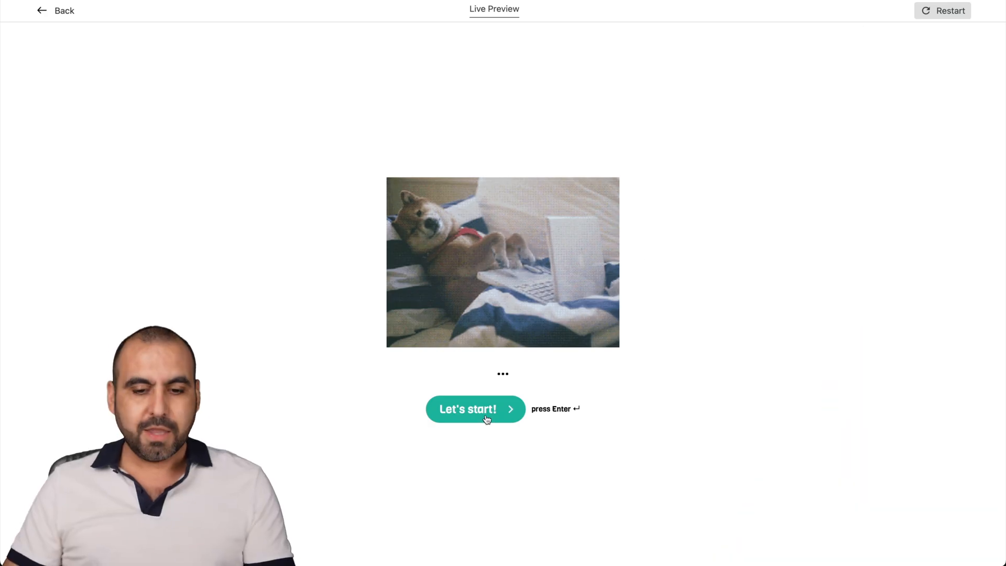
click(467, 408)
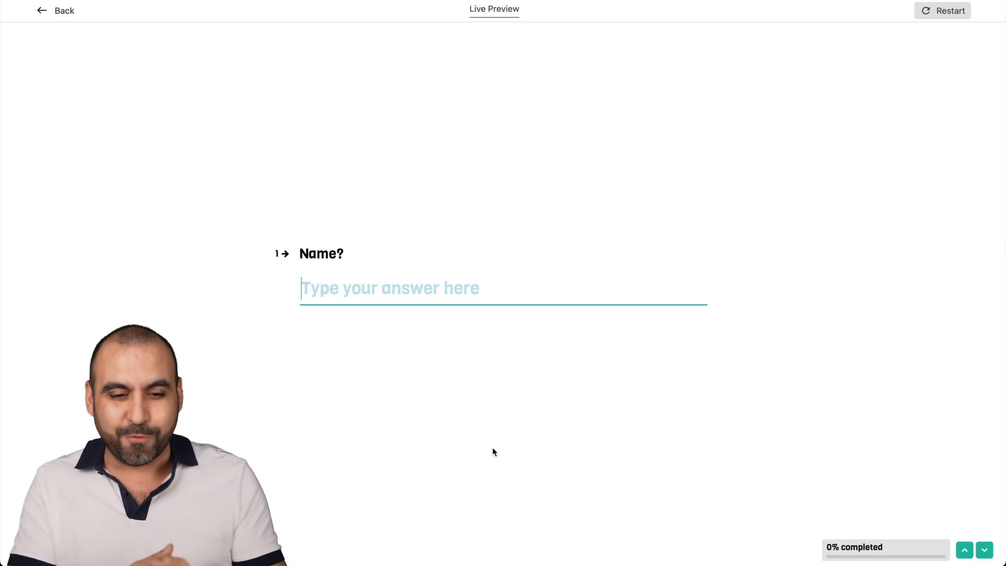
text(Jorge)
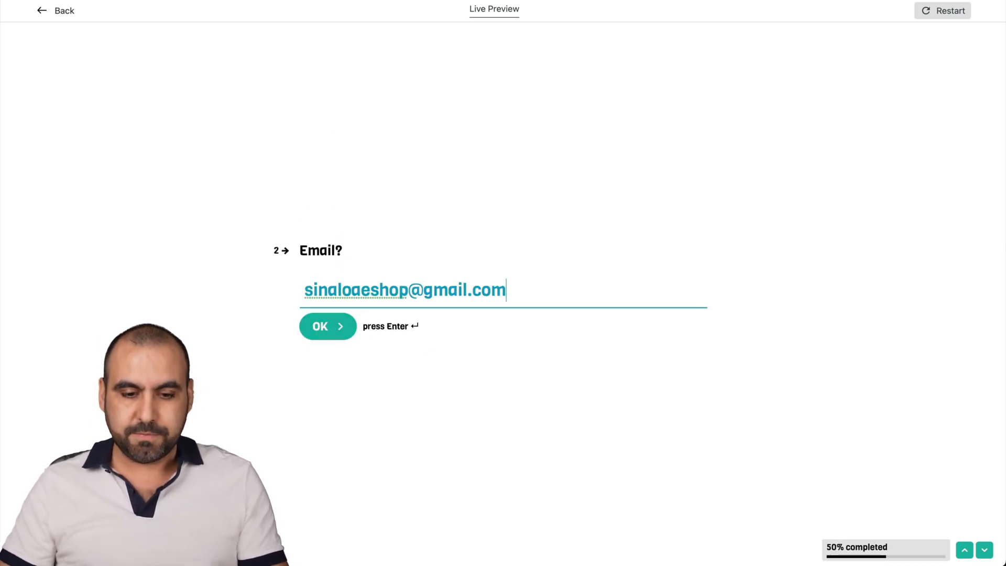
click(327, 326)
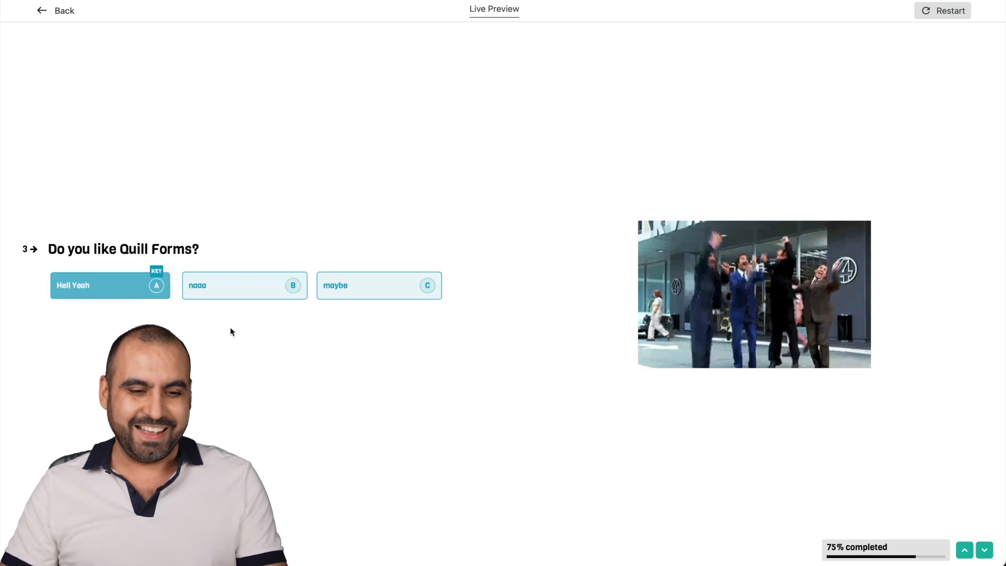
click(109, 285)
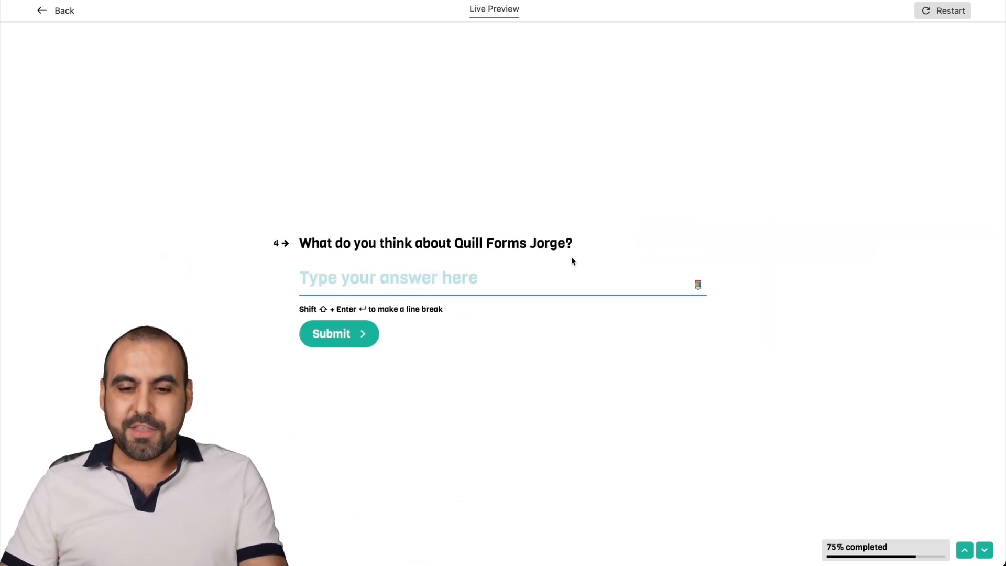
double_click(547, 243)
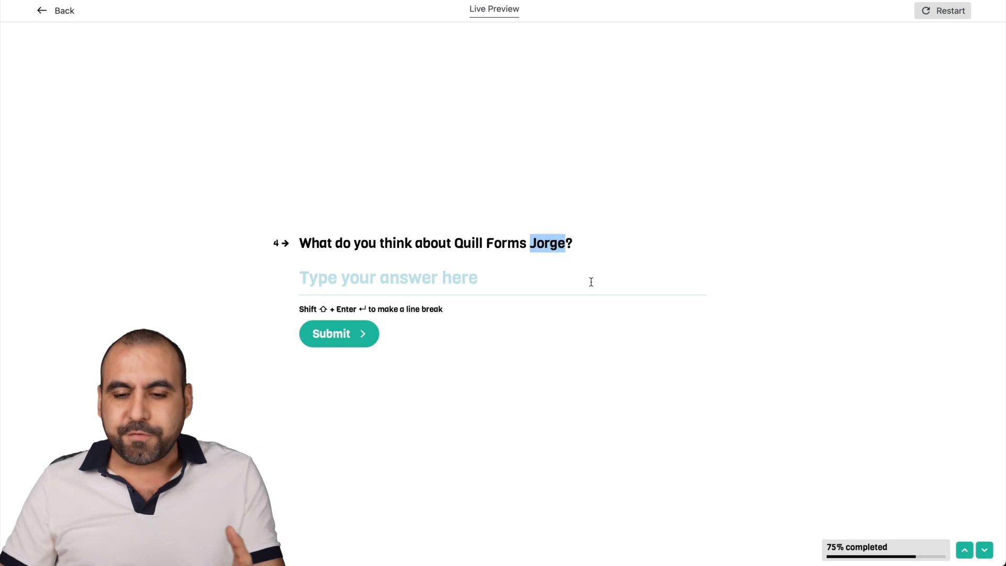
text(sdlhfsidjfg)
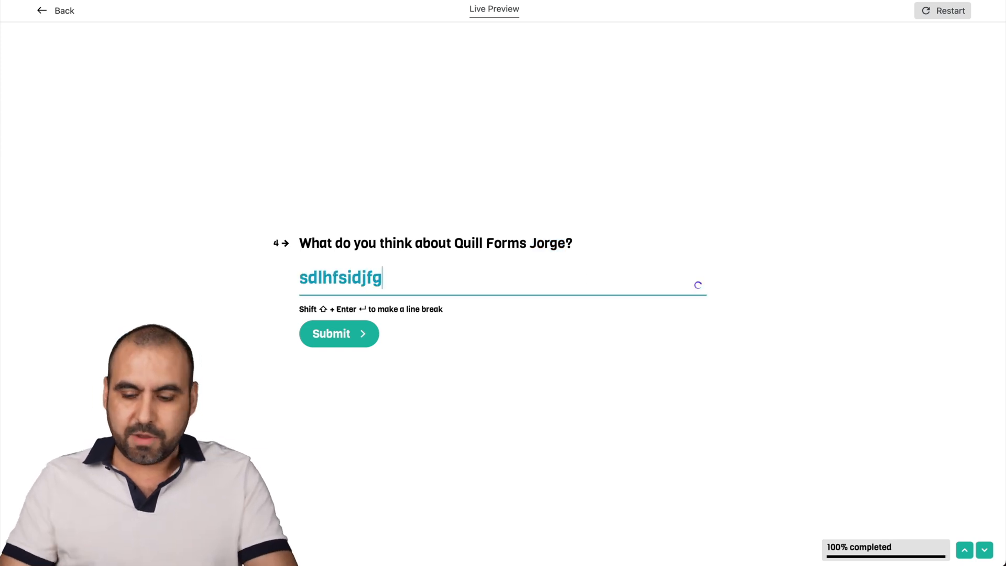
click(331, 333)
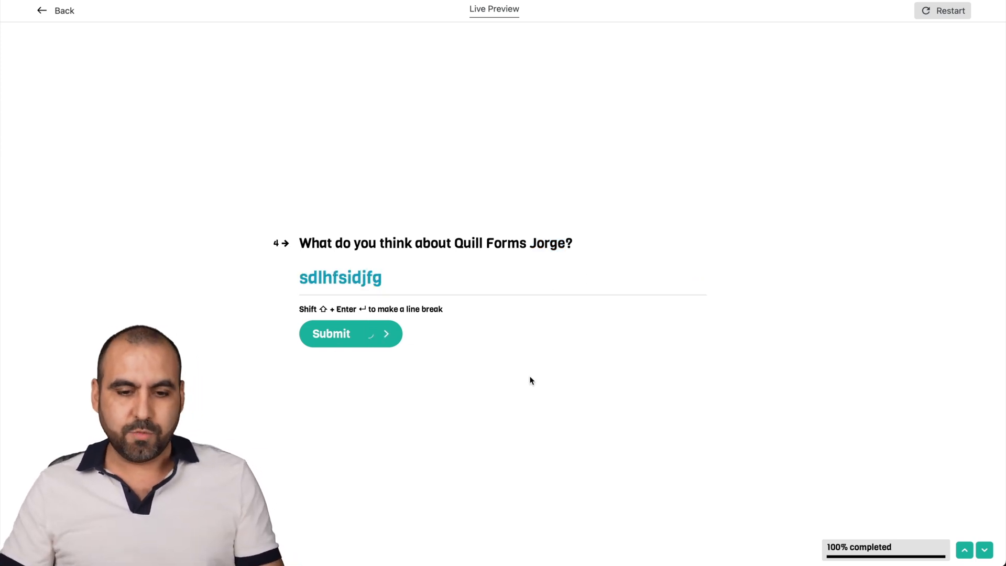
click(331, 334)
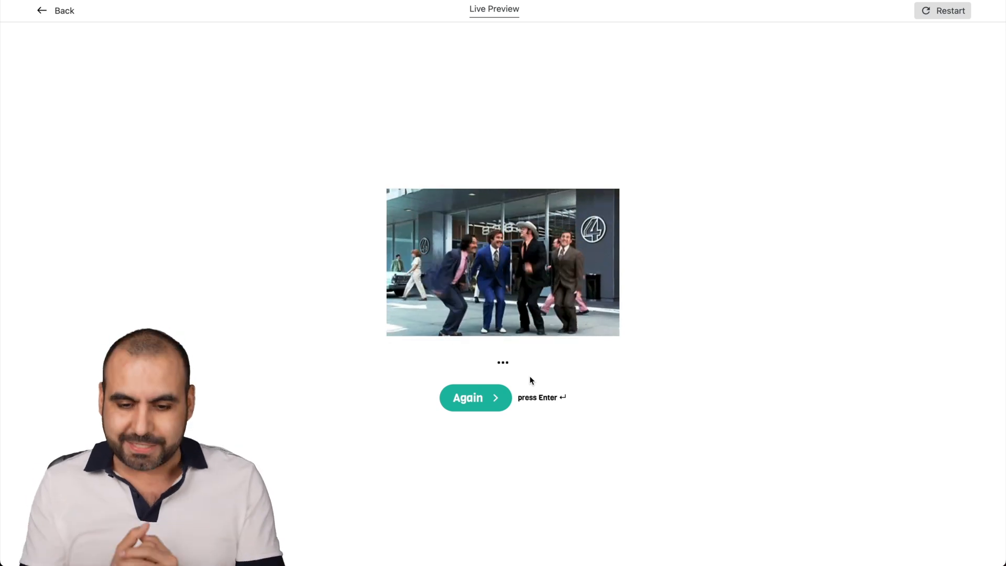
click(57, 11)
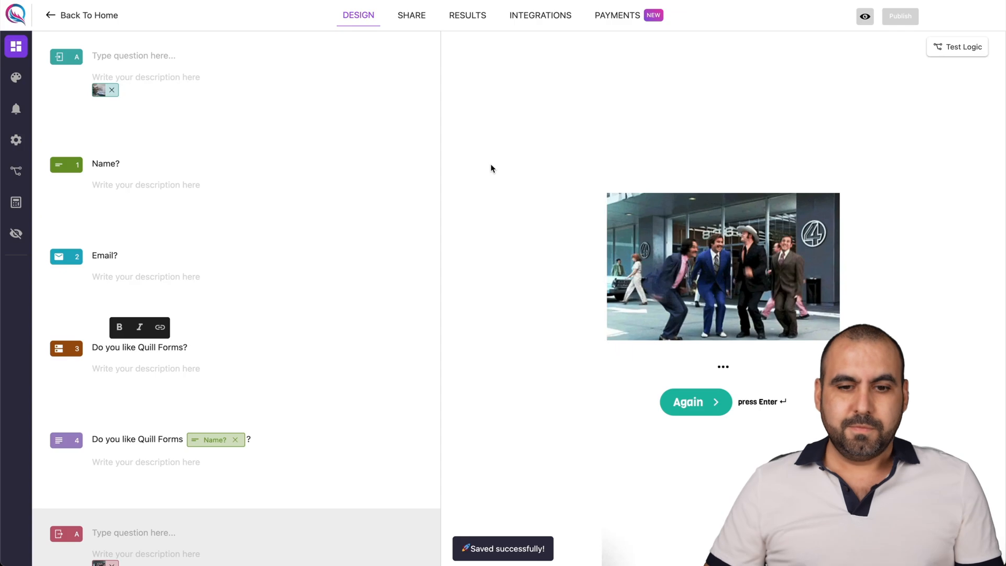
mouse_move(265, 125)
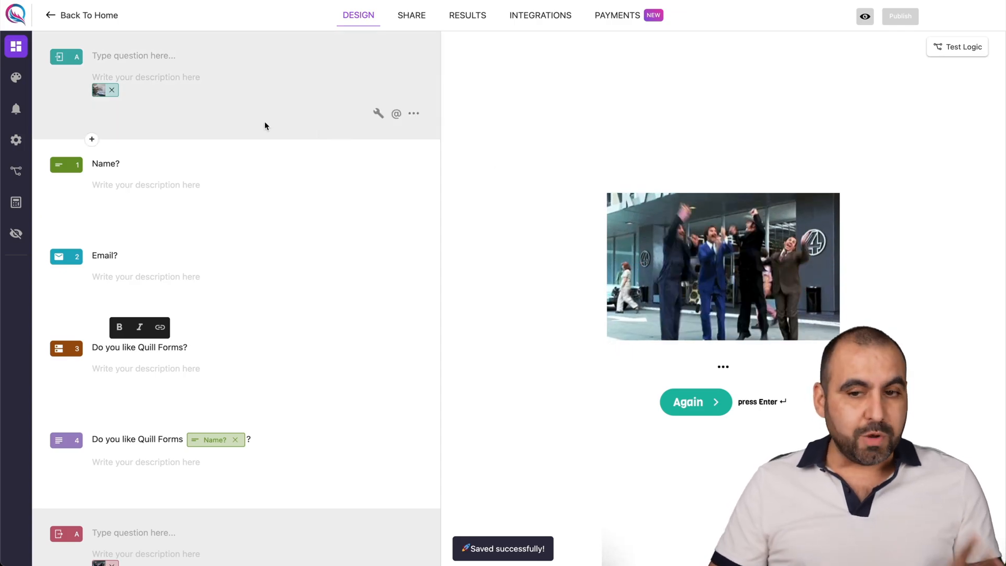
mouse_move(911, 16)
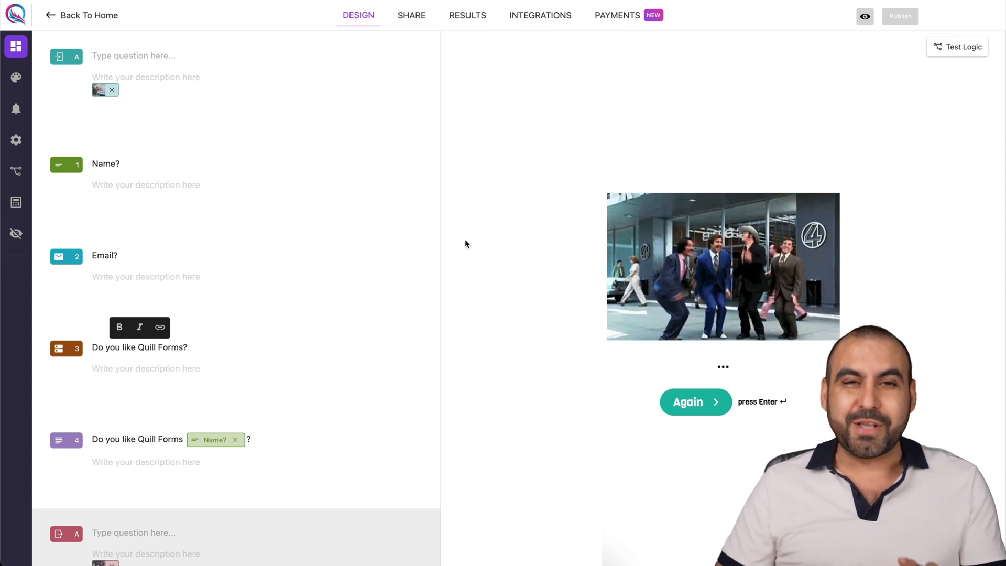
mouse_move(122, 115)
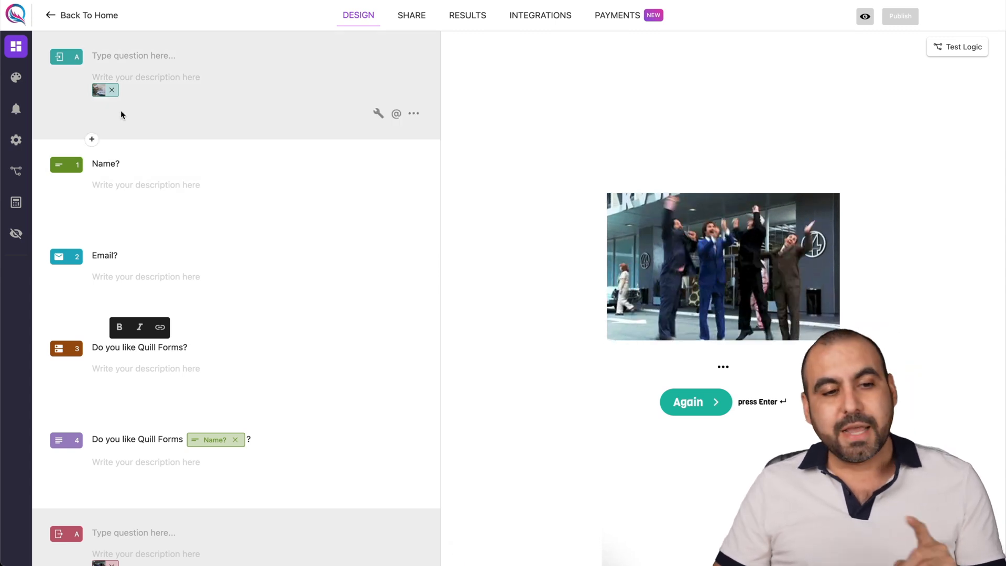
- Preview the saved Theme 2, then reapply the NEW theme and open its customization options
click(16, 77)
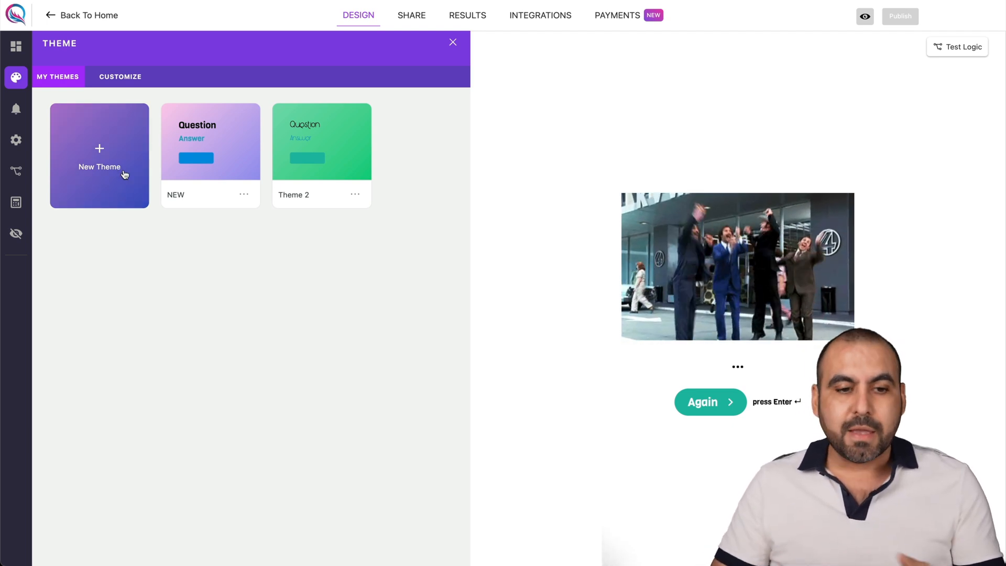
click(209, 141)
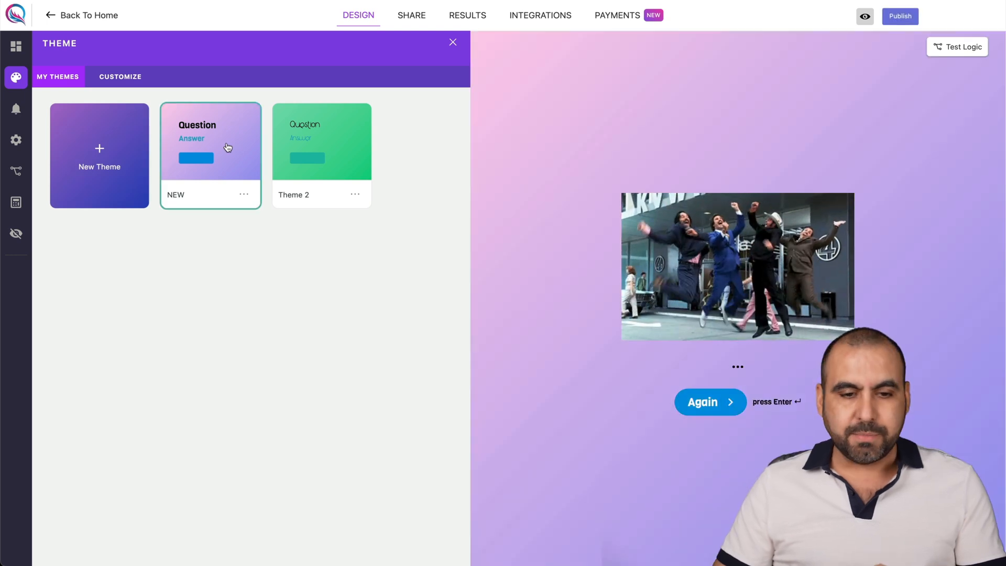
mouse_move(305, 154)
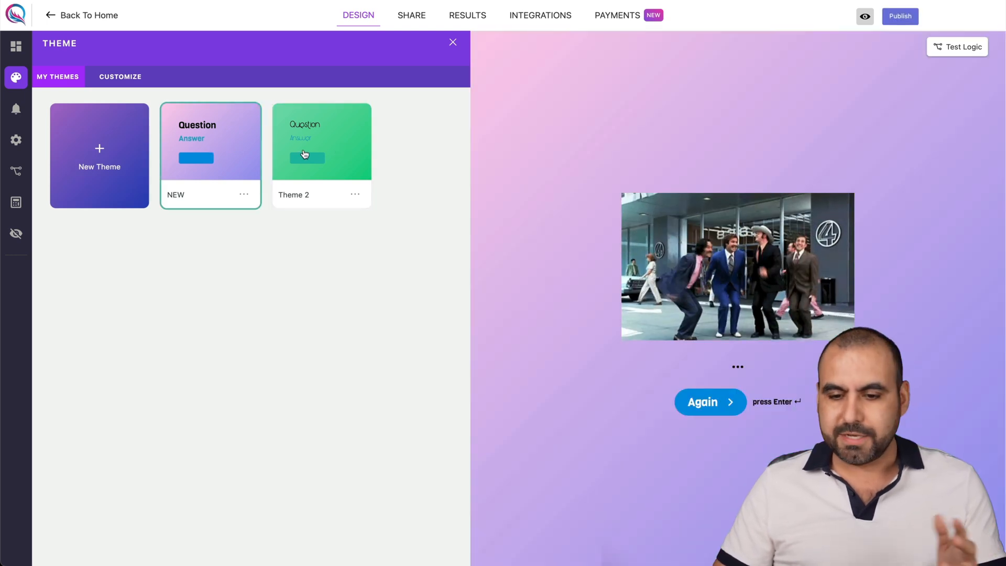
click(322, 140)
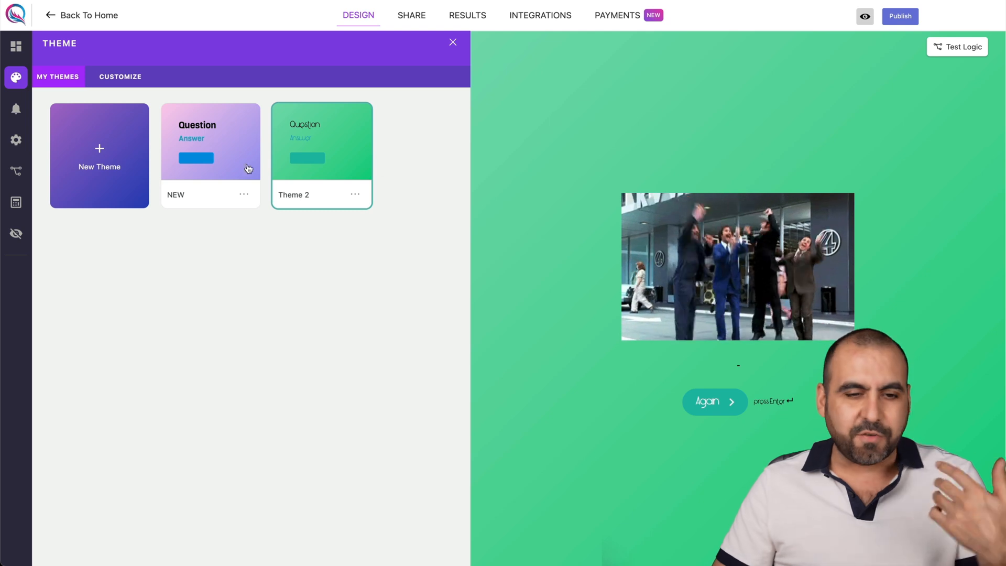
click(209, 140)
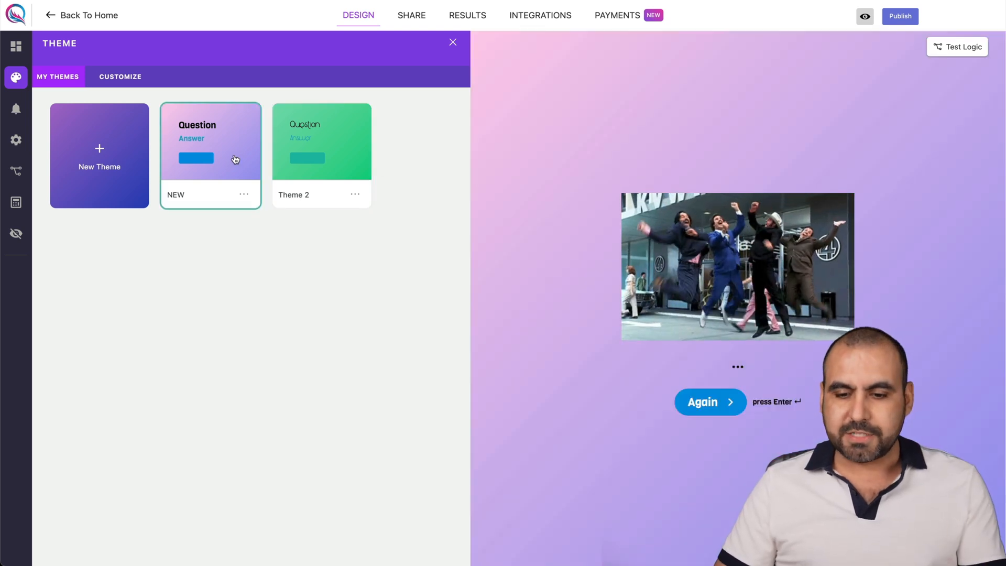
mouse_move(225, 199)
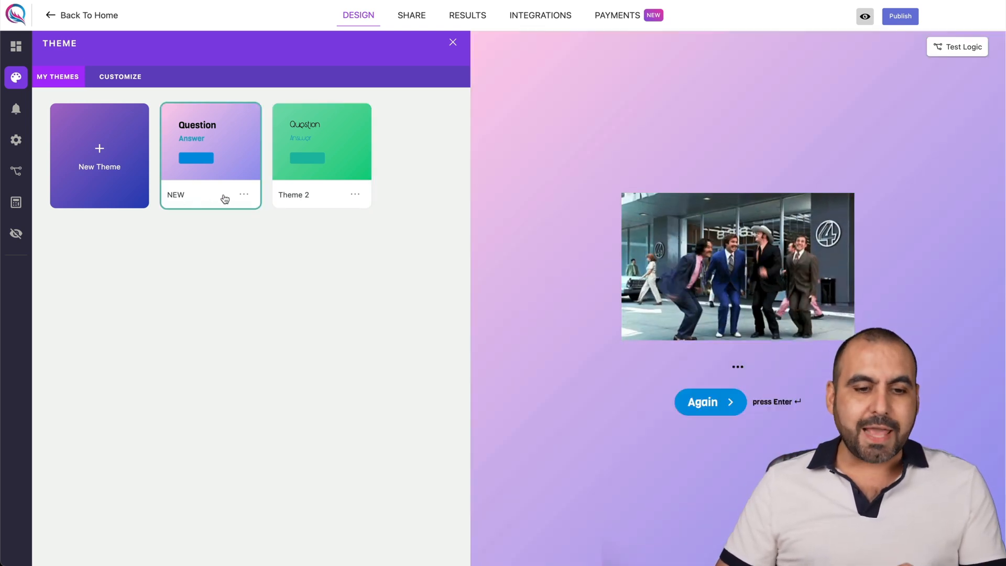
click(120, 76)
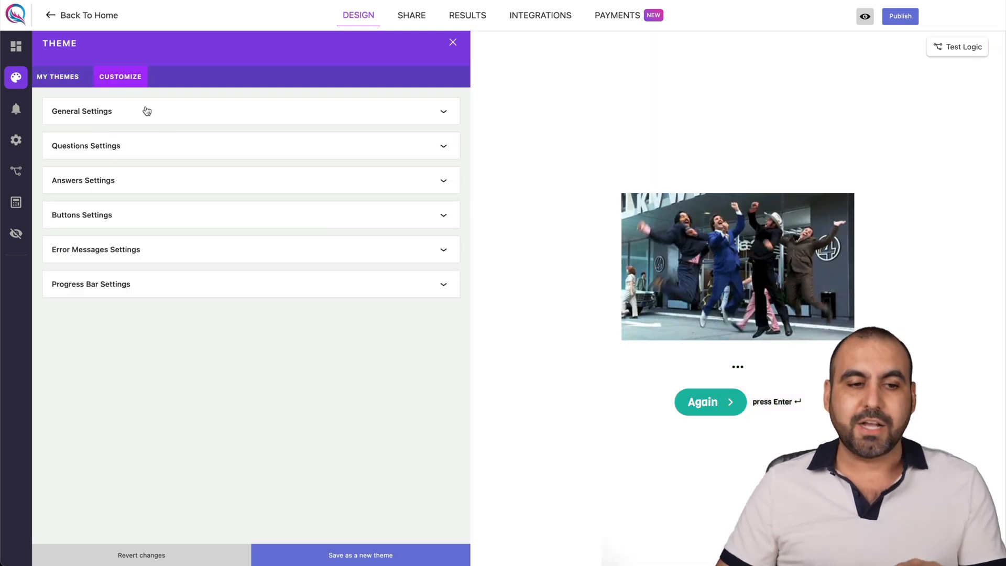
- Title the theme NEW with Volkhov font and a blue, then gradient, background
click(82, 112)
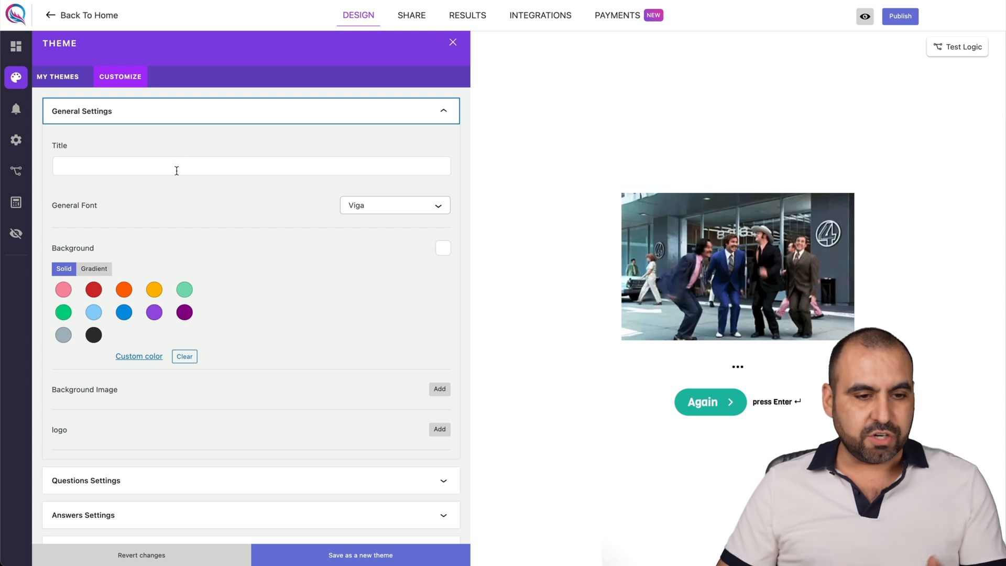
text(NEW)
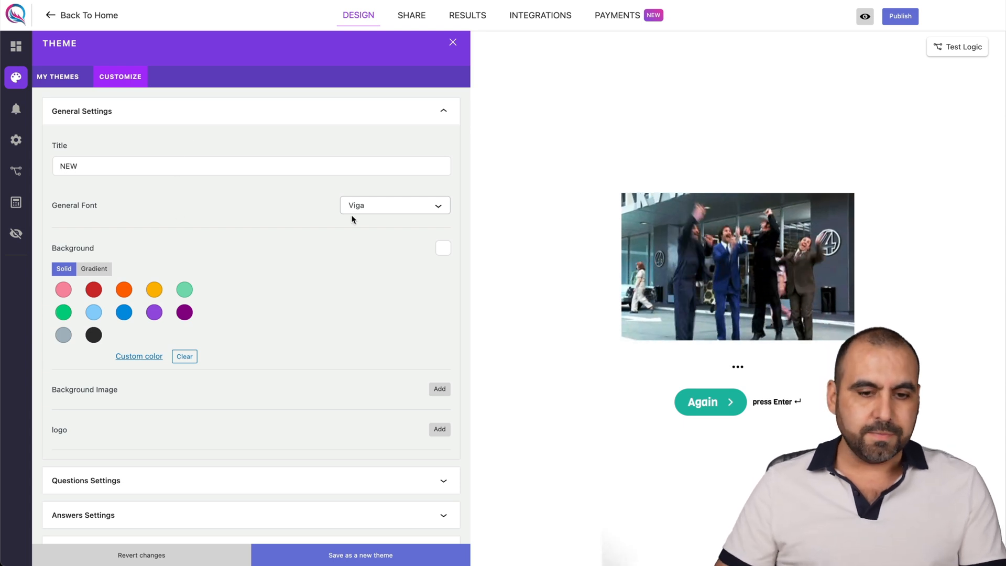
click(394, 205)
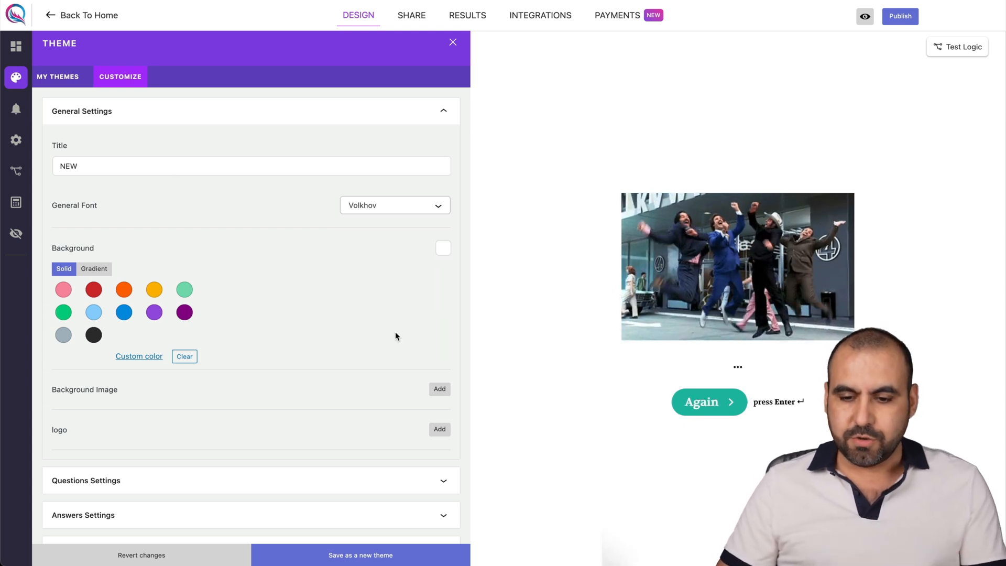
click(123, 312)
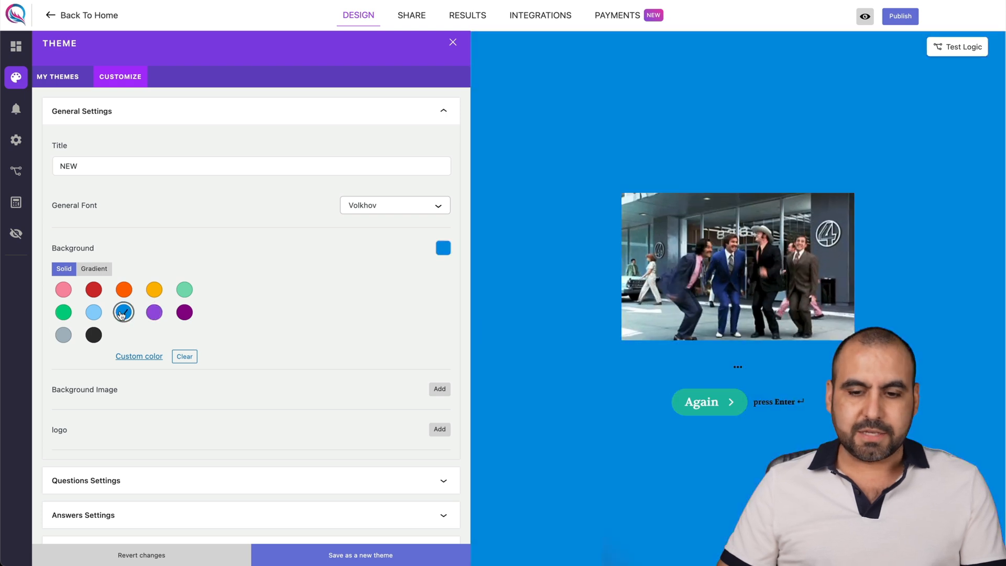
click(93, 268)
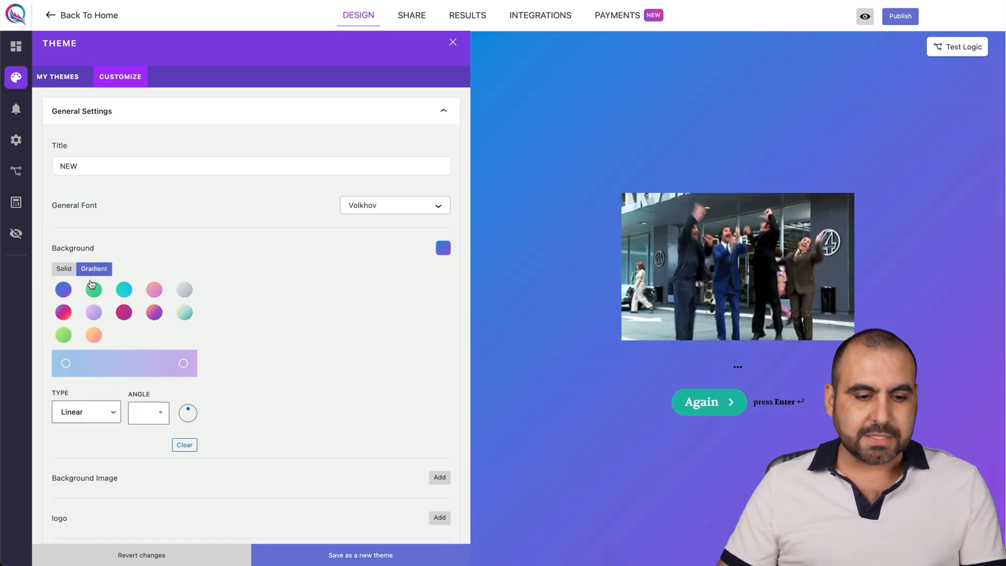
- Expand the question styling settings and browse through them
scroll(down, 3)
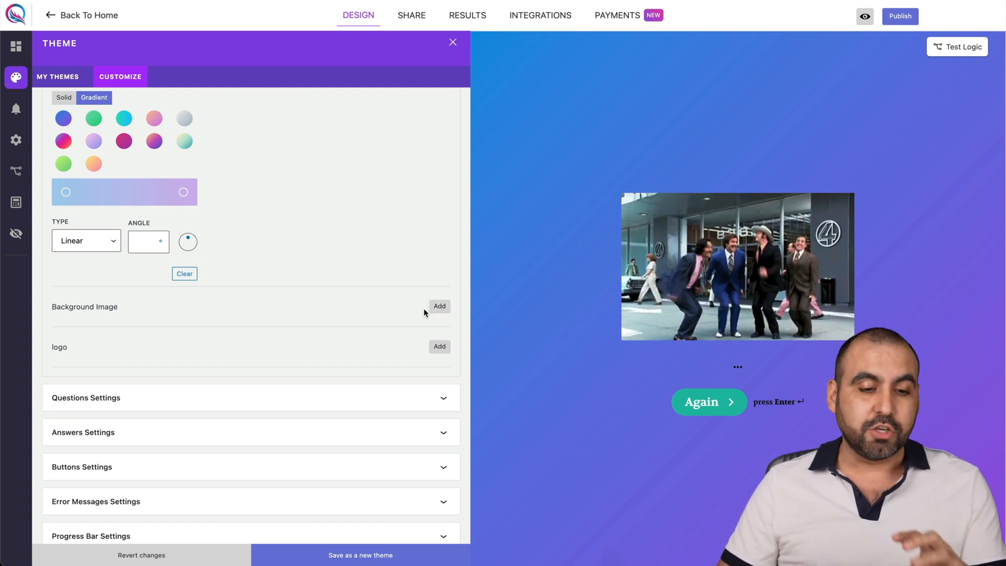
scroll(down, 3)
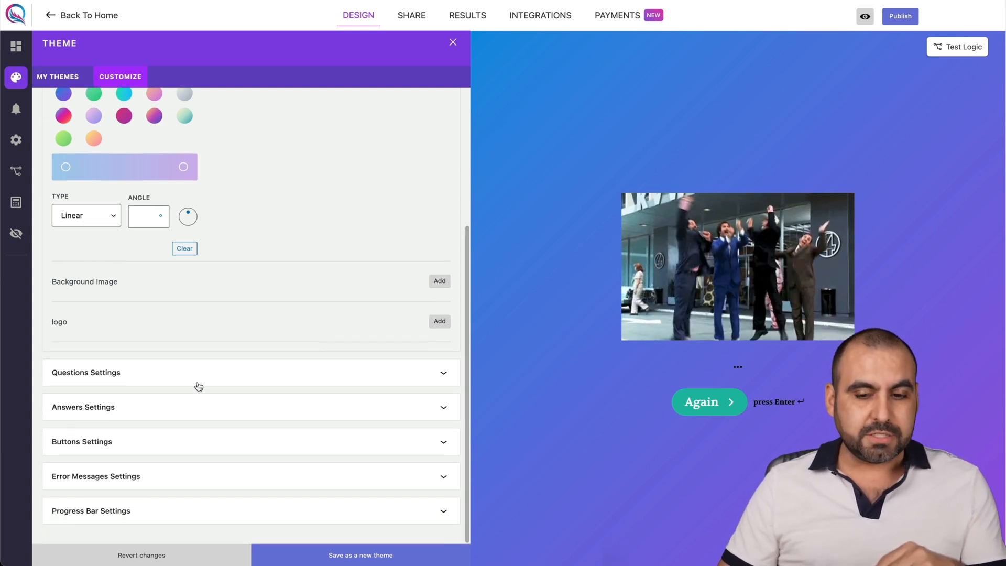
click(86, 372)
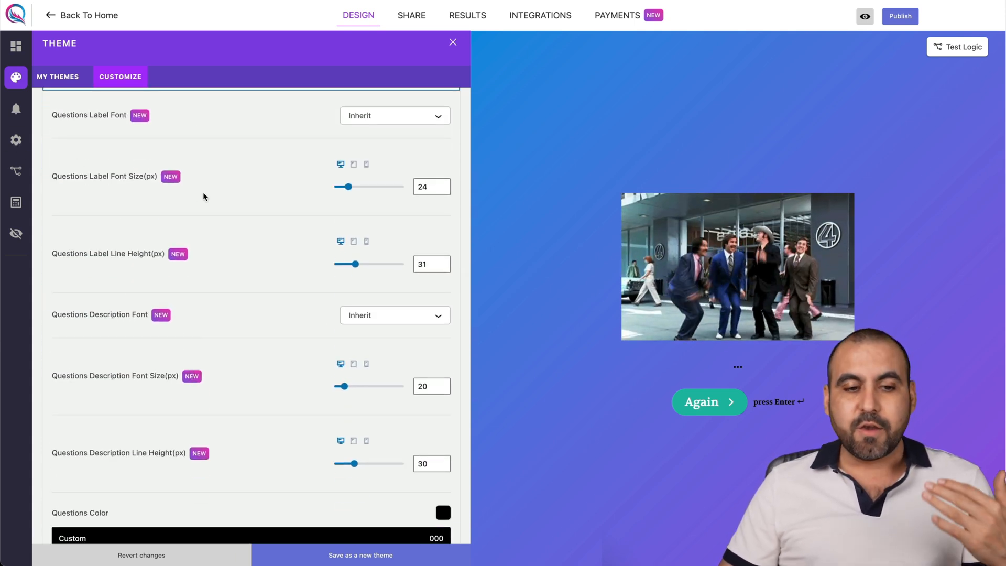
scroll(down, 3)
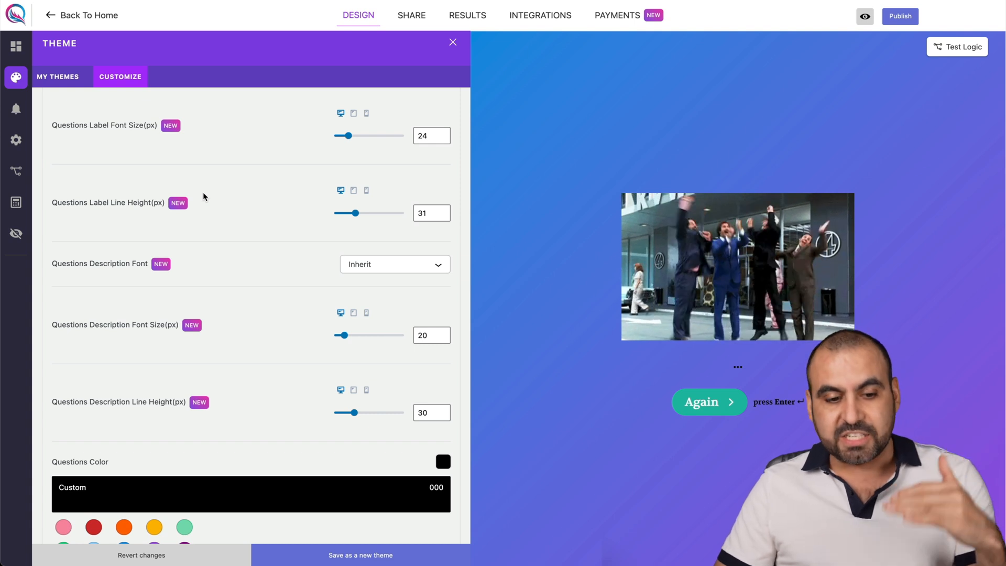
scroll(down, 3)
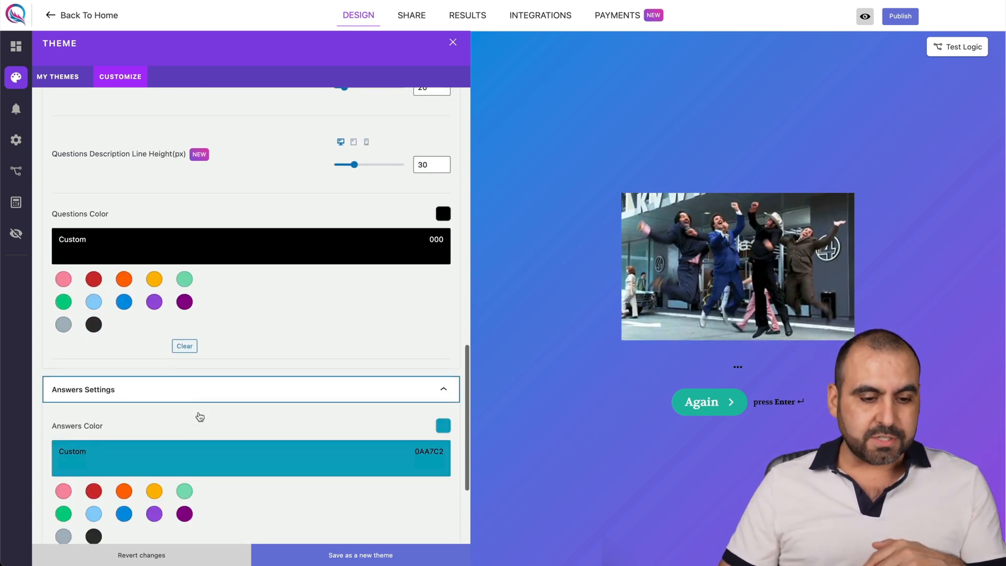
- Try several button text colours and settle on custom white #FFFFFF
scroll(down, 3)
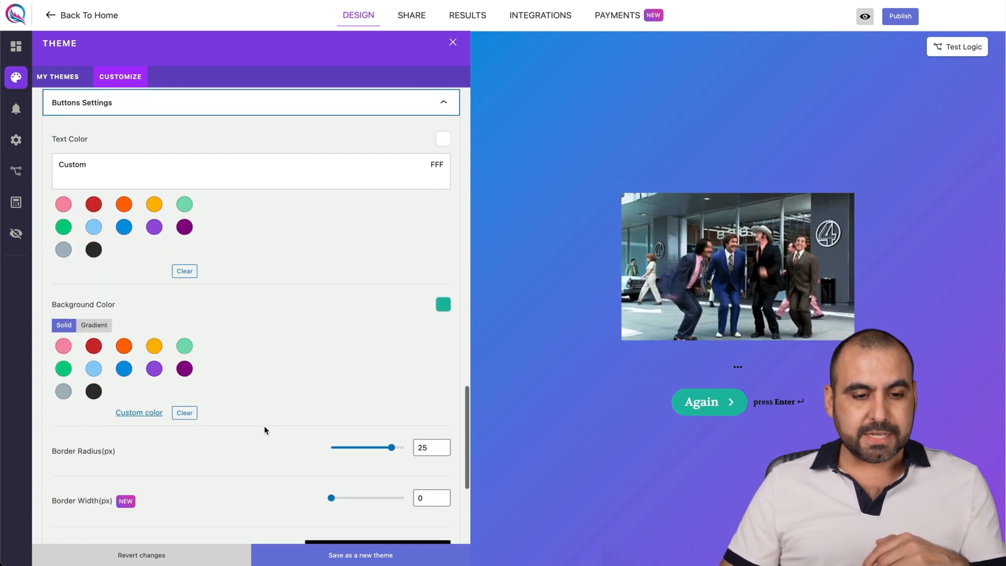
click(183, 226)
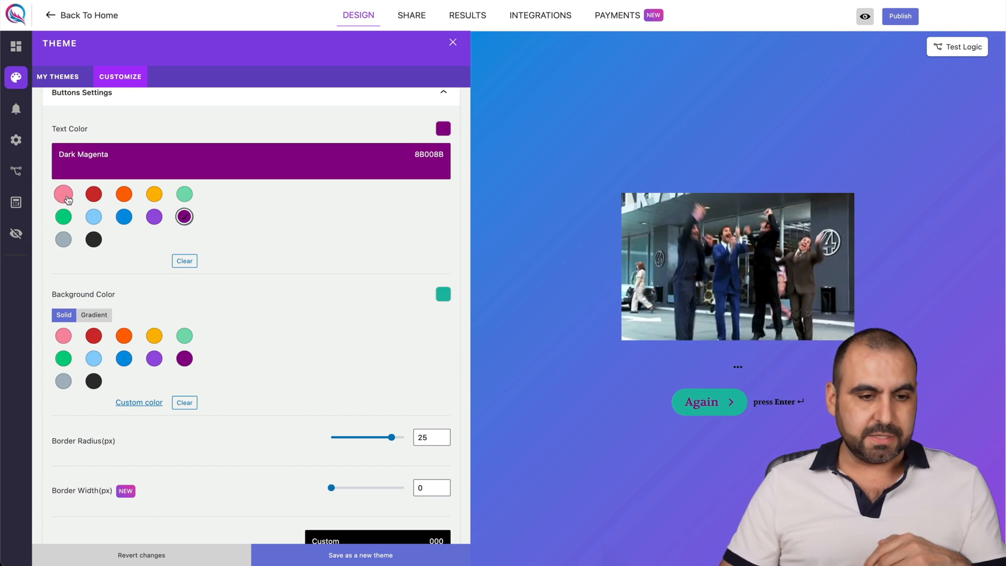
click(93, 215)
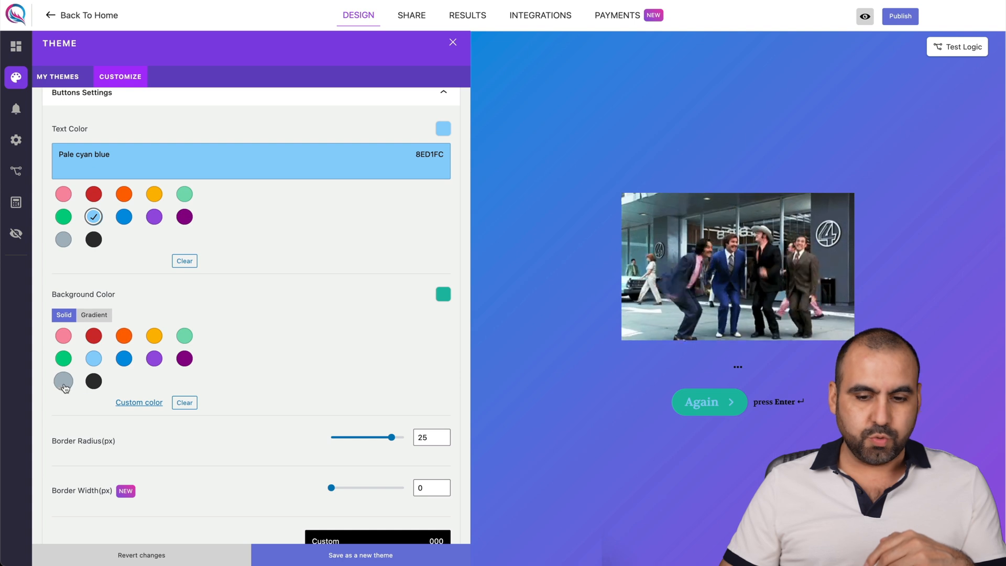
click(63, 381)
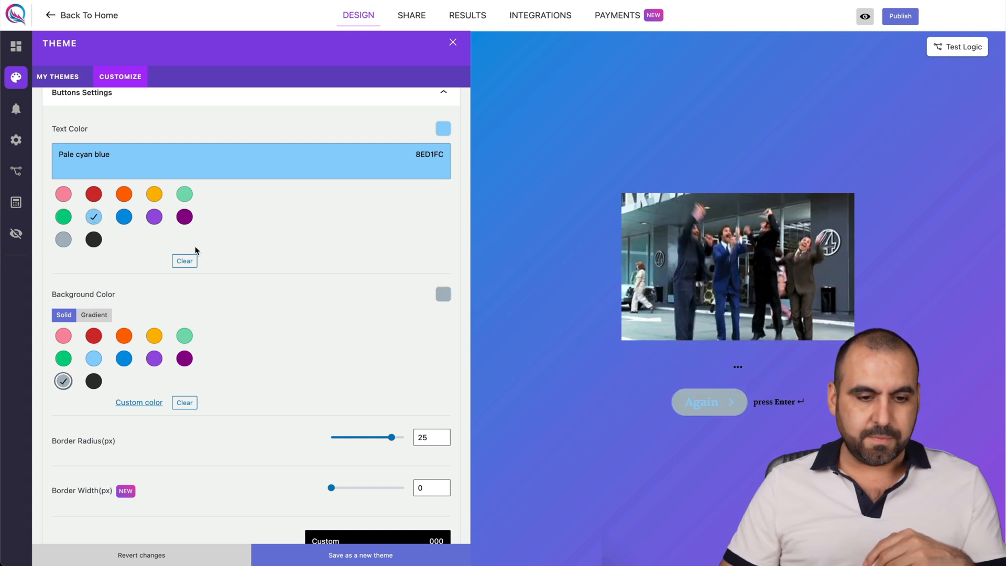
click(184, 261)
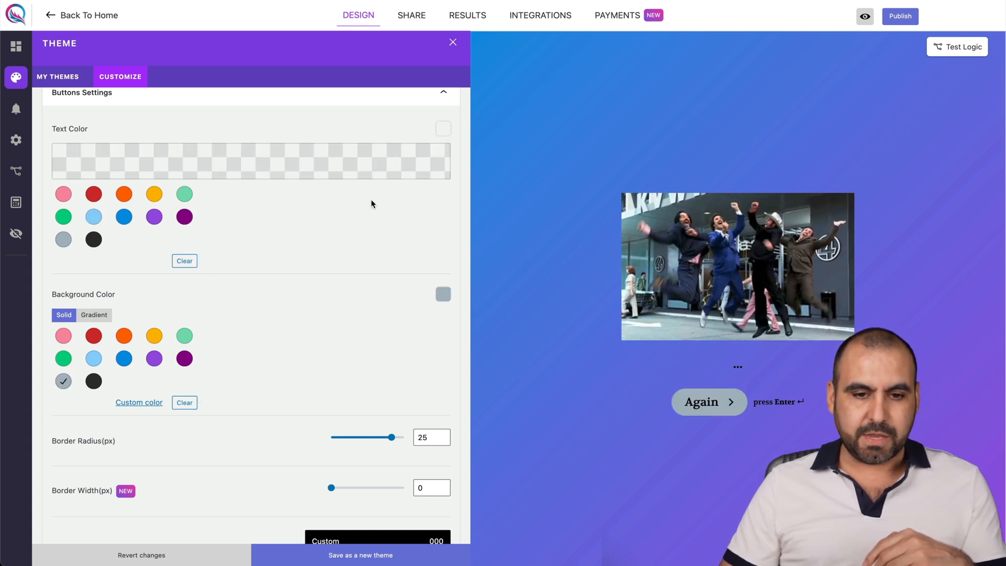
click(442, 128)
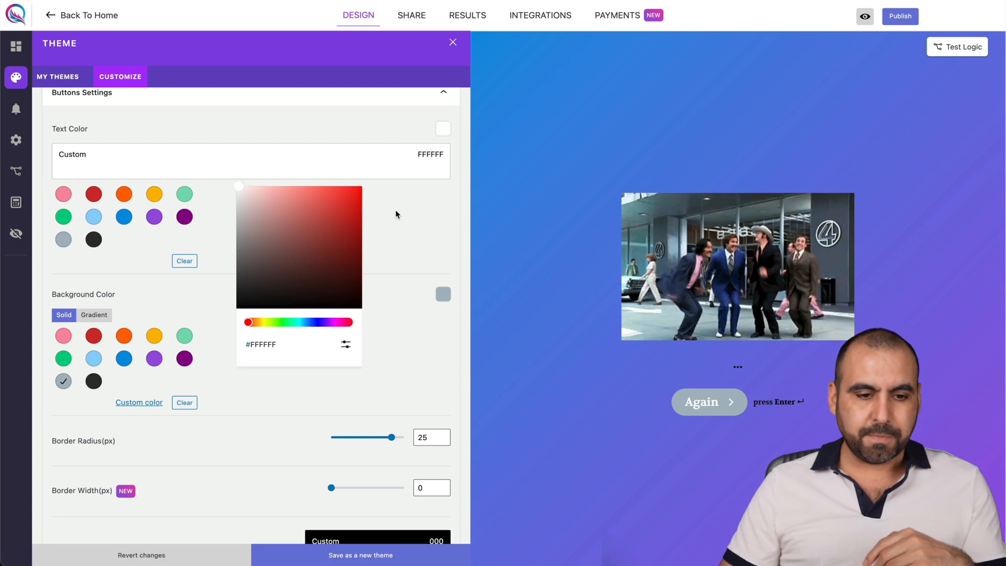
- Set the button background to blue and browse the progress bar settings
click(183, 357)
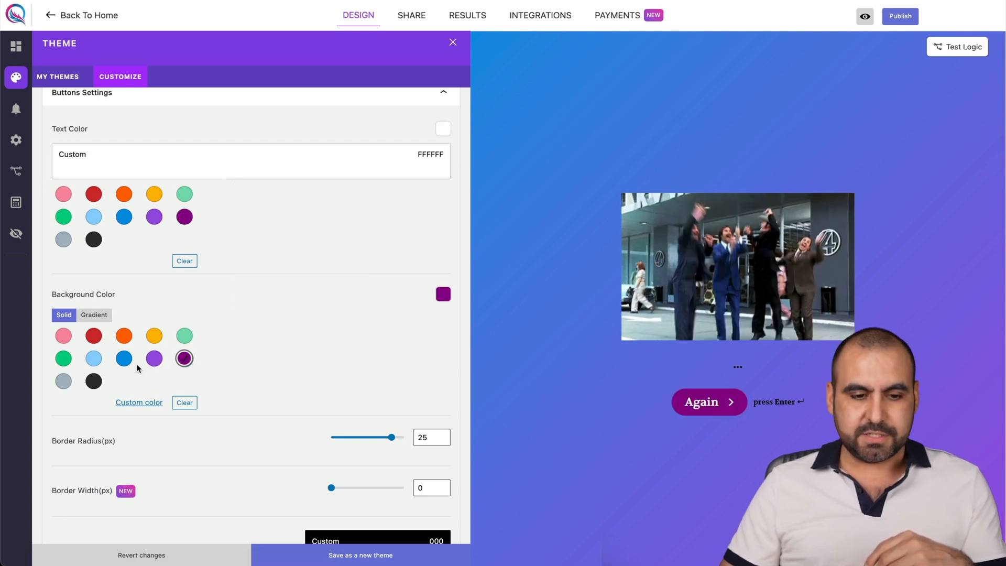
click(123, 358)
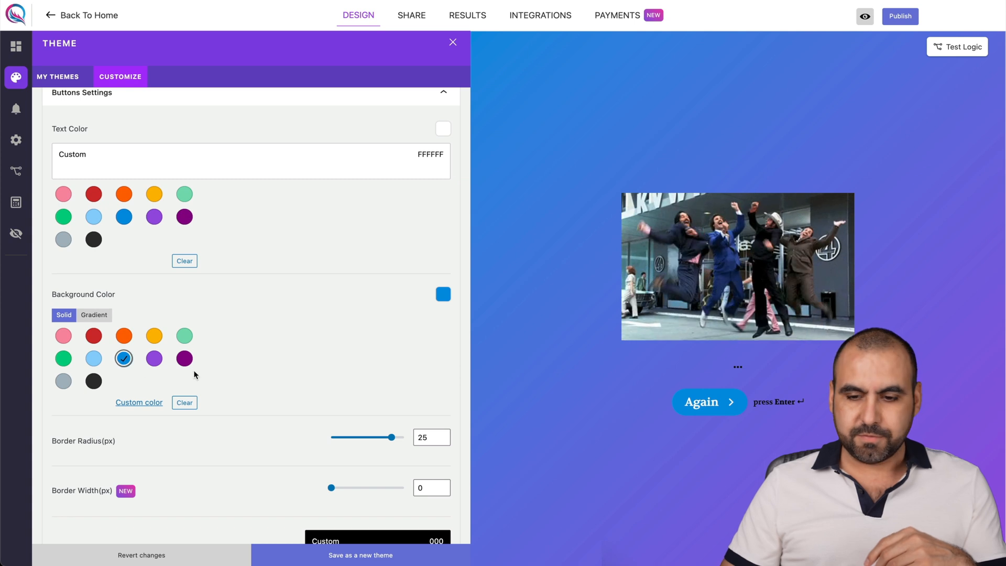
scroll(down, 3)
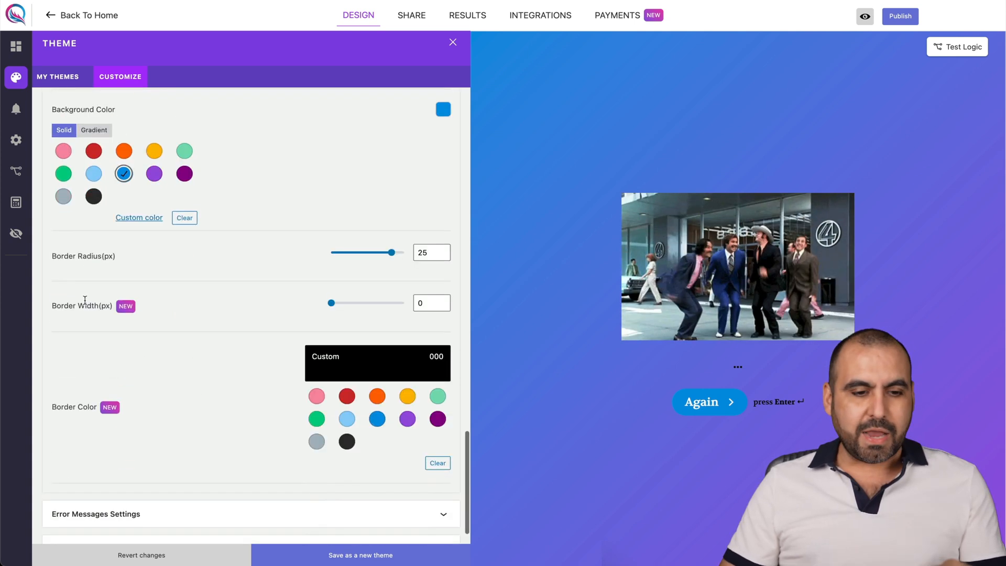
scroll(down, 3)
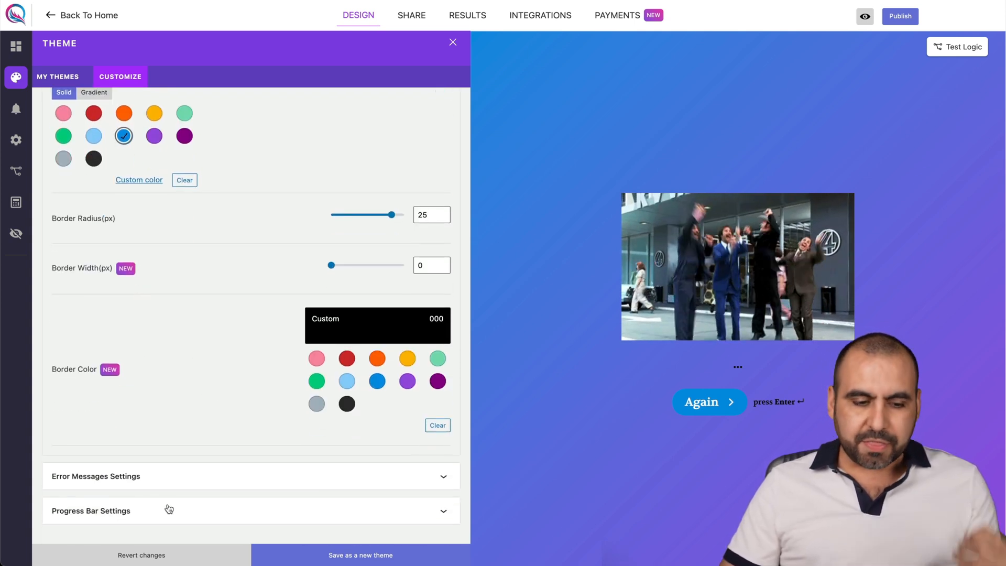
click(95, 477)
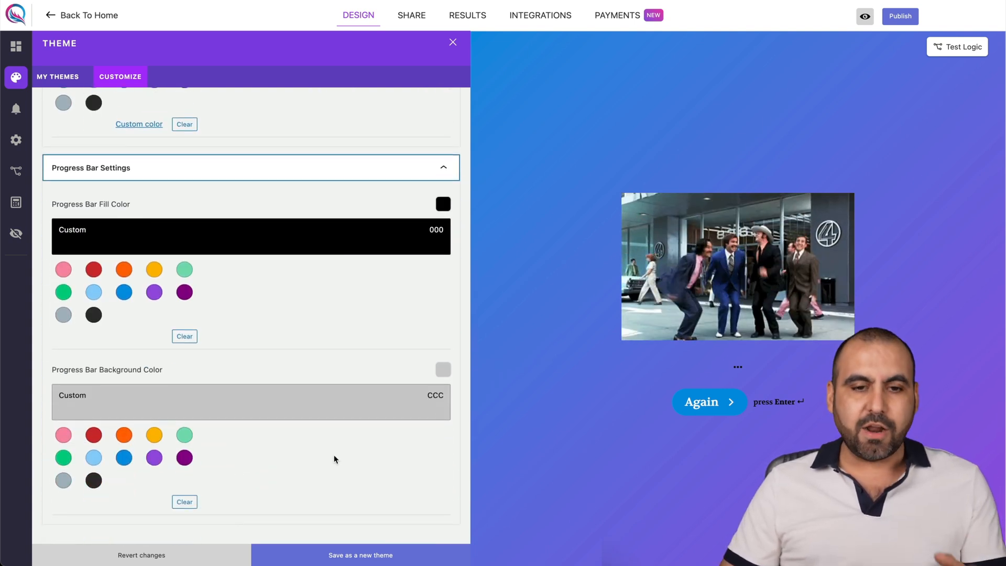
scroll(up, 3)
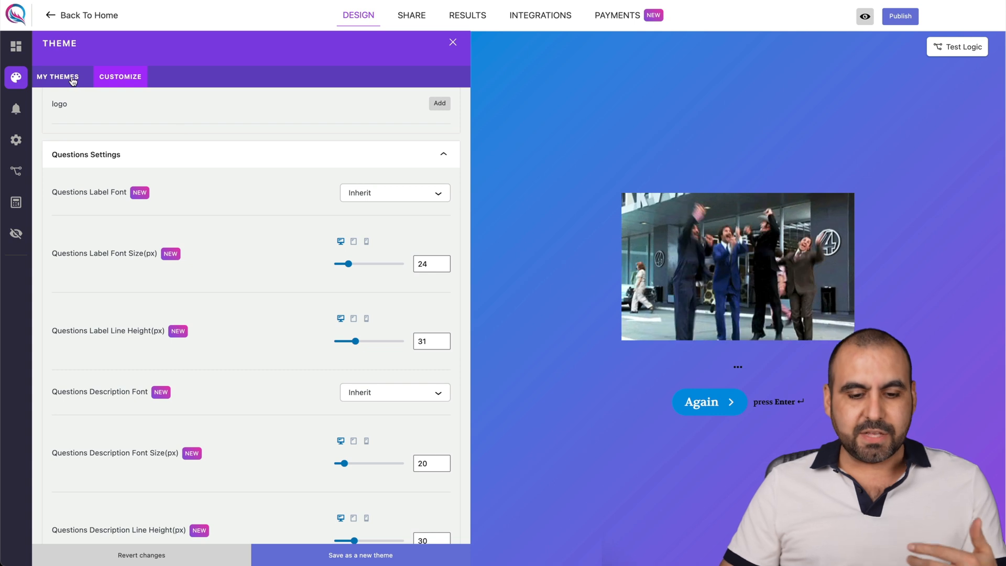
- Reapply the saved NEW theme, return to the question blocks and select Name?
click(57, 76)
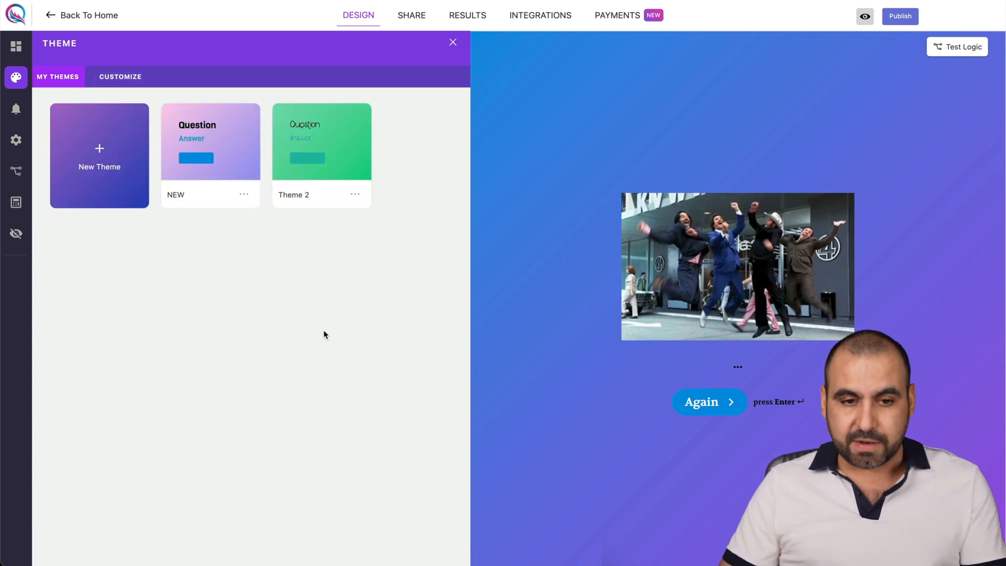
click(209, 155)
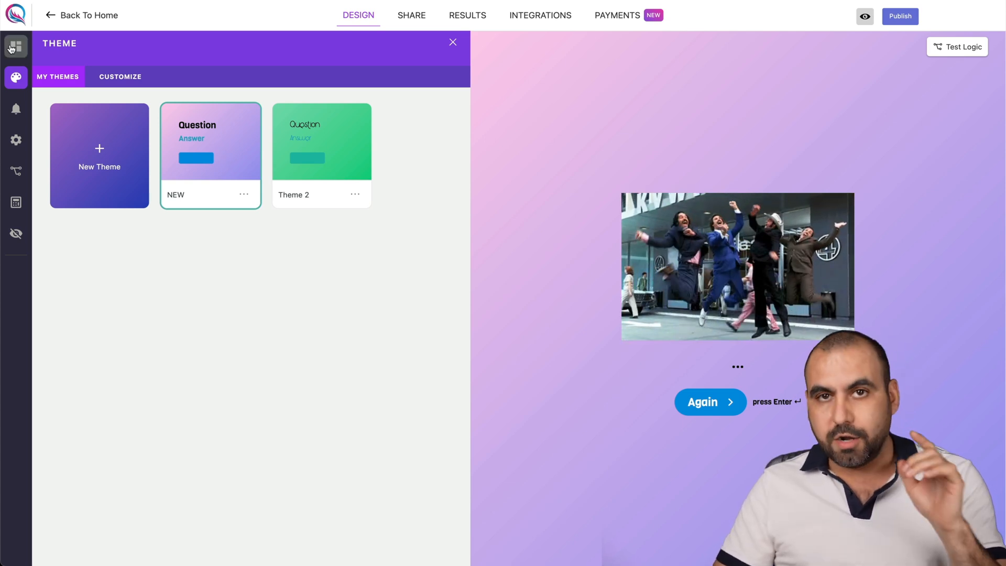
click(452, 43)
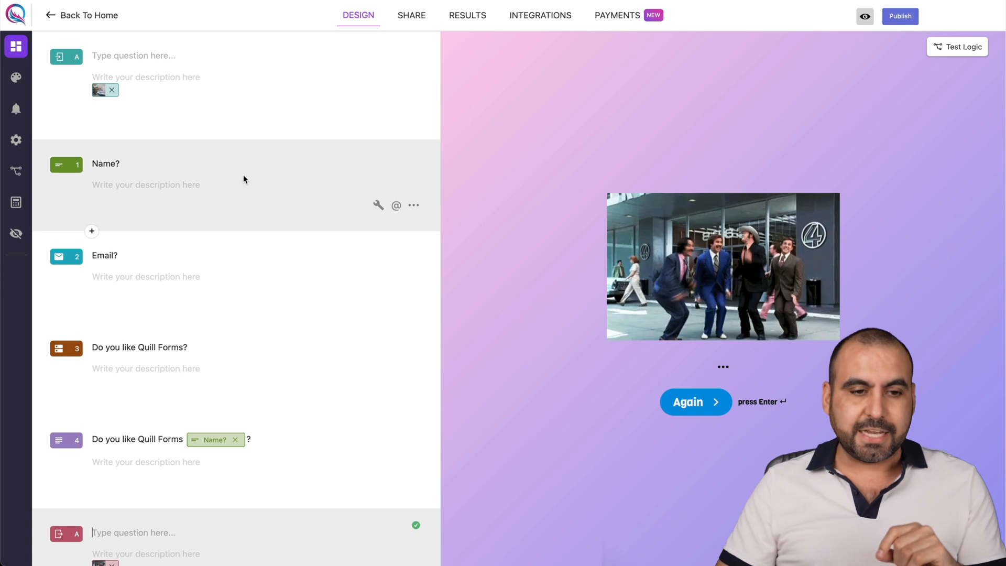
mouse_move(303, 135)
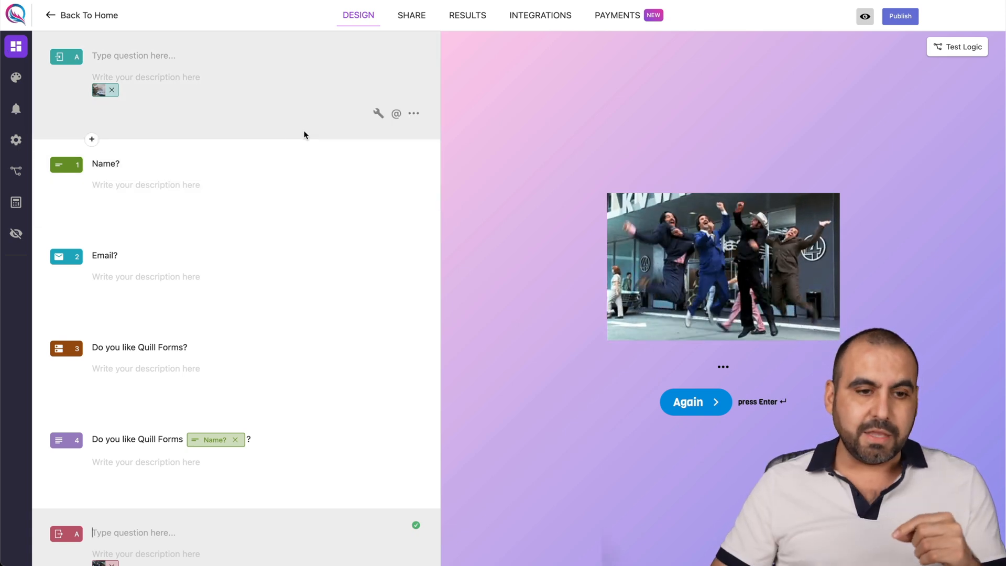
mouse_move(271, 158)
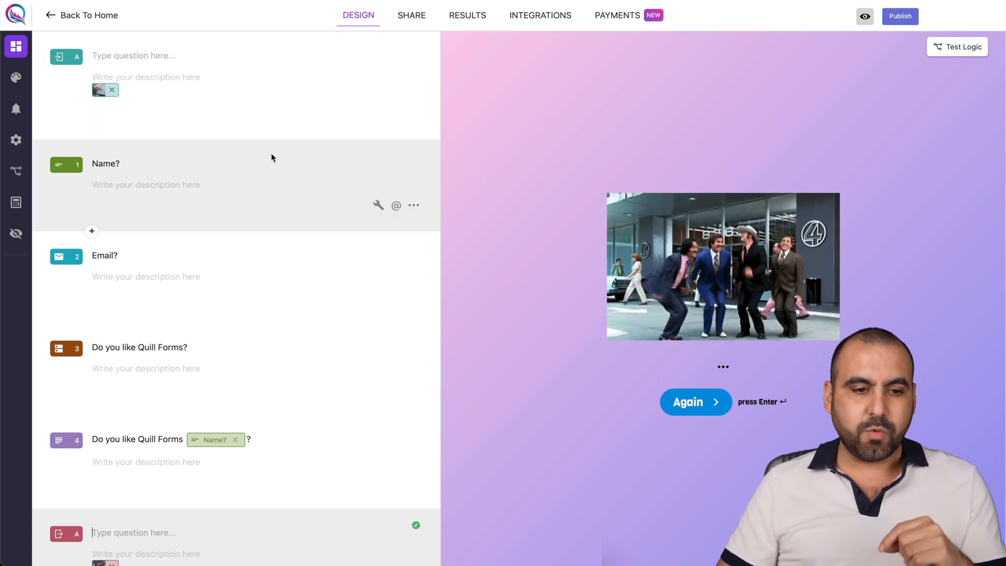
click(378, 206)
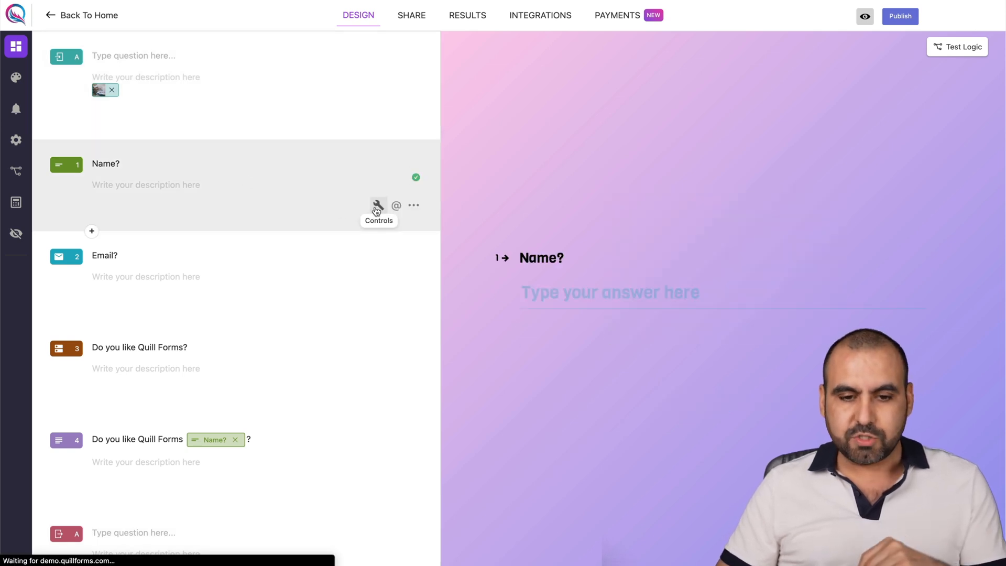
- Give the Name? question its own separate theme, then open the live preview
click(378, 205)
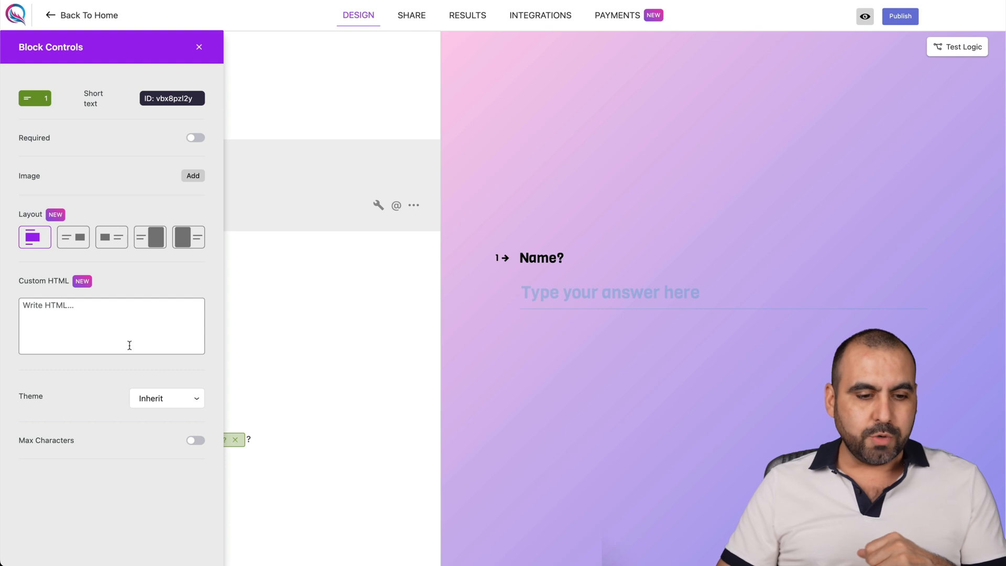
click(166, 397)
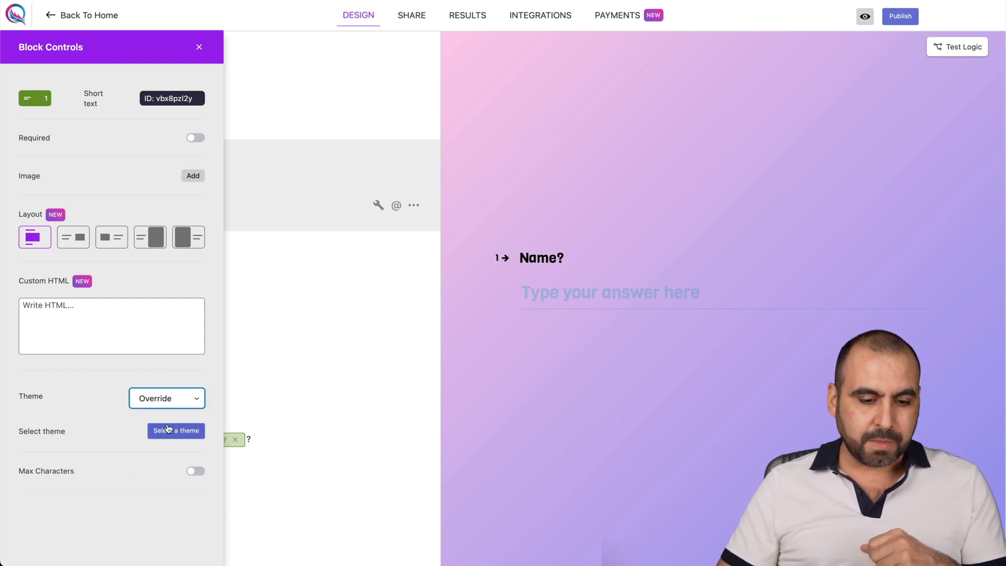
click(175, 430)
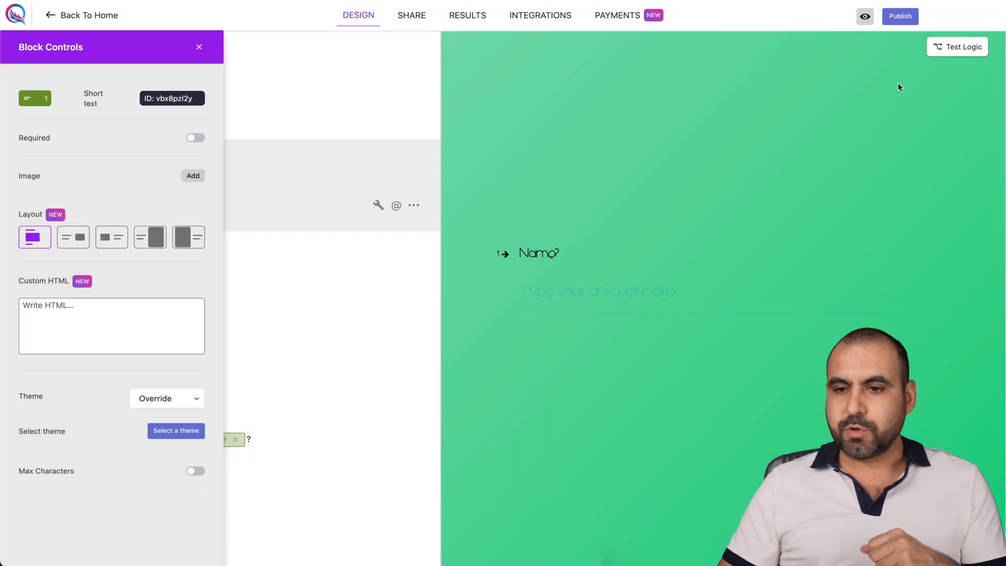
click(864, 16)
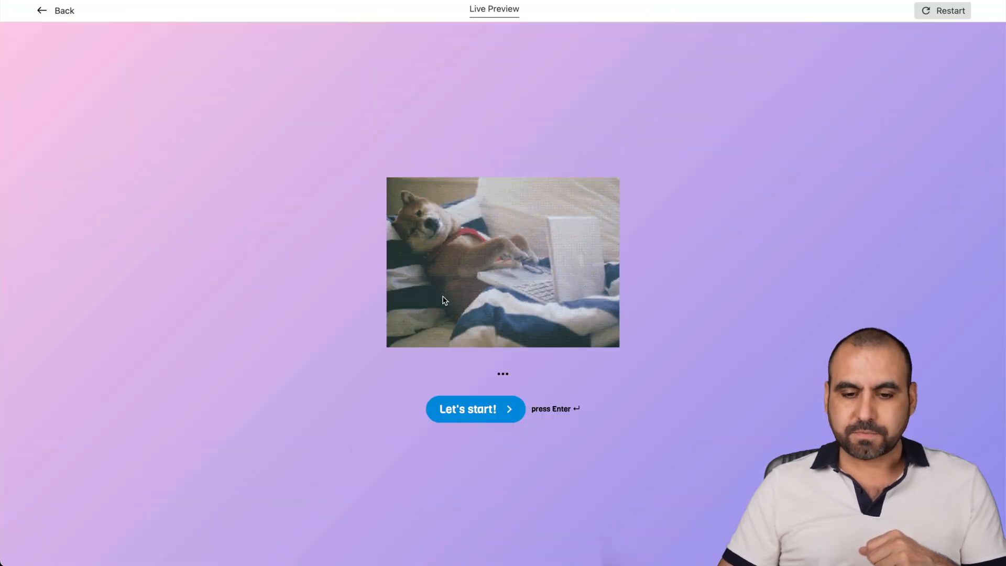
- Walk through the form in live preview, then exit to the empty notifications list
click(467, 409)
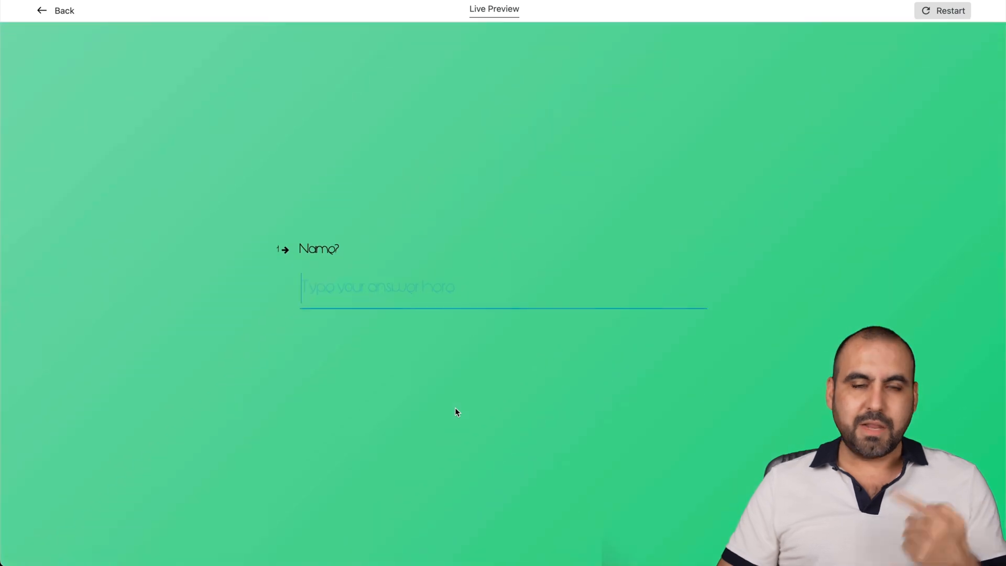
scroll(down, 3)
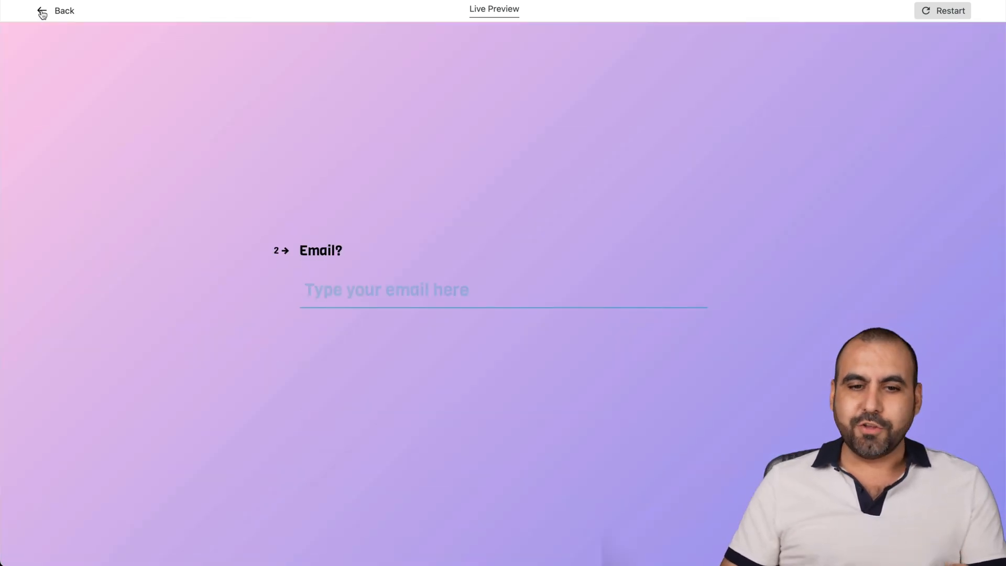
click(63, 11)
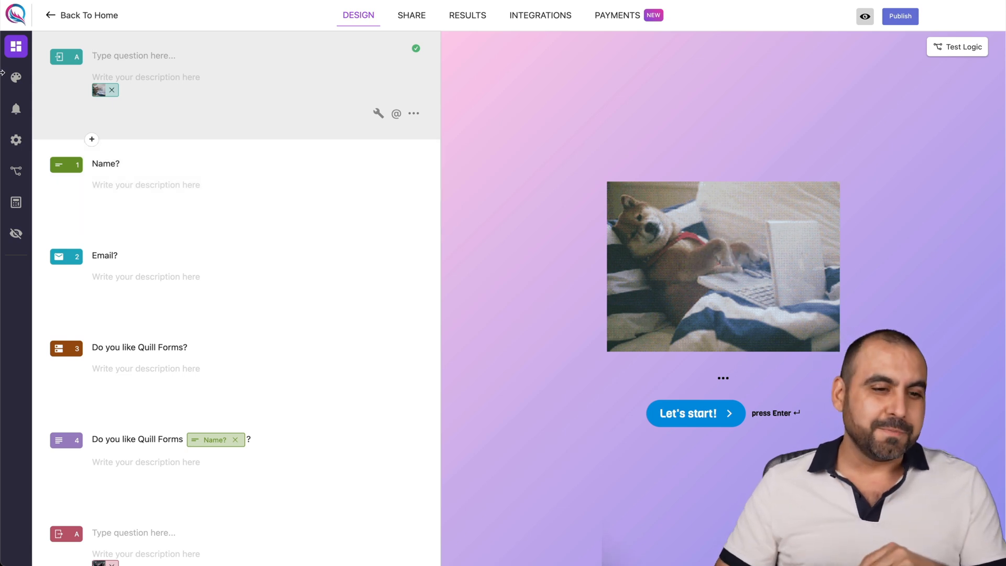
click(16, 109)
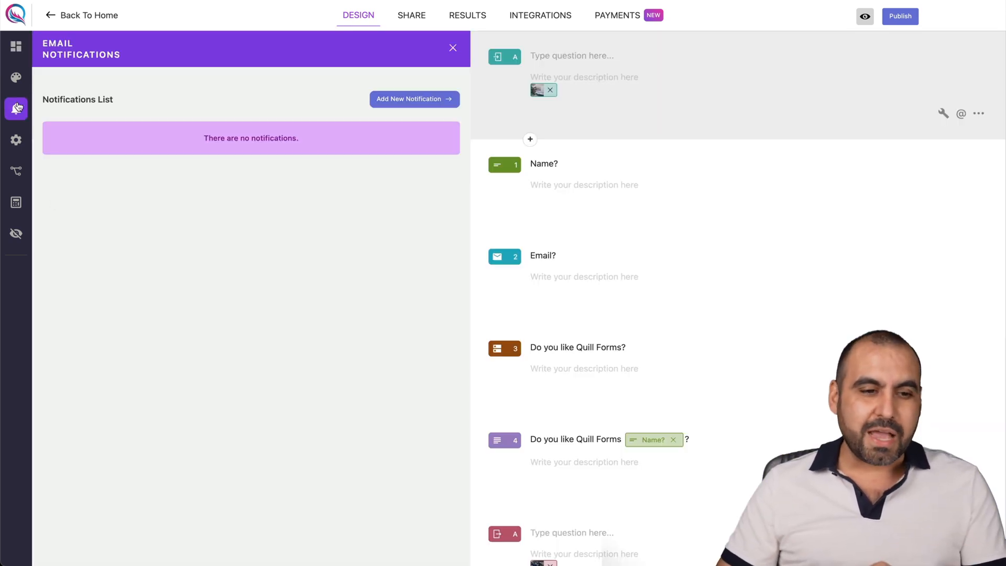
click(414, 99)
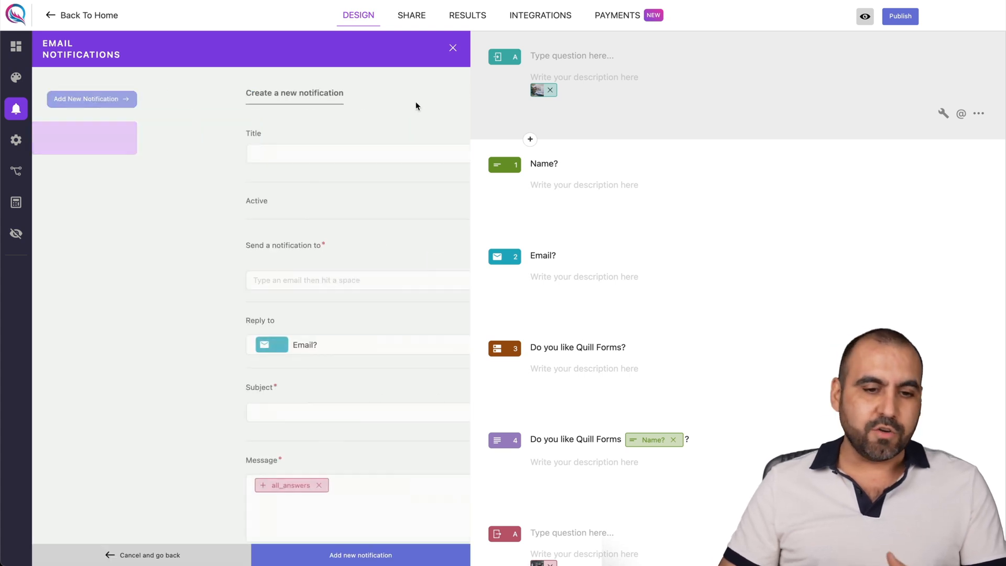
text(No)
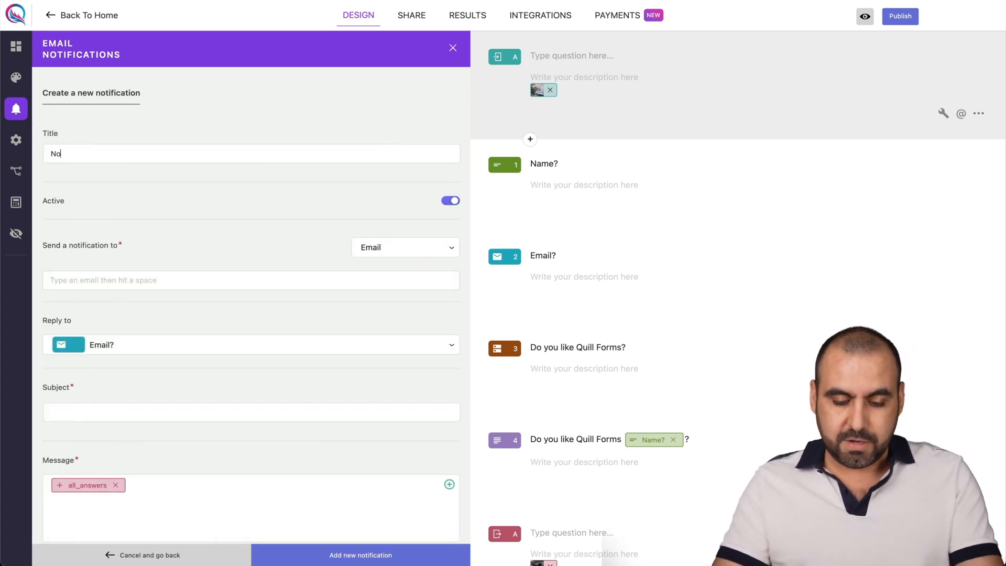
text(tif)
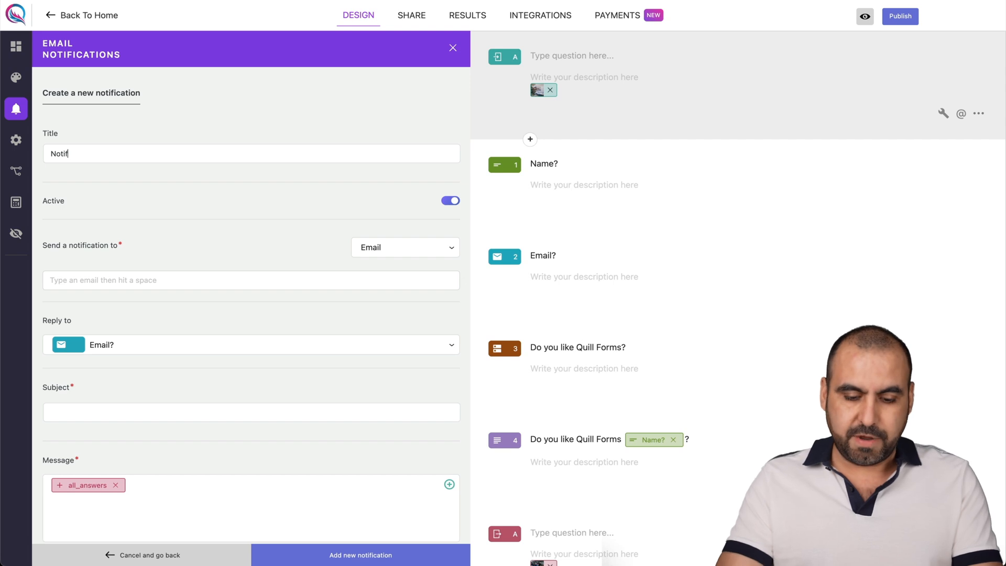
text(y)
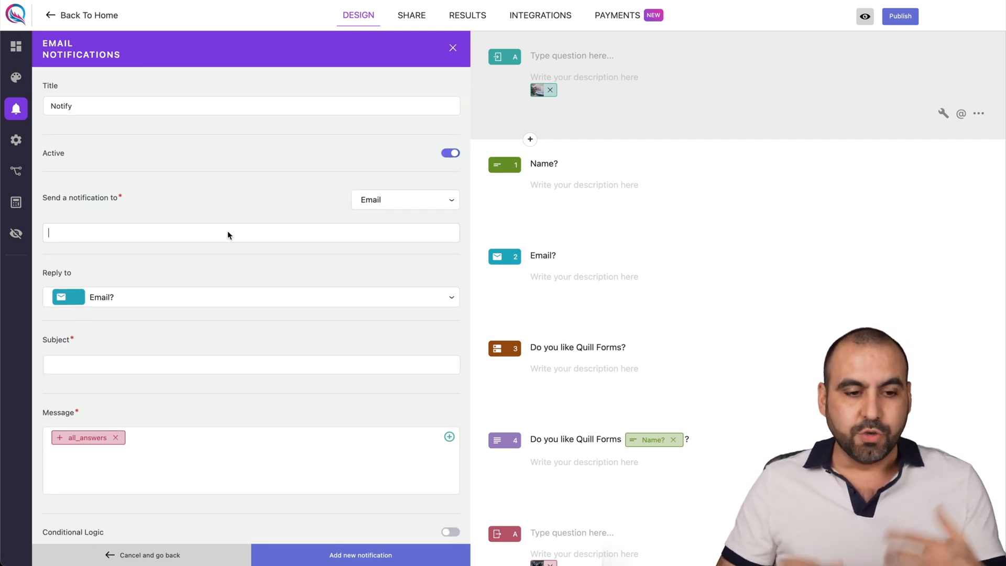
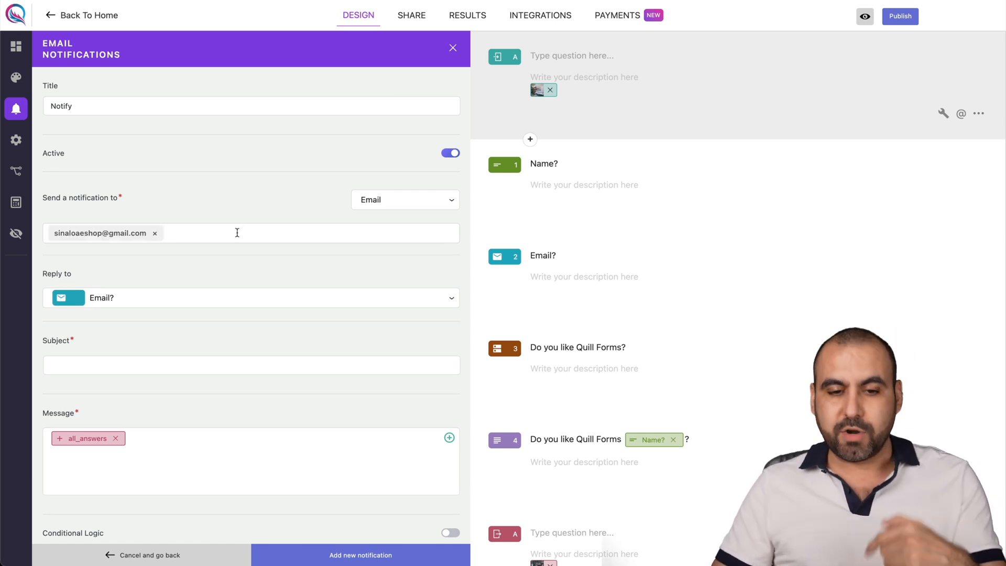
mouse_move(76, 287)
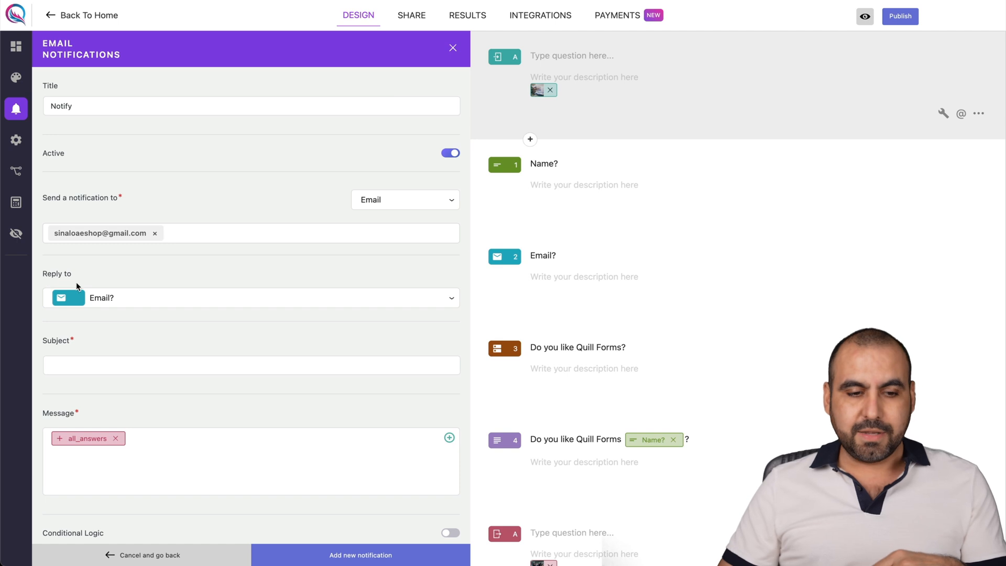
mouse_move(137, 321)
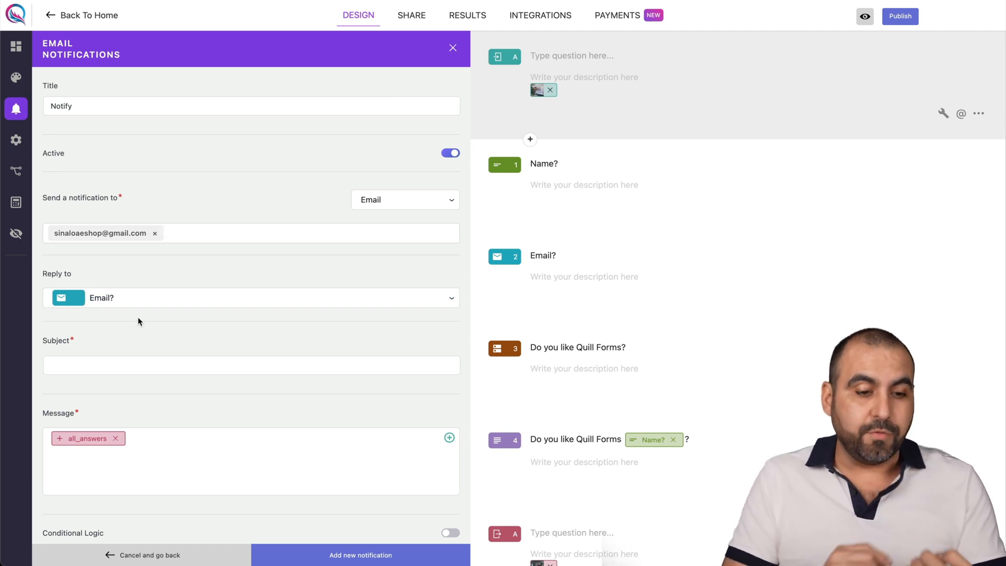
- Set the subject to OFRM SUBMISSION and insert the Name? answer into the message
text(u)
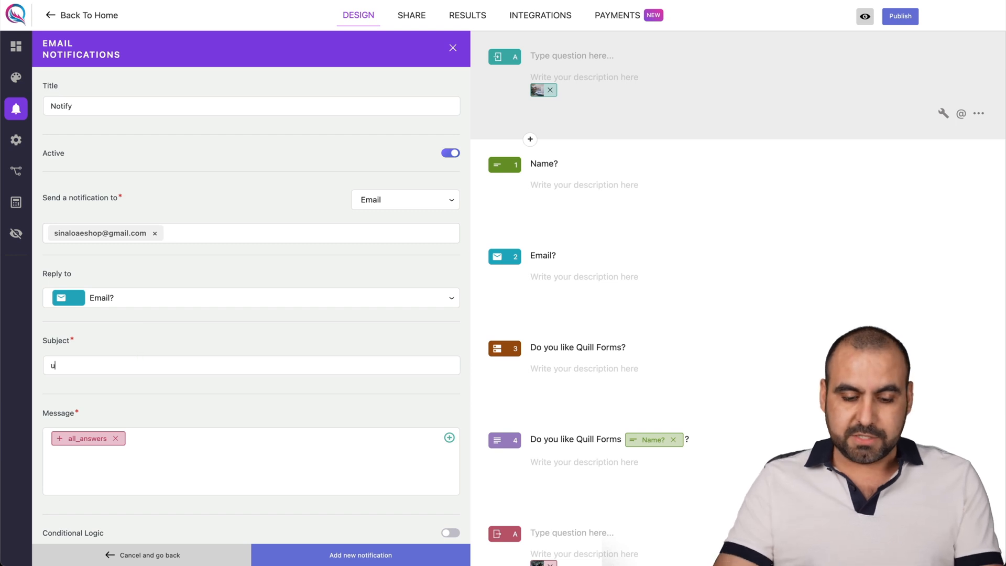
text(OFR)
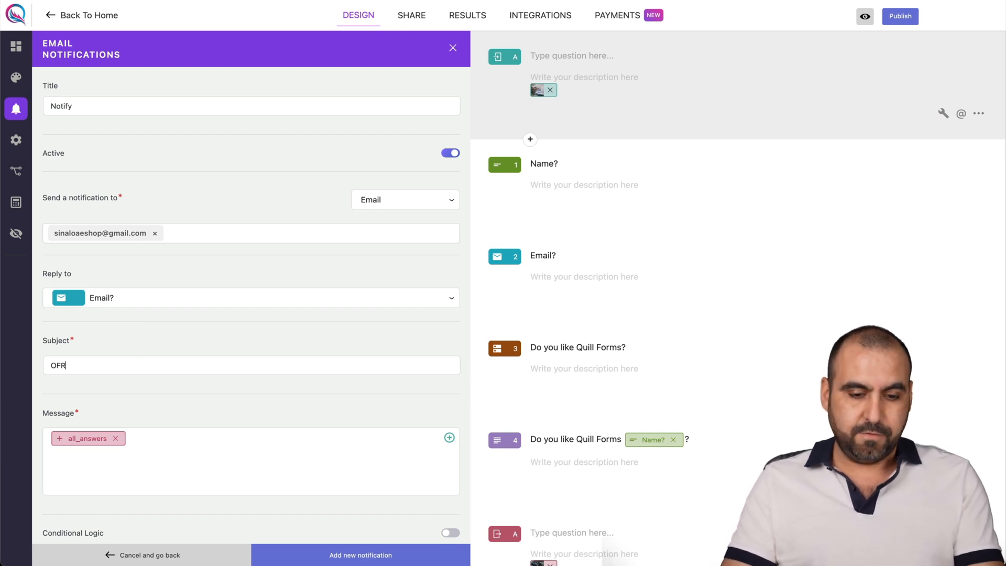
text(M SUBMISSION)
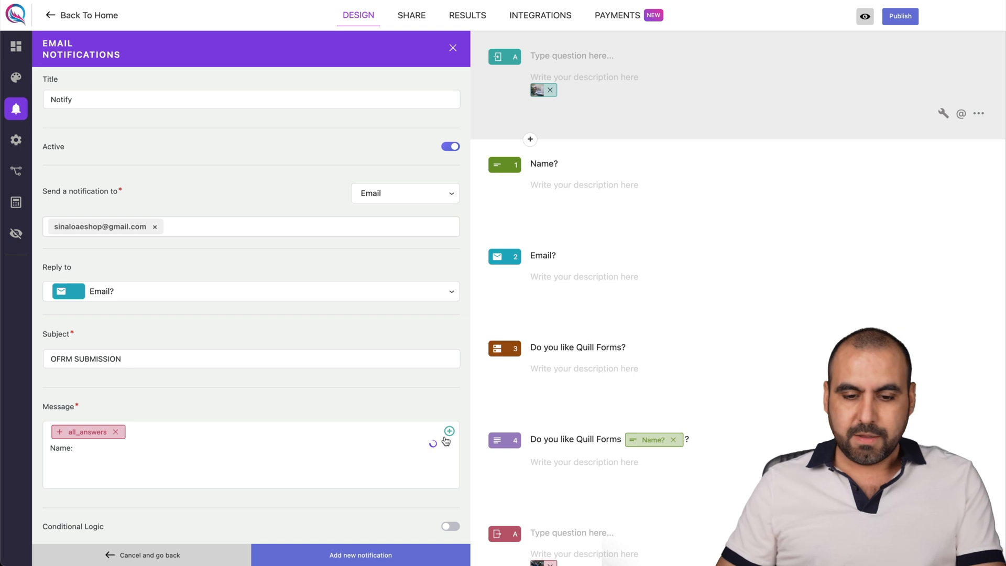
click(448, 431)
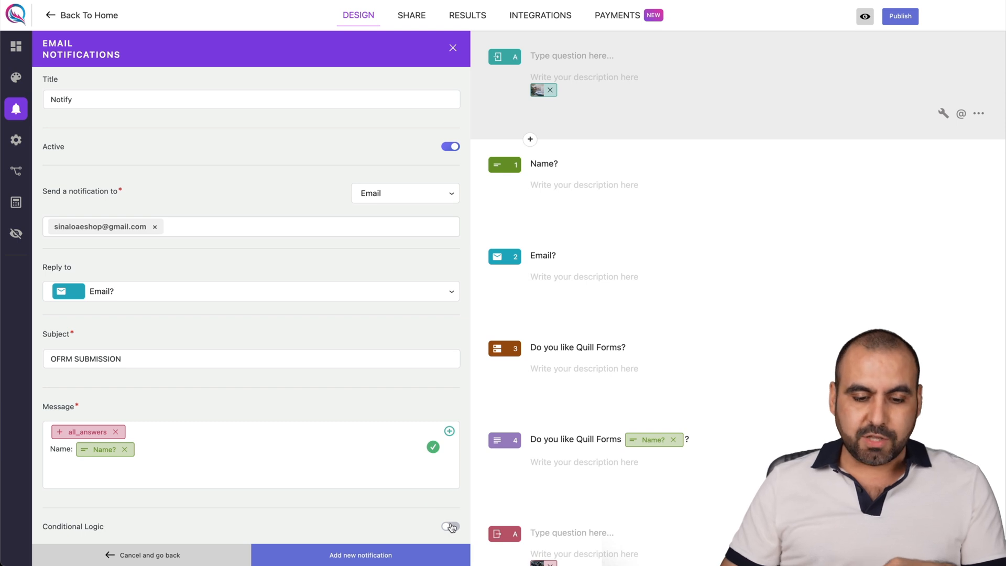
- Make Notify send only when Do you like Quill Forms? equals naaa, and save it
click(449, 526)
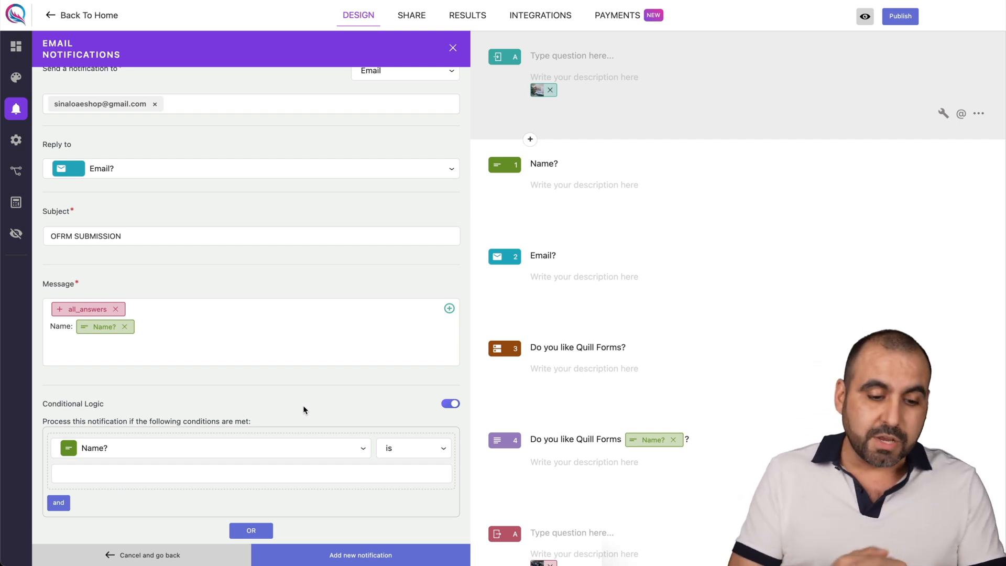
click(211, 374)
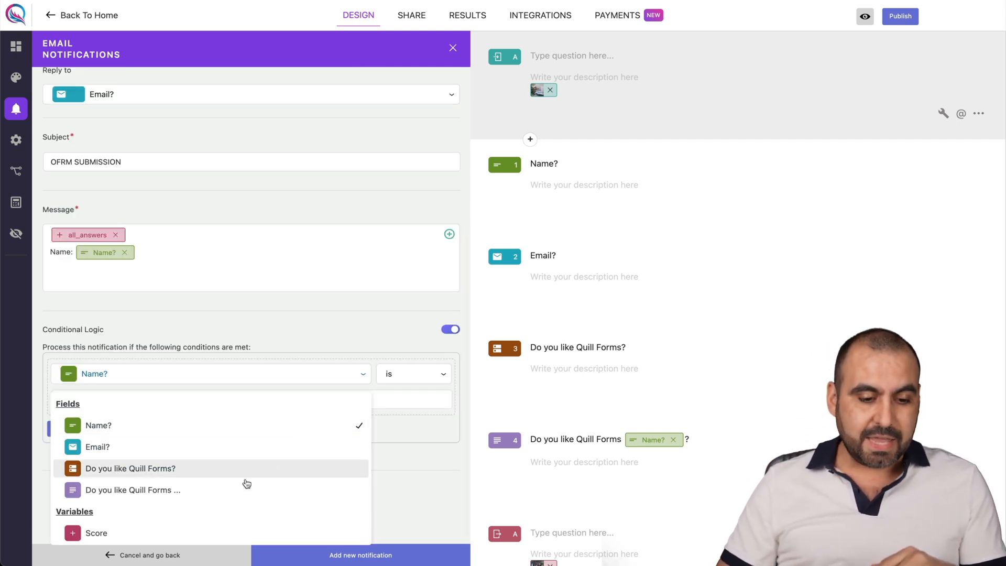
click(129, 468)
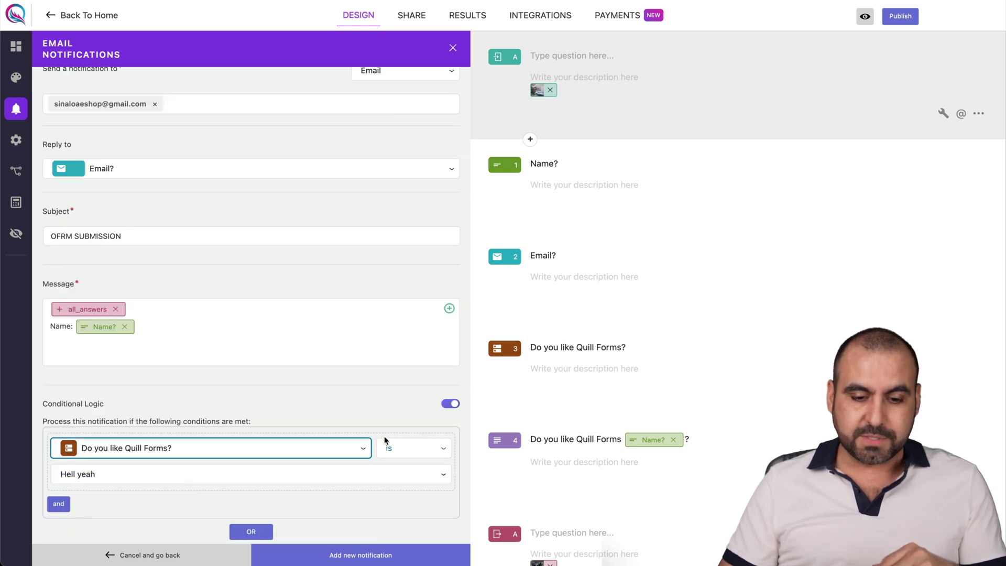
click(250, 474)
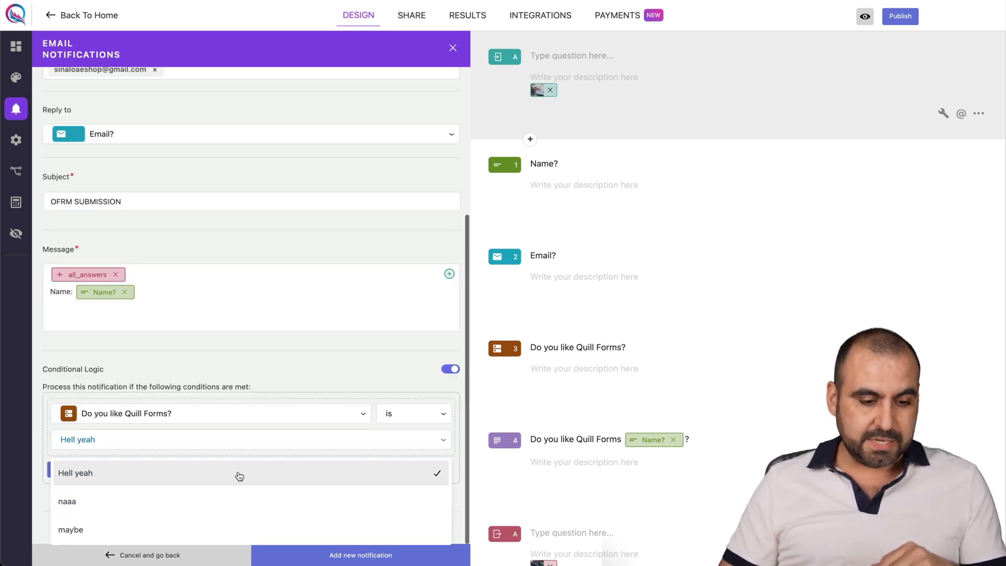
click(66, 501)
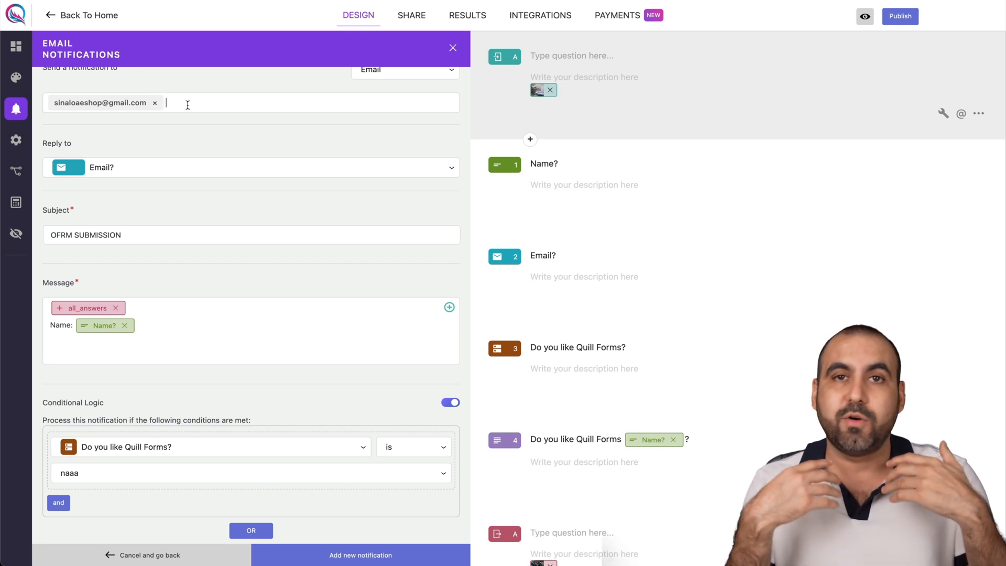
mouse_move(188, 240)
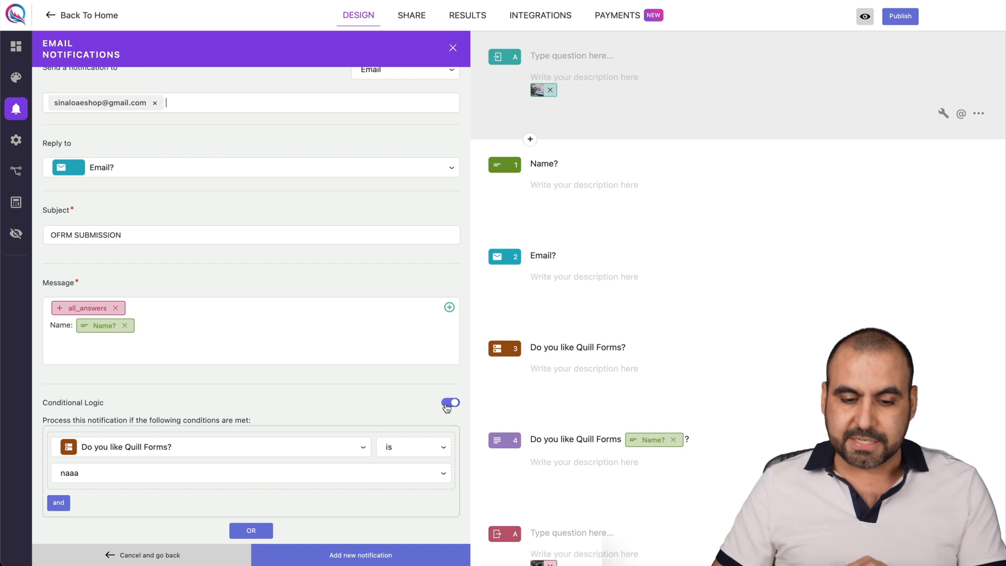
click(360, 555)
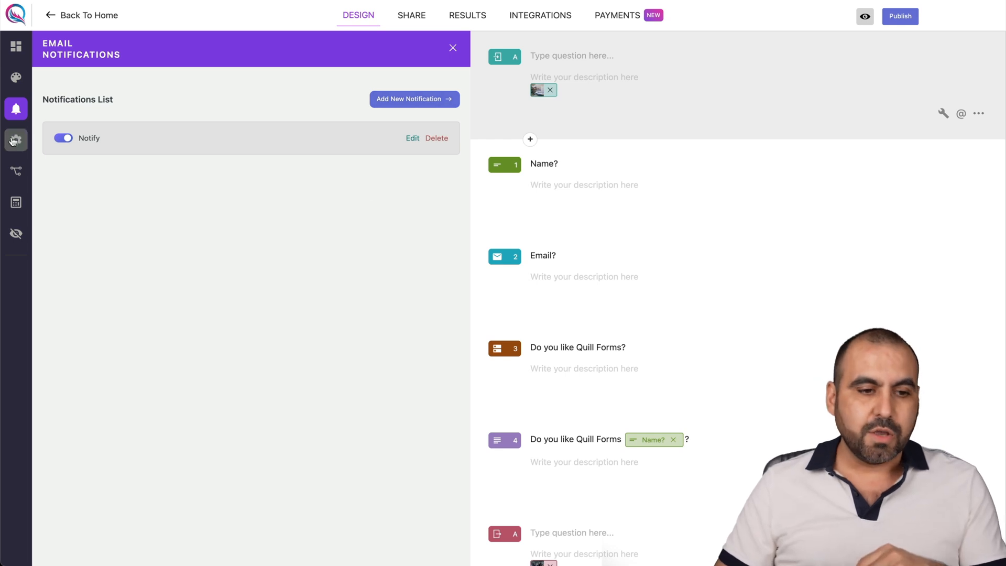
click(16, 140)
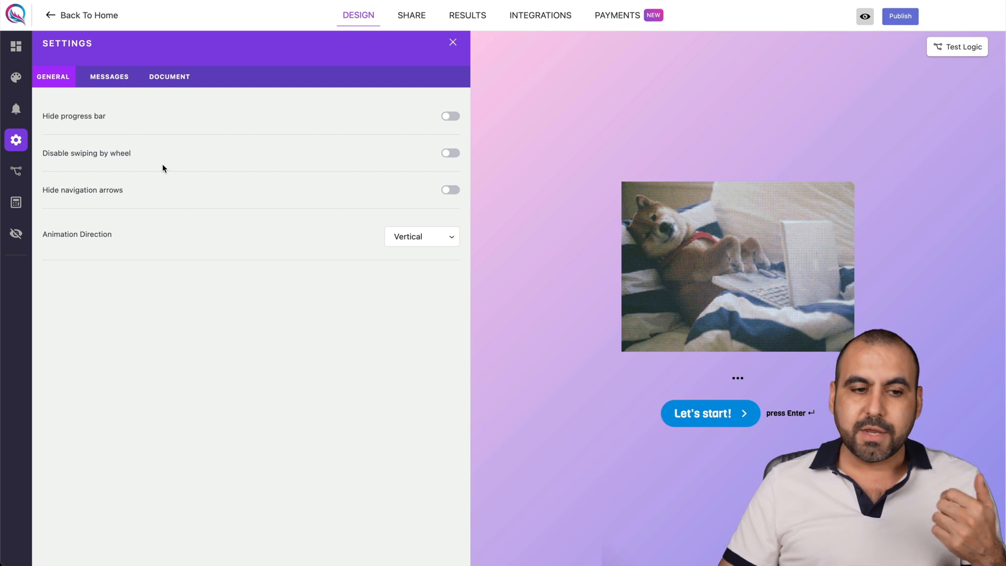
mouse_move(170, 270)
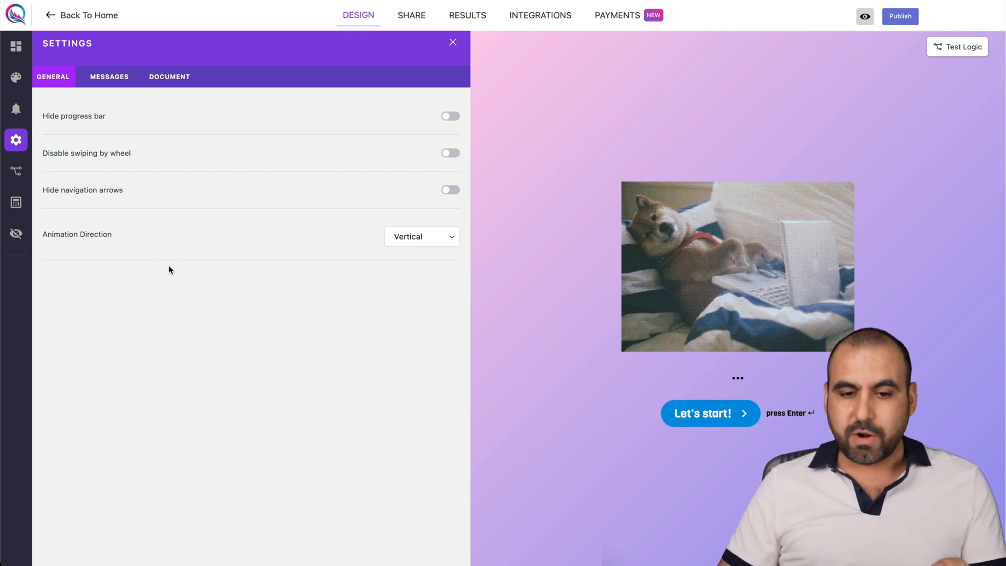
- Browse the Messages, Document and jump logic settings without changes, then return to blocks
click(109, 76)
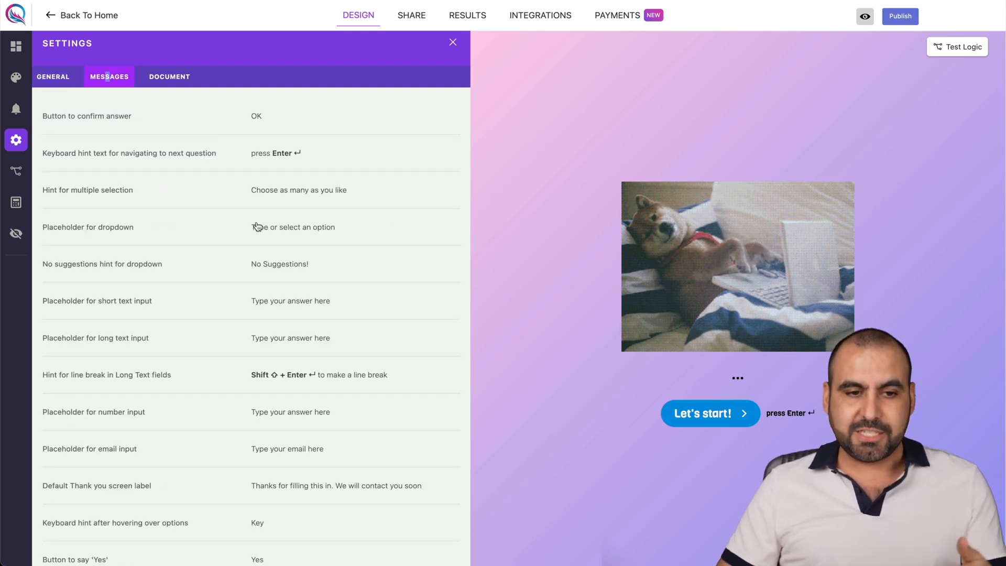
click(169, 76)
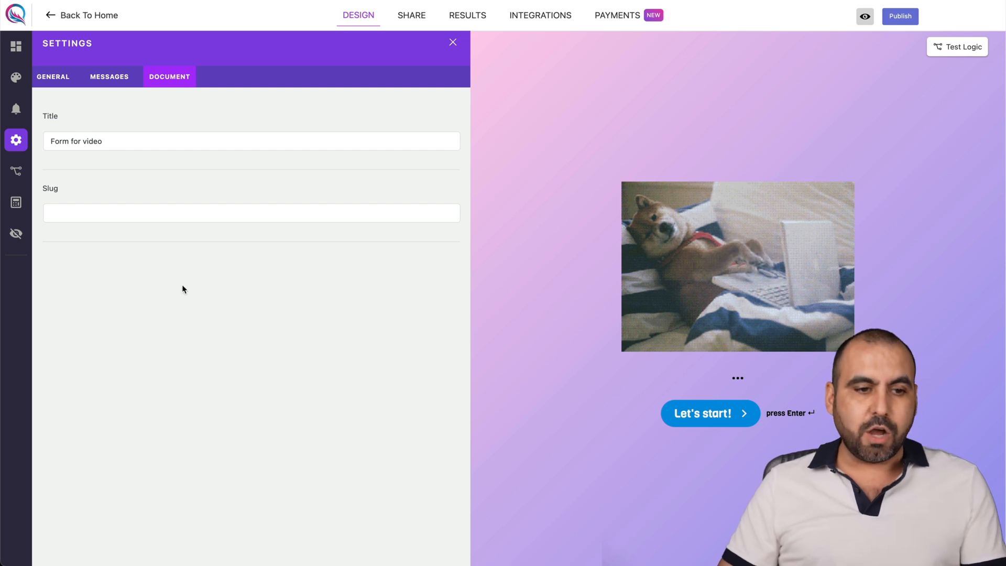
click(15, 171)
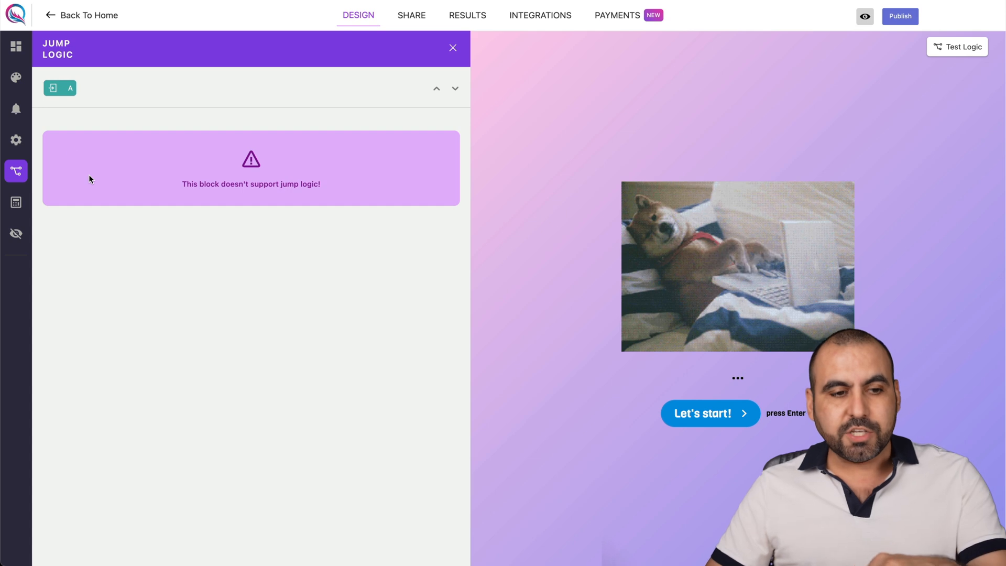
click(453, 48)
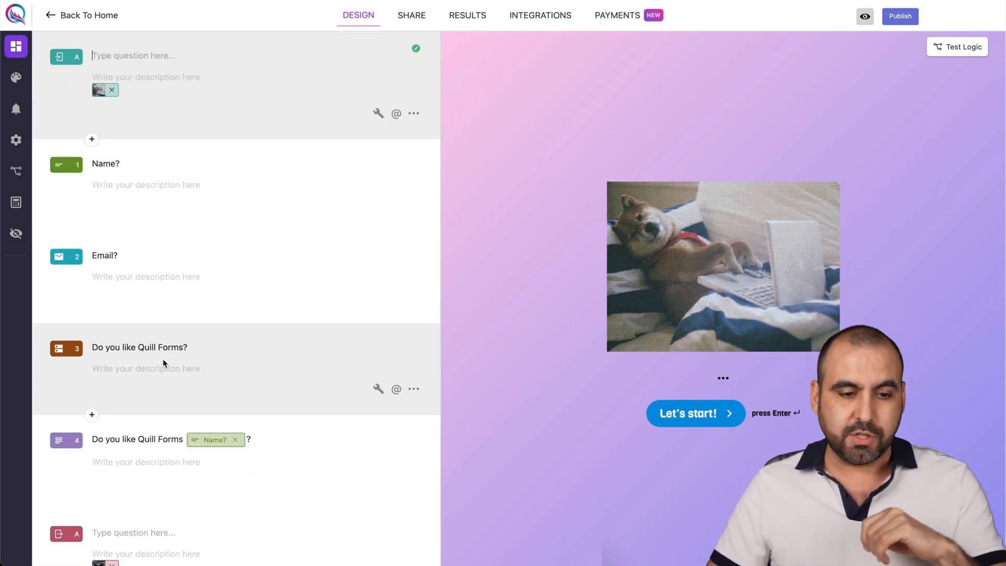
- Add a question 4 jump rule for naaa answers; route other cases to Default thank you screen
scroll(down, 3)
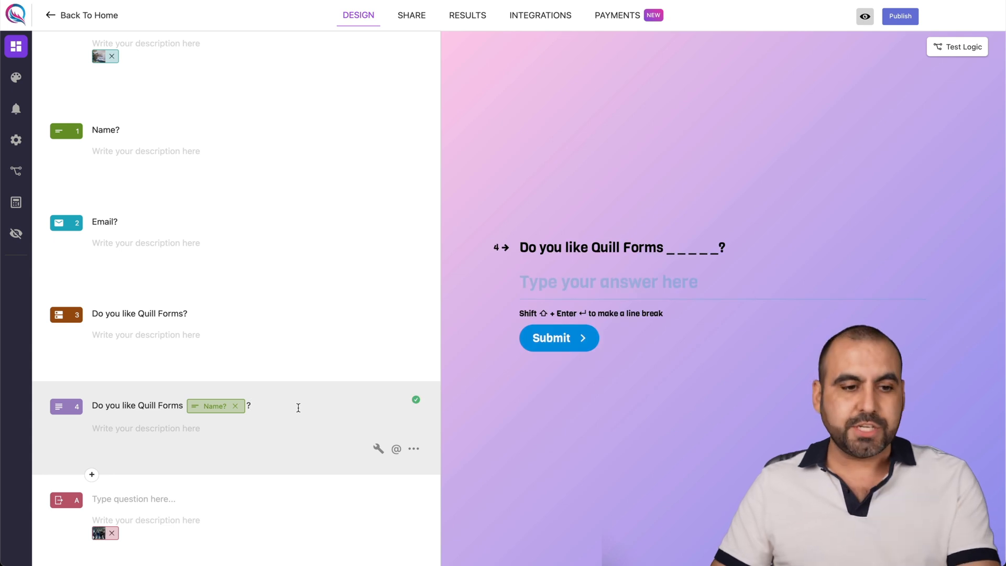
click(378, 448)
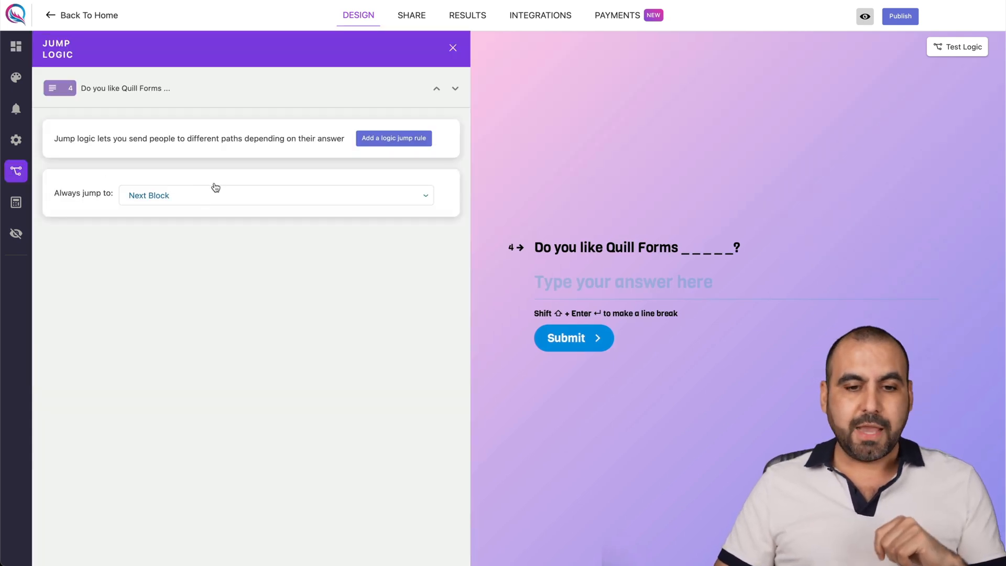
click(393, 138)
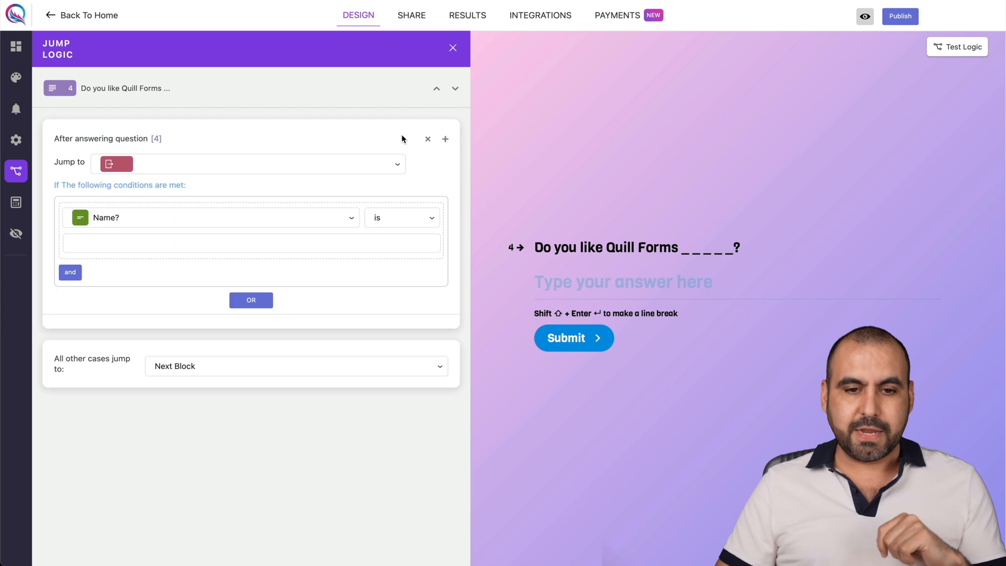
mouse_move(122, 170)
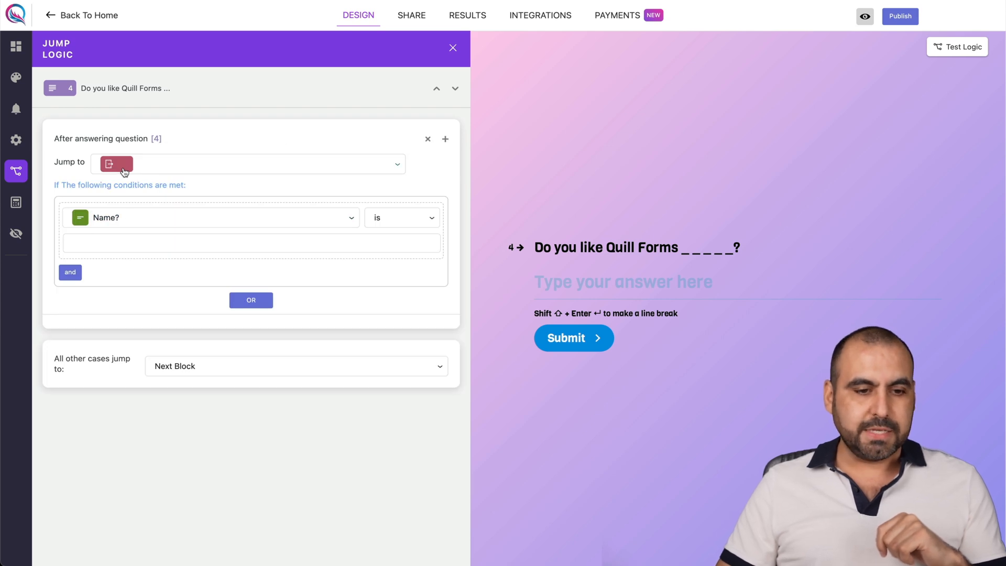
click(210, 216)
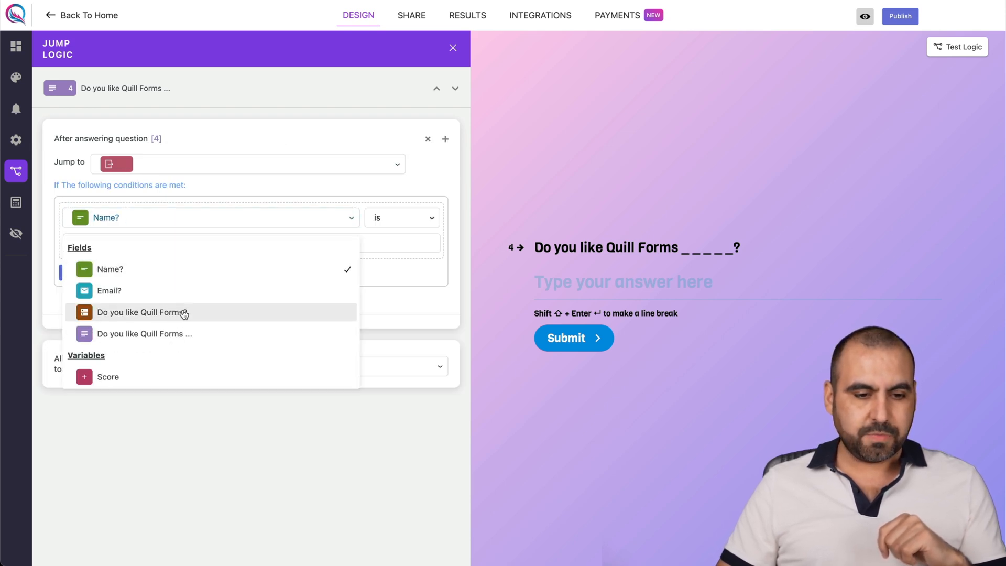
click(139, 312)
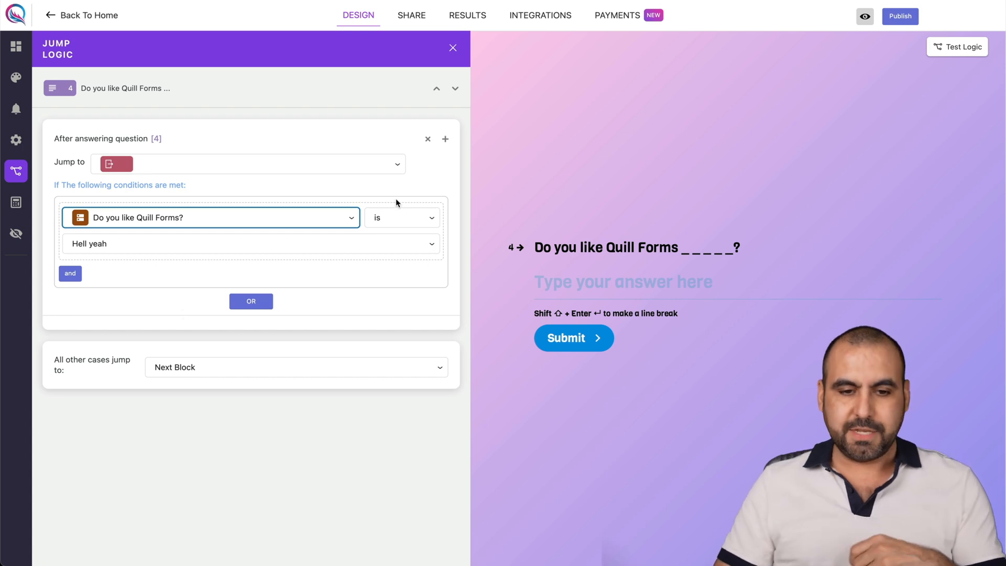
click(250, 243)
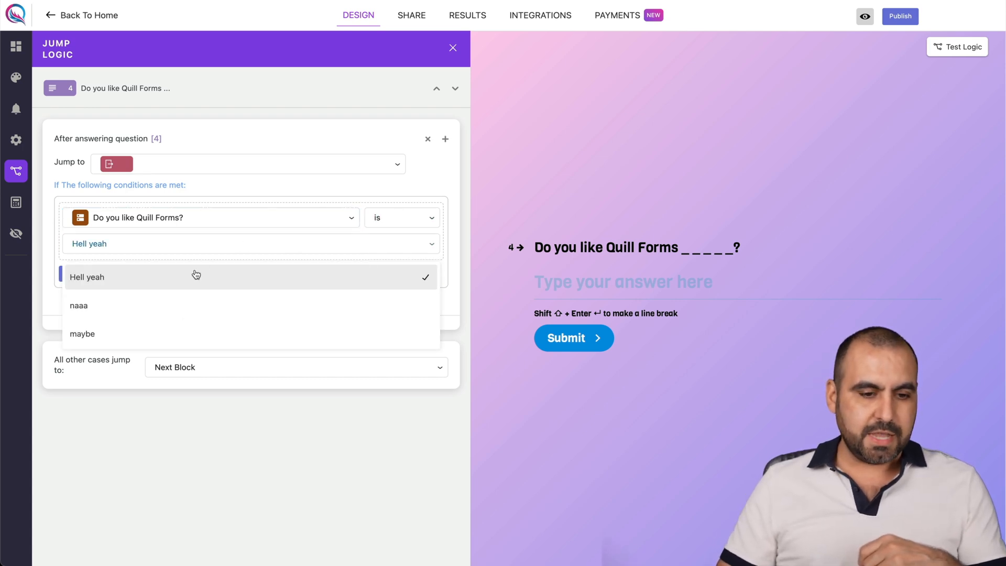
click(79, 305)
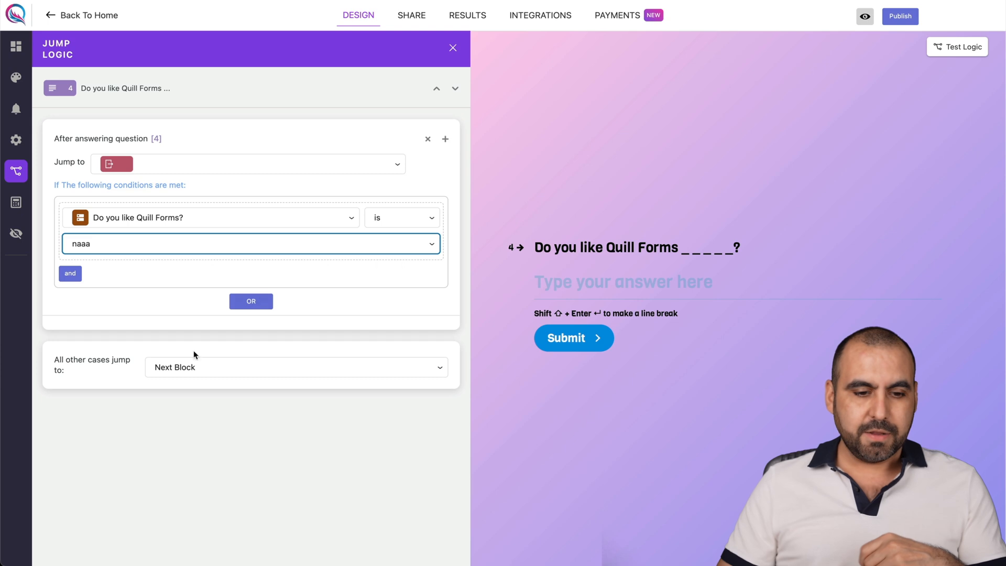
mouse_move(219, 394)
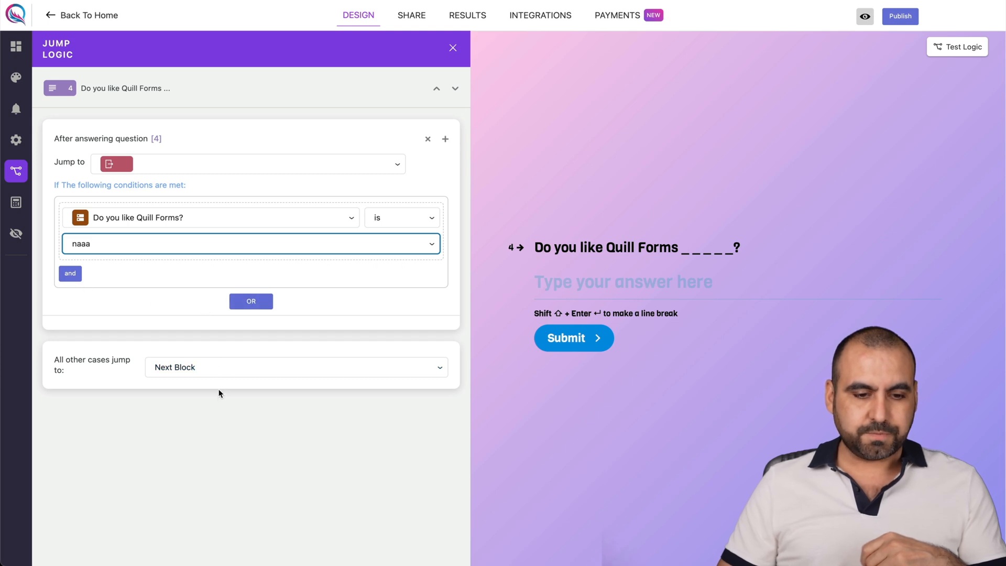
click(295, 367)
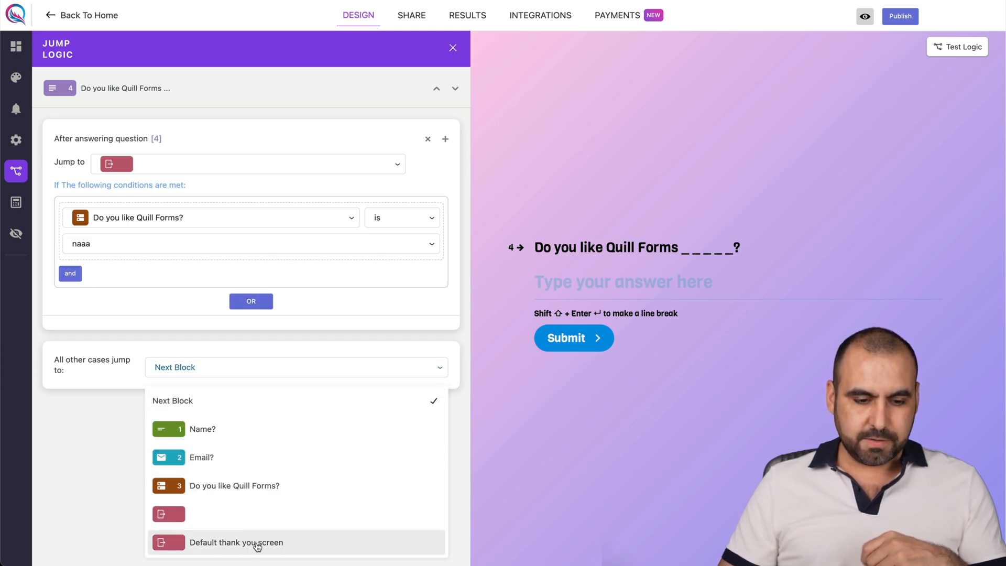
click(235, 542)
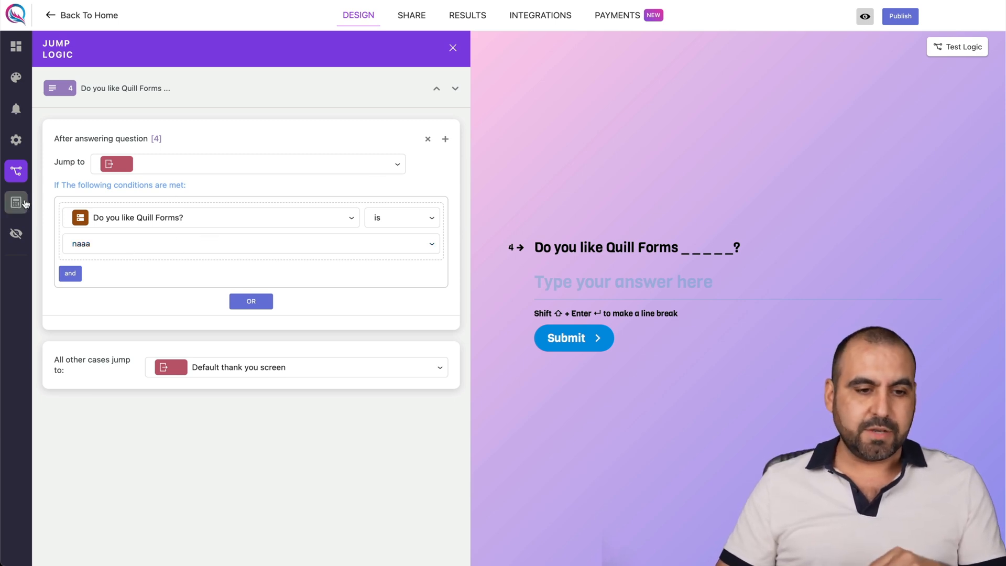
- Browse the Calculator rules, Points tab and URL Parameters UTM options without changing anything
click(16, 203)
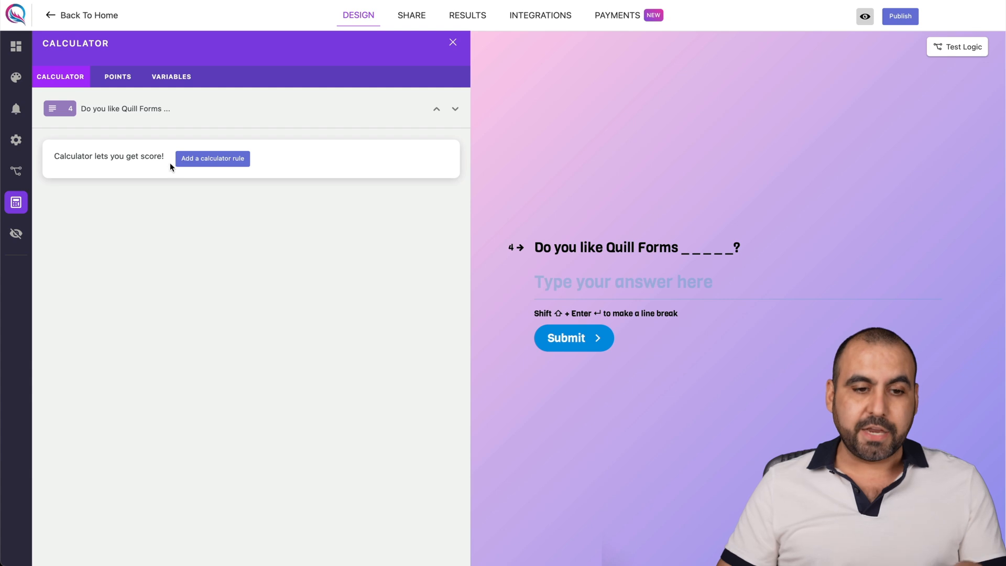
click(212, 159)
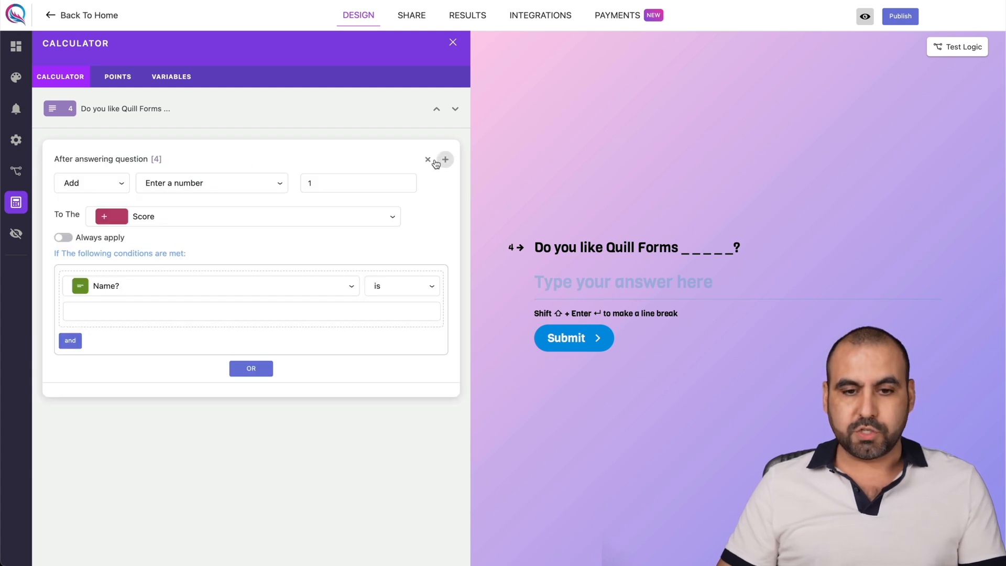
click(117, 76)
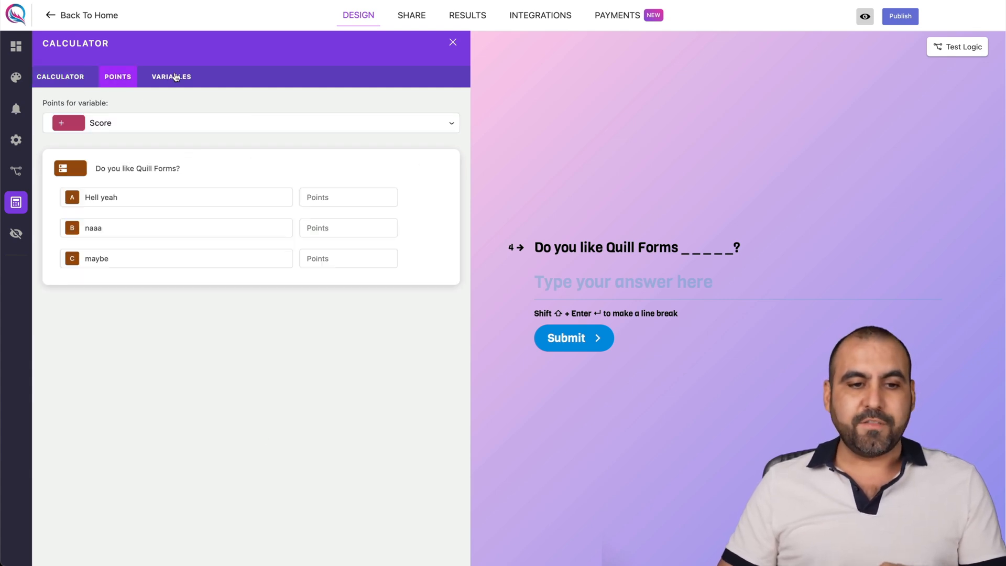
click(60, 76)
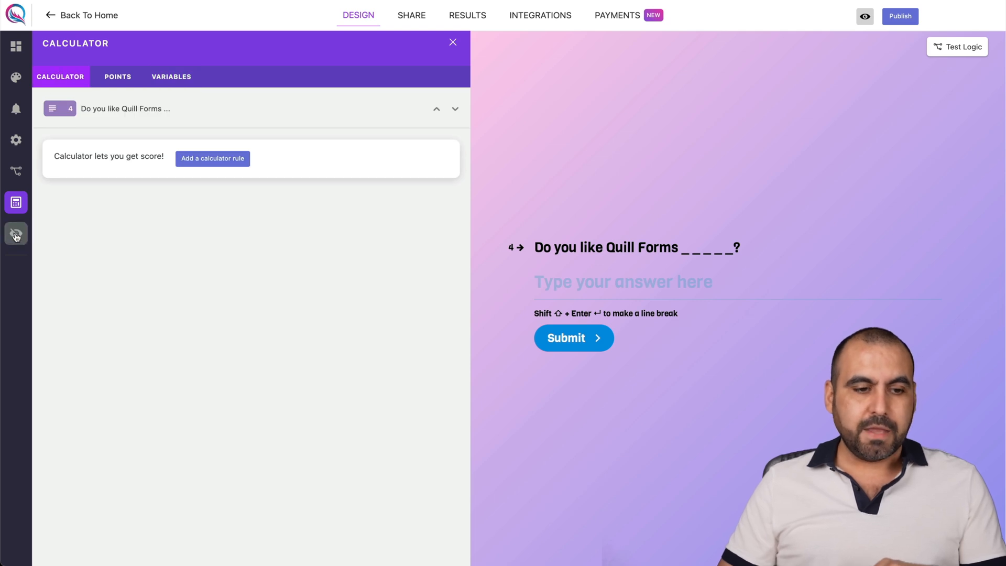
click(15, 234)
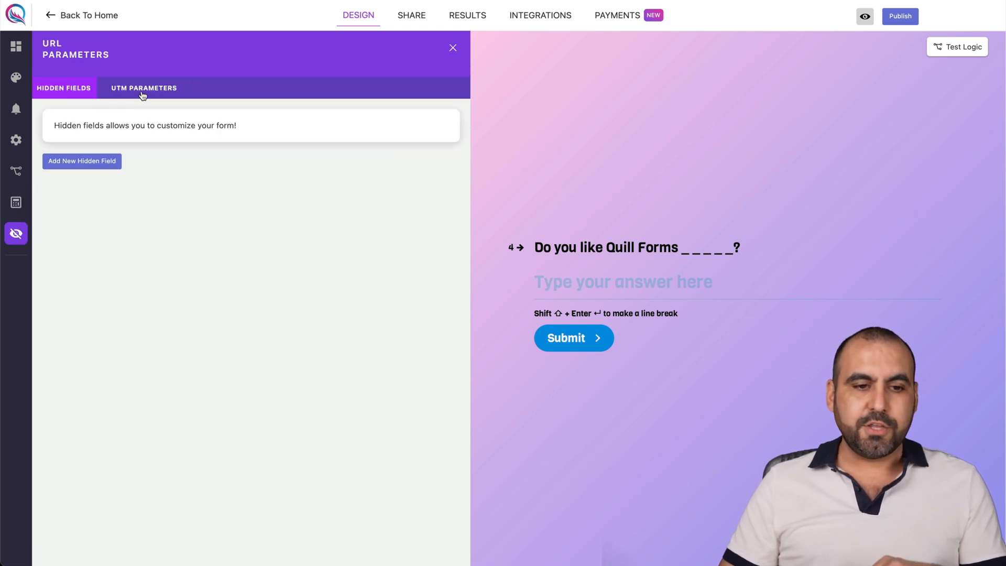
click(144, 88)
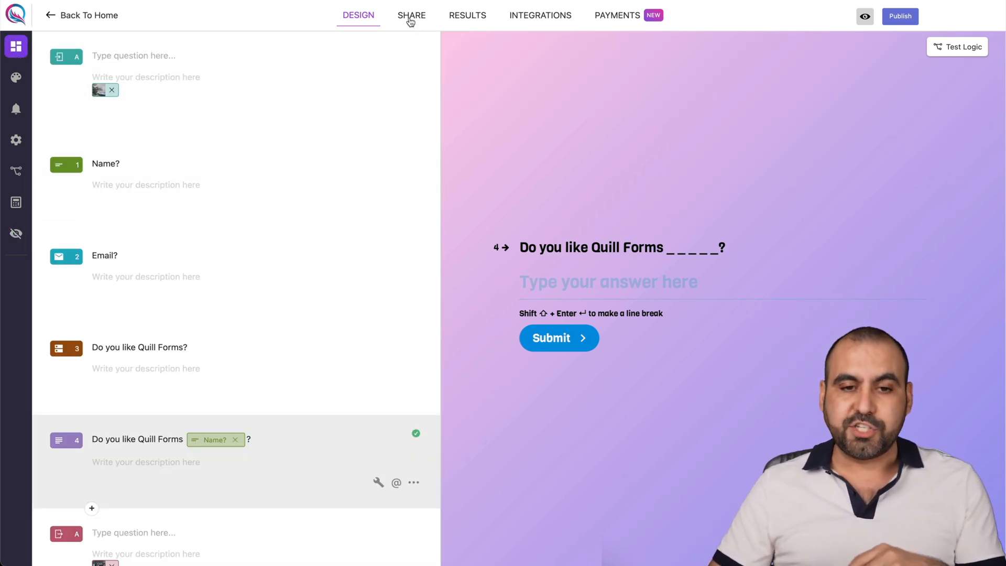
- View the form's share link, shortcode and embed code, then publish the form's changes
click(412, 15)
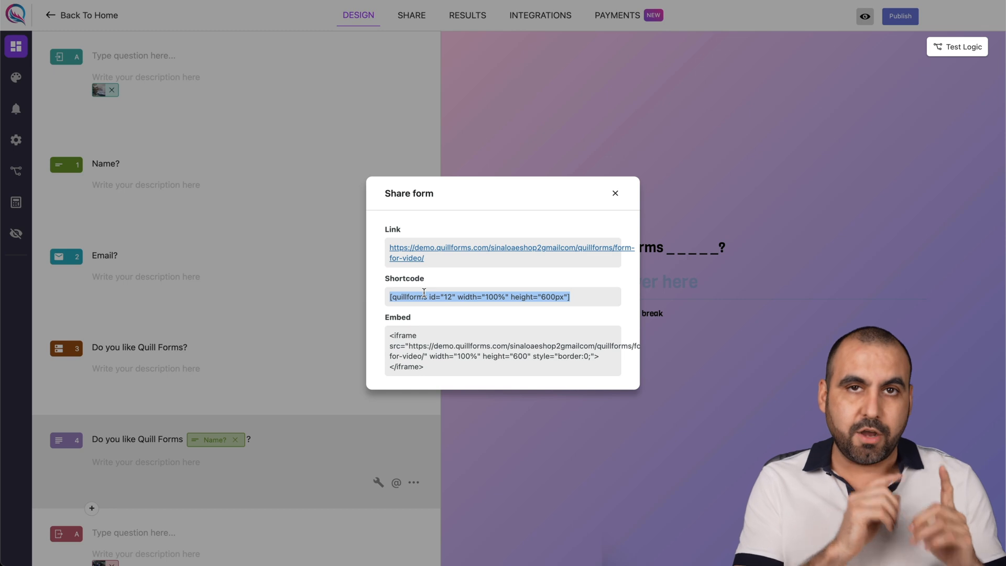
triple_click(494, 345)
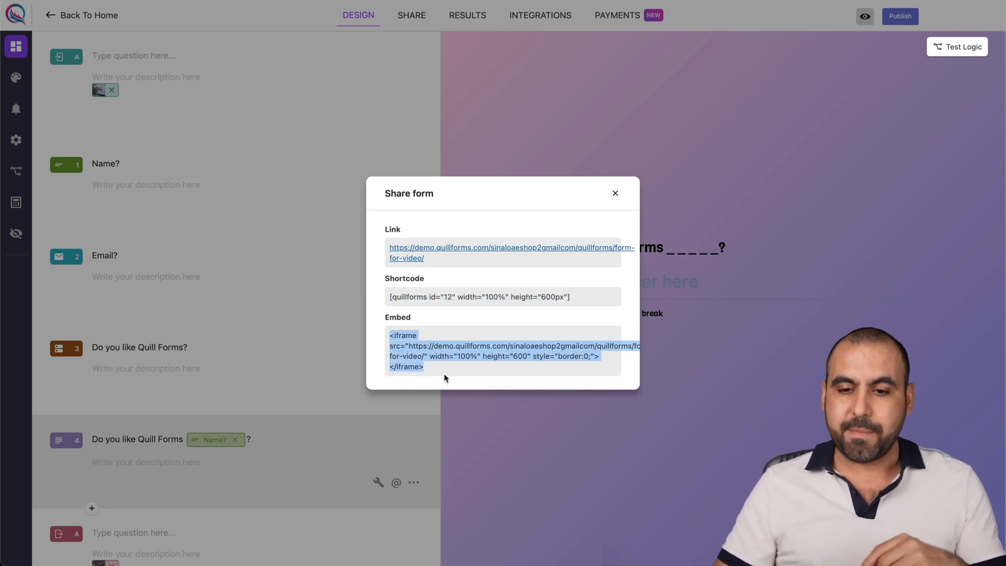
click(614, 193)
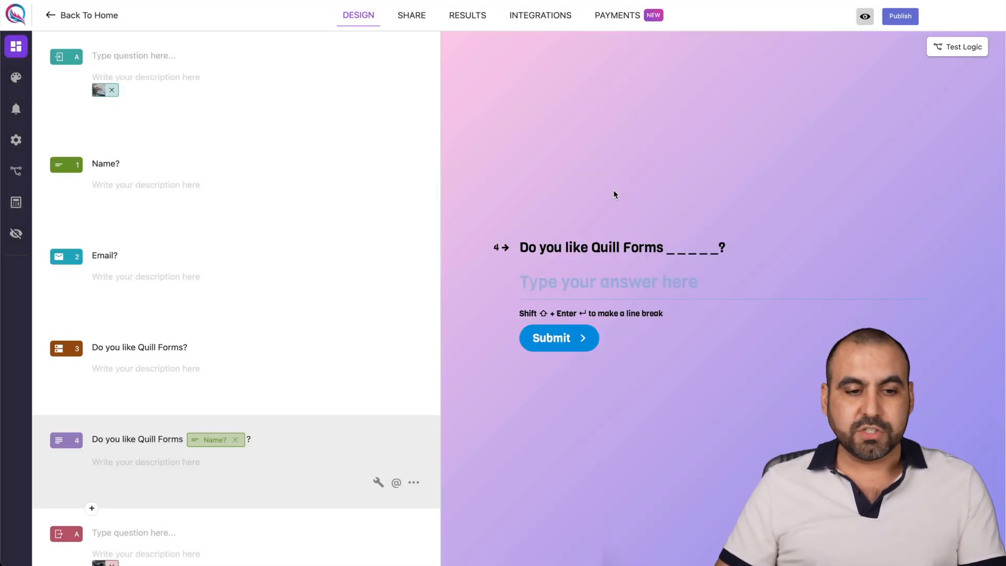
click(87, 14)
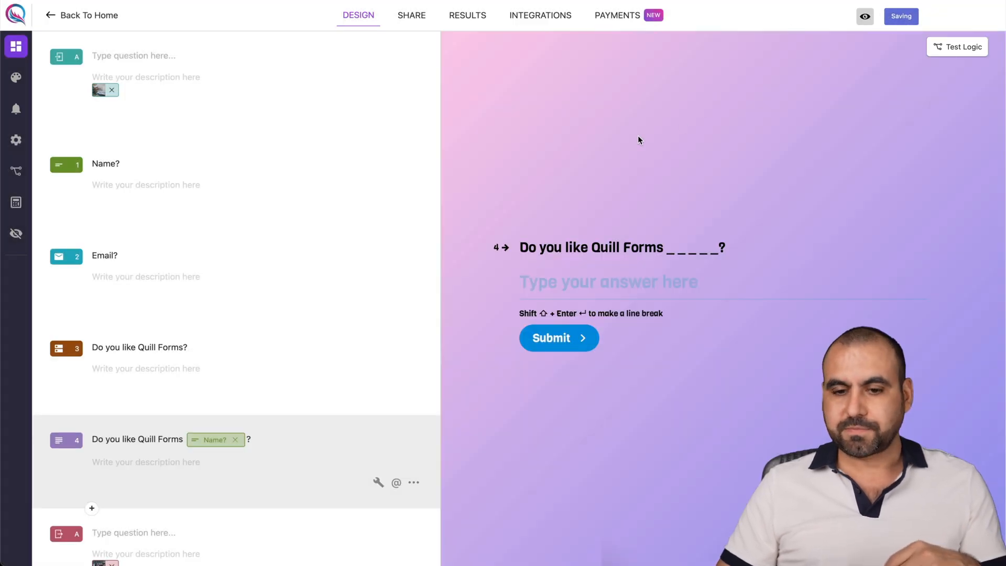
- Browse Results and the Integrations catalogue, then view Payments: disabled, US dollars, no products
click(467, 14)
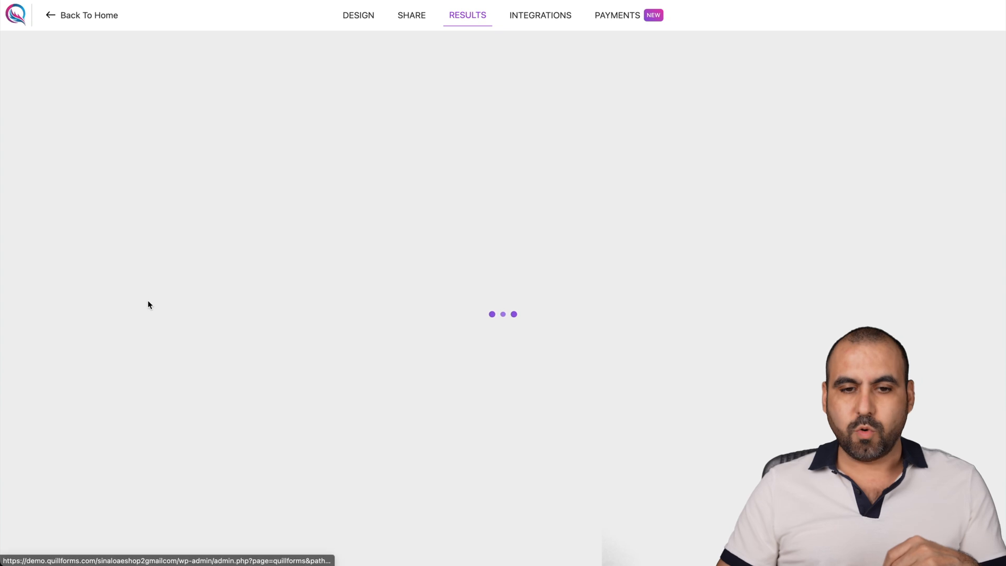
click(539, 14)
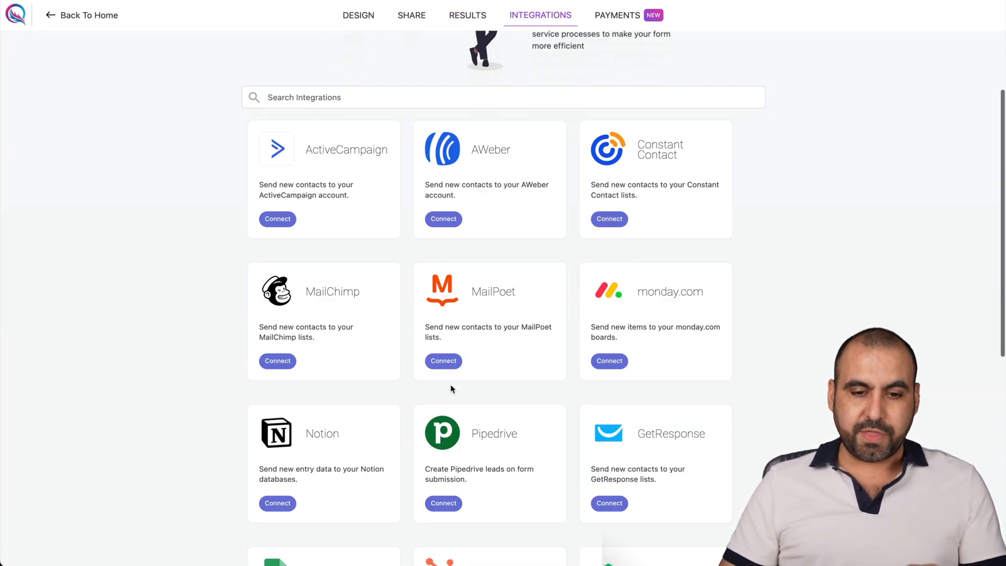
scroll(down, 3)
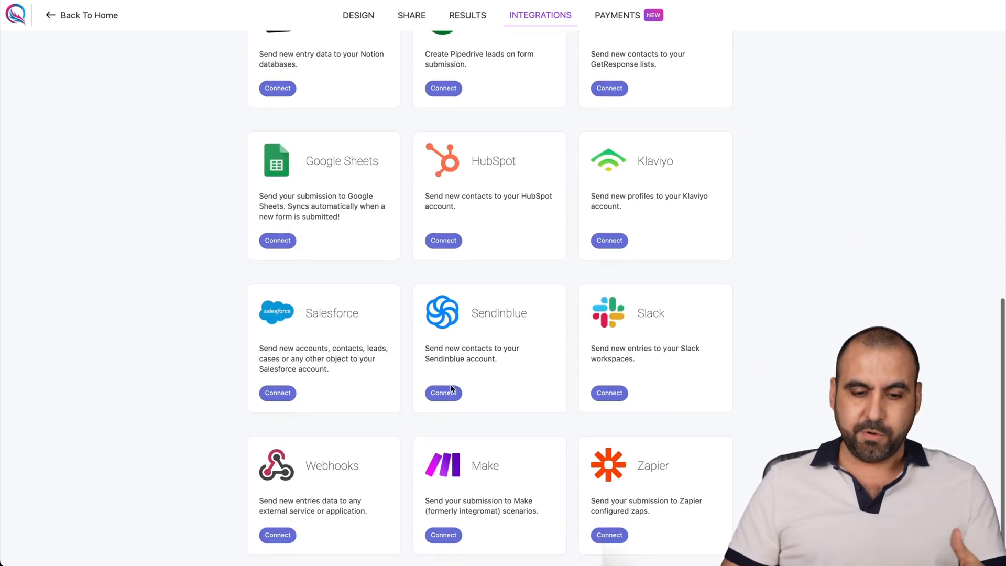
mouse_move(308, 466)
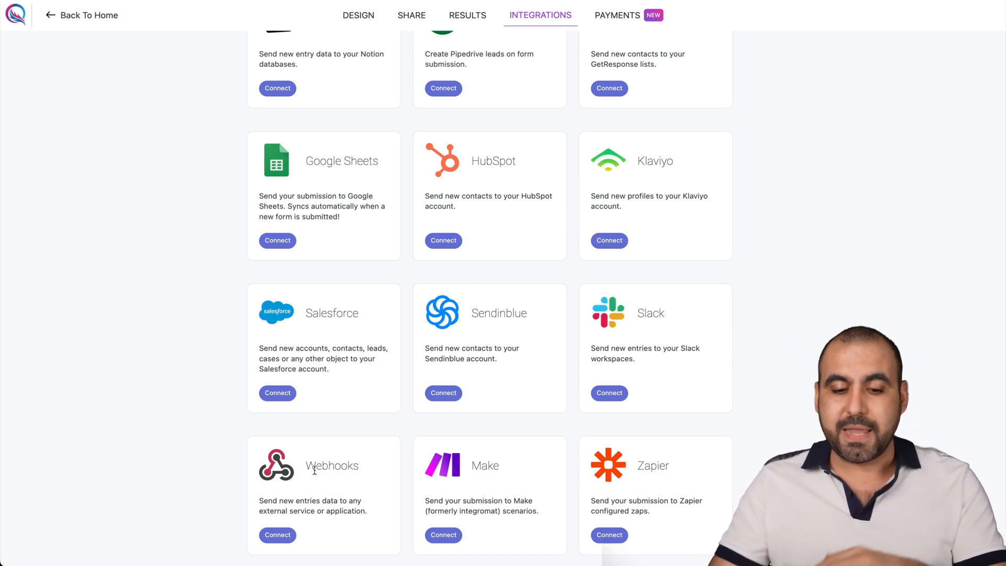
scroll(up, 3)
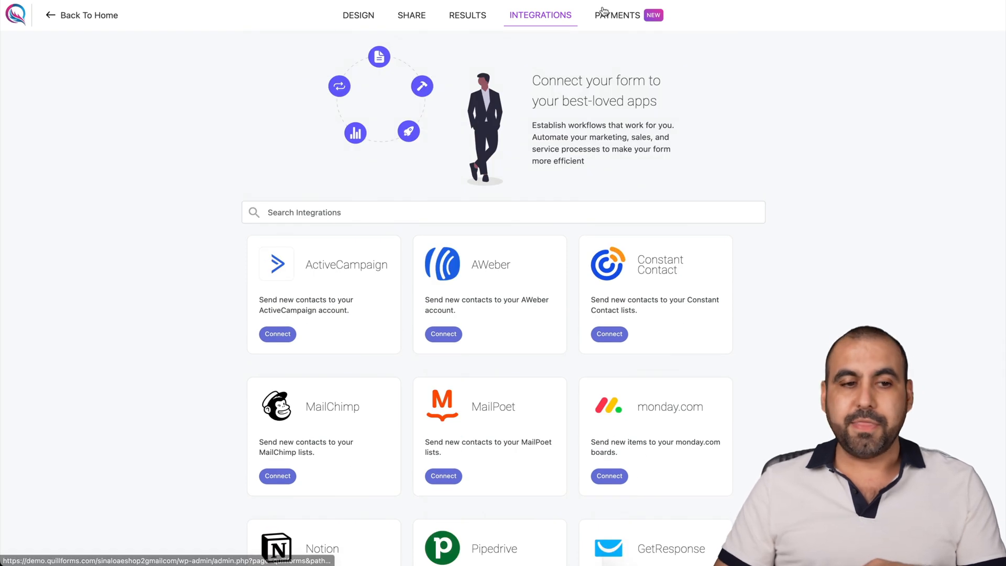
click(617, 14)
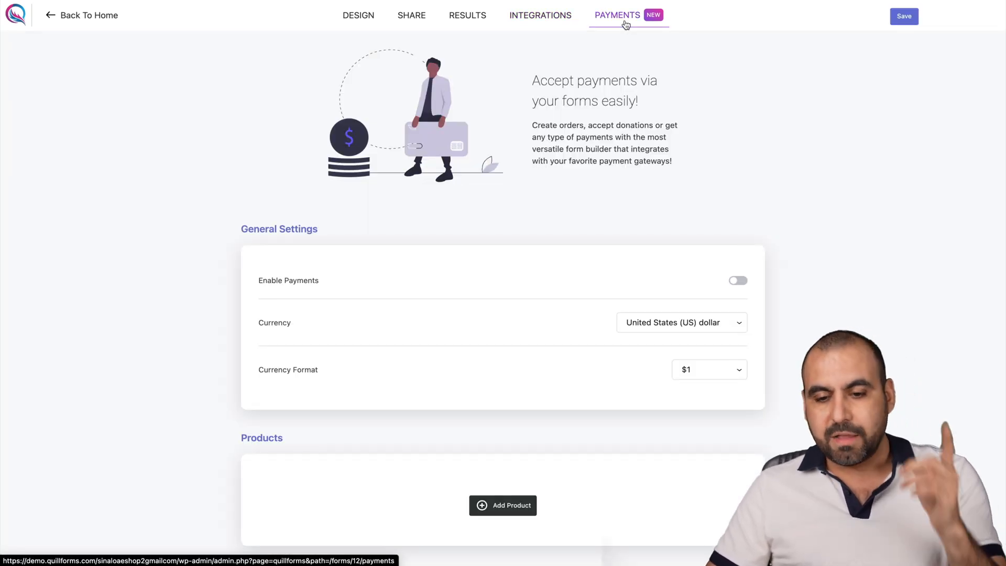
mouse_move(603, 197)
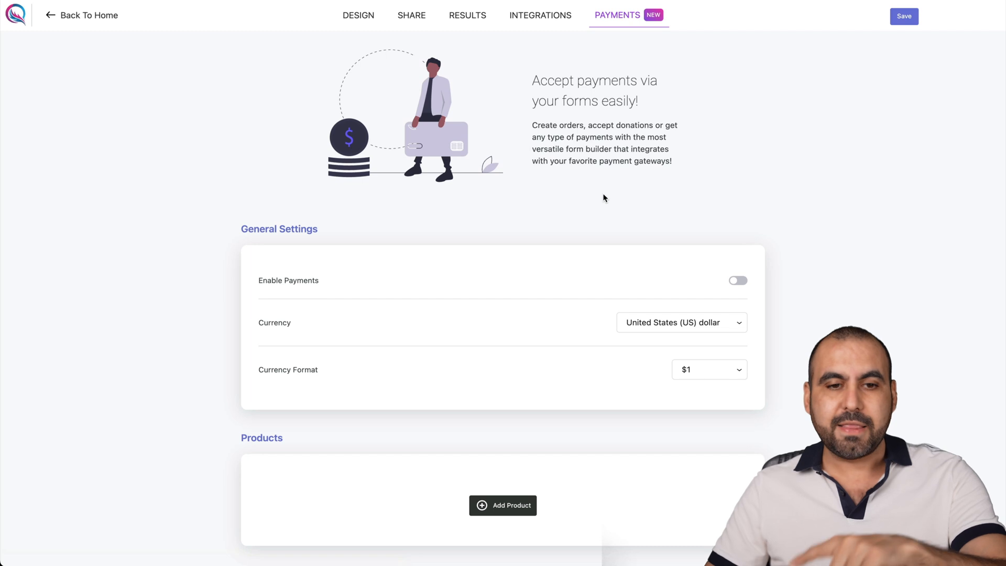
- Give question 3 the choices Tshirt, Short and Socks, then close its settings panel
click(358, 14)
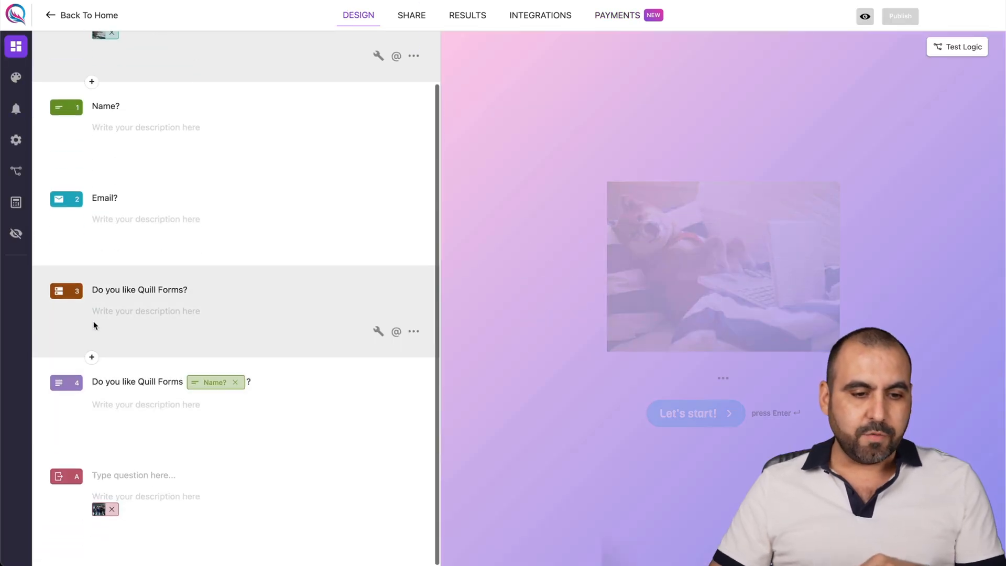
click(378, 331)
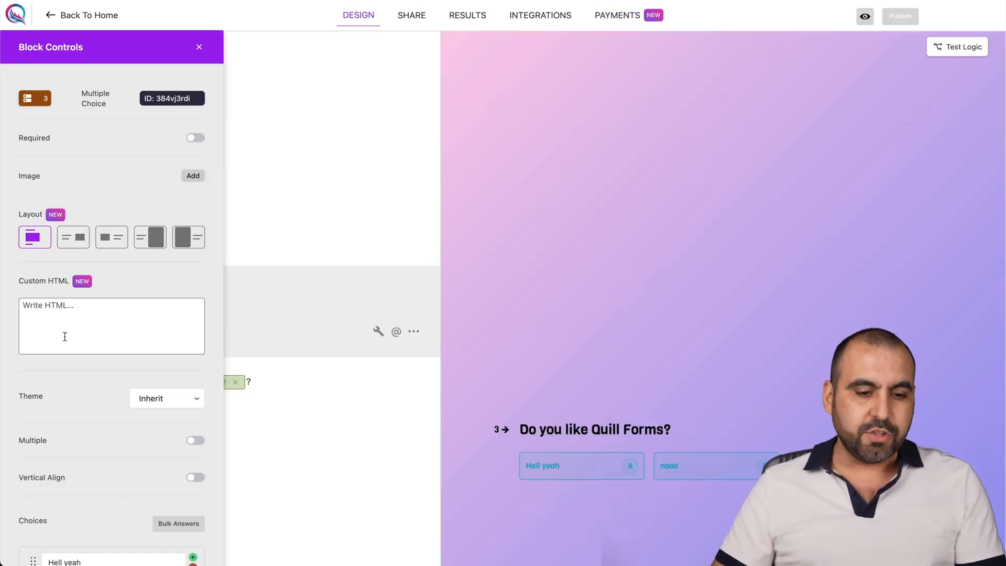
scroll(down, 3)
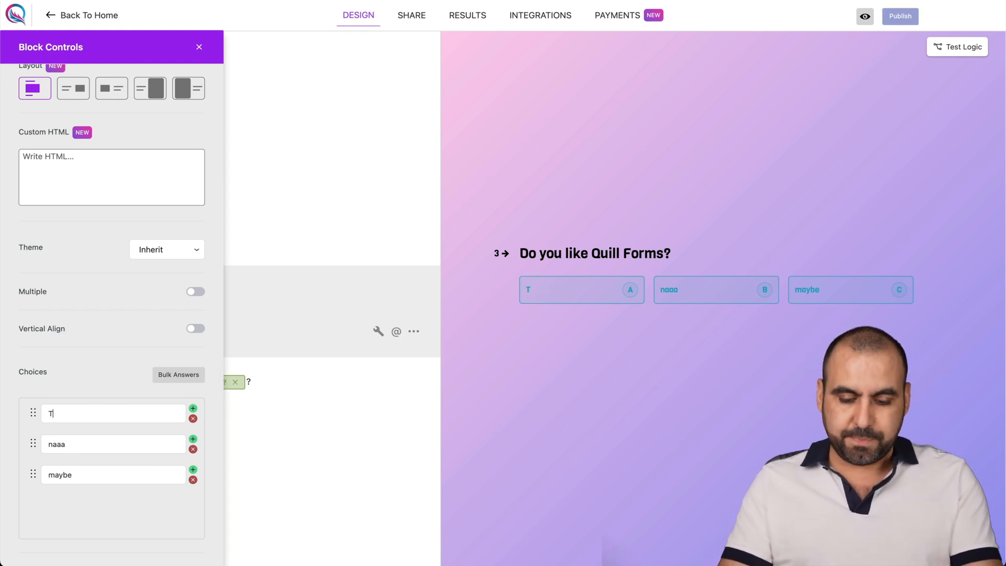
text(shirt)
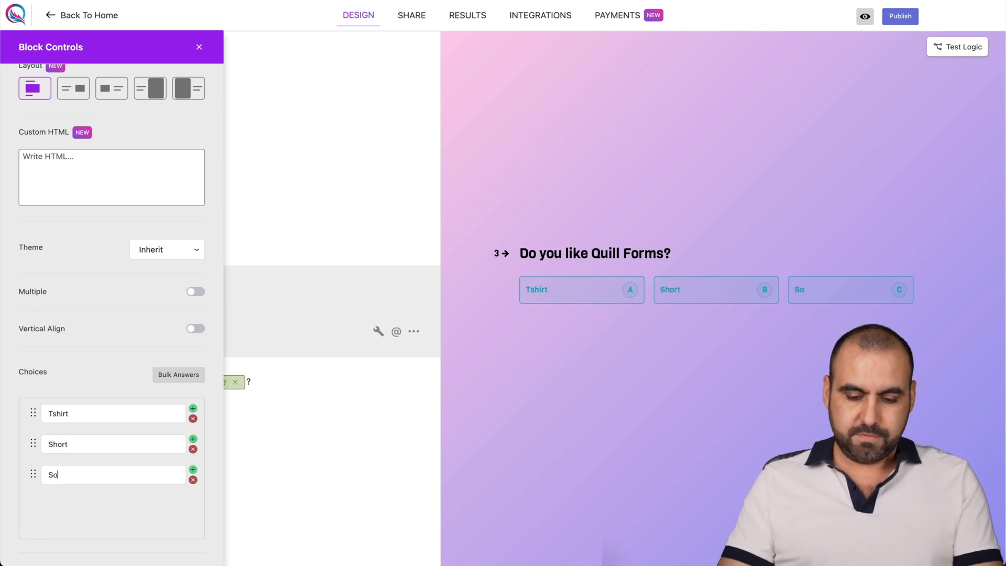
text(cks)
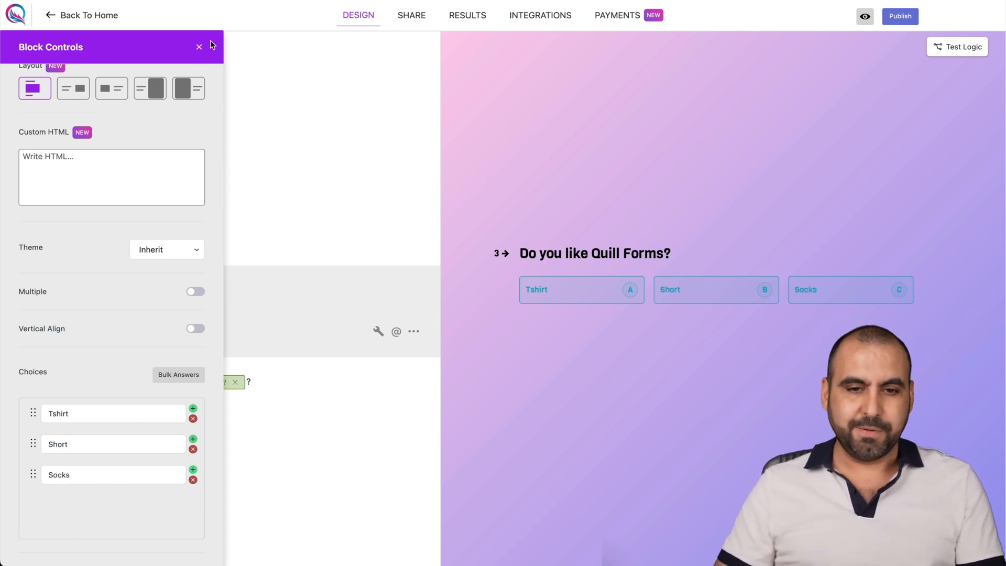
click(199, 46)
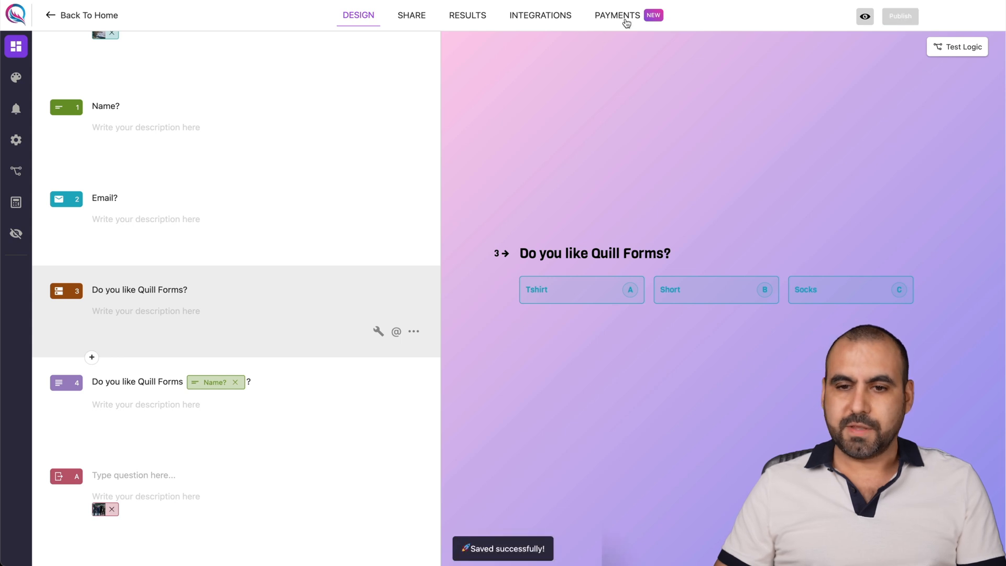
- Enable payments for the form and check the US dollar currency format
click(616, 15)
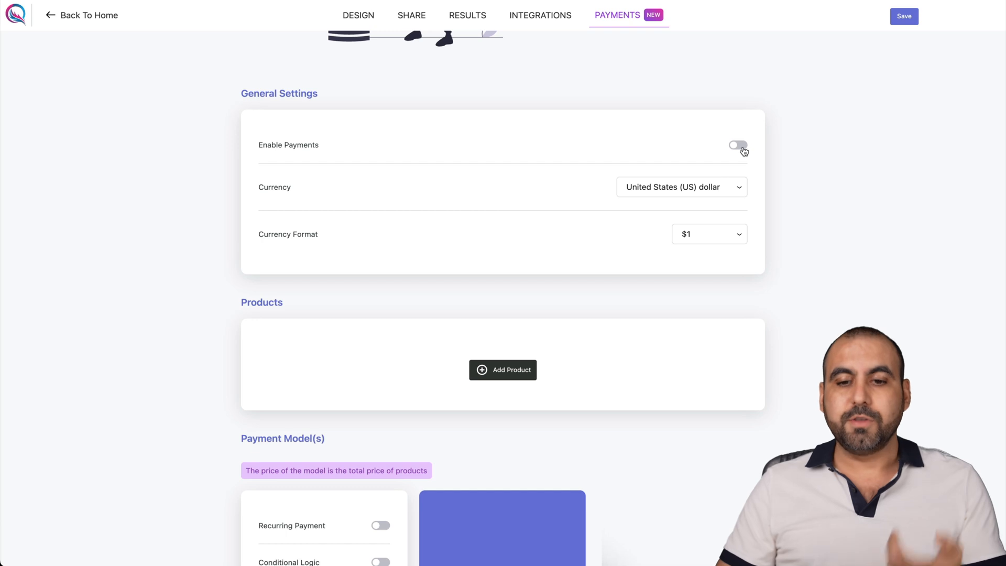
click(681, 187)
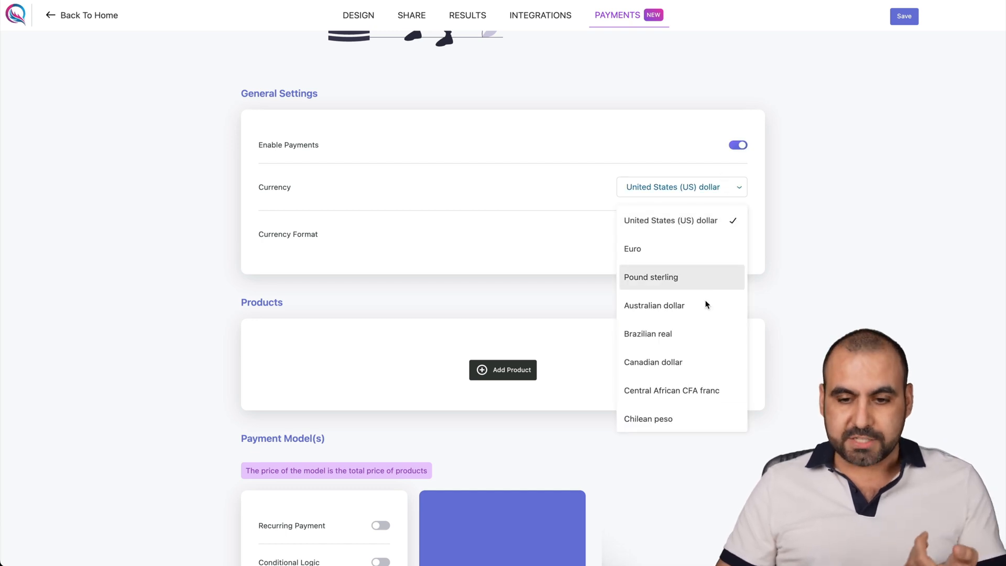
click(708, 234)
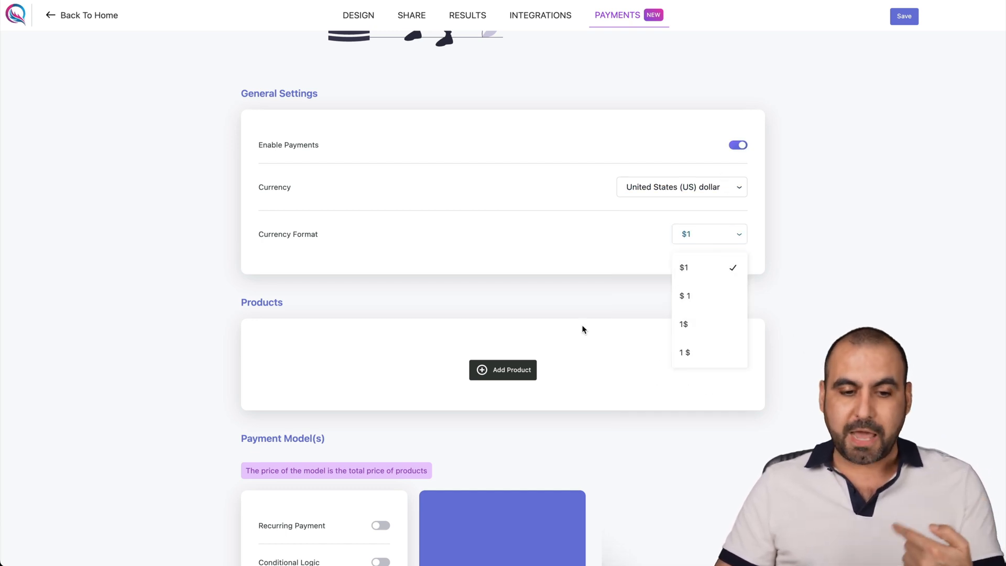
- Add products Tshirt 15, Short 0, Socks 5 from question 3, plus a fixed-price Shipping at 10
click(502, 370)
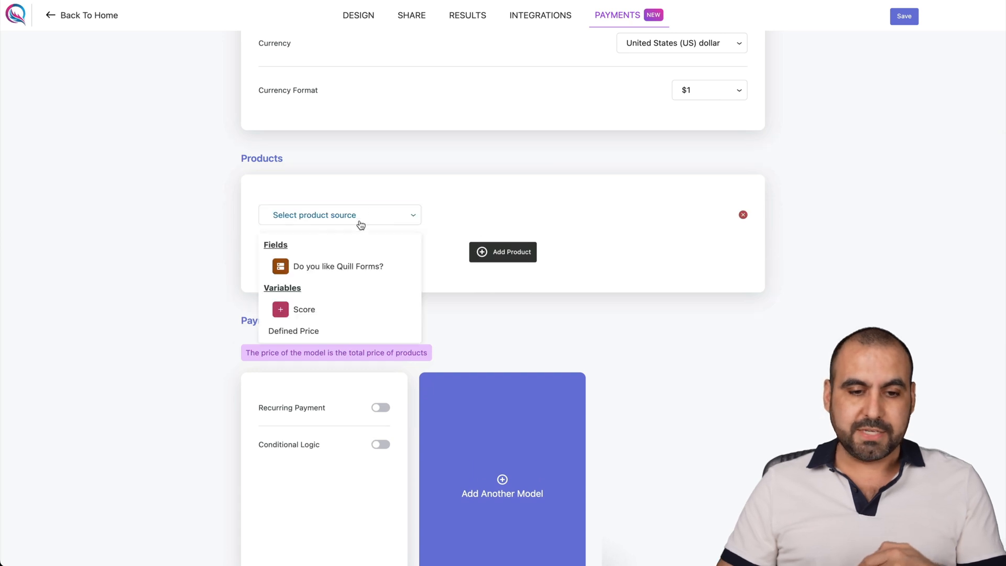
click(338, 265)
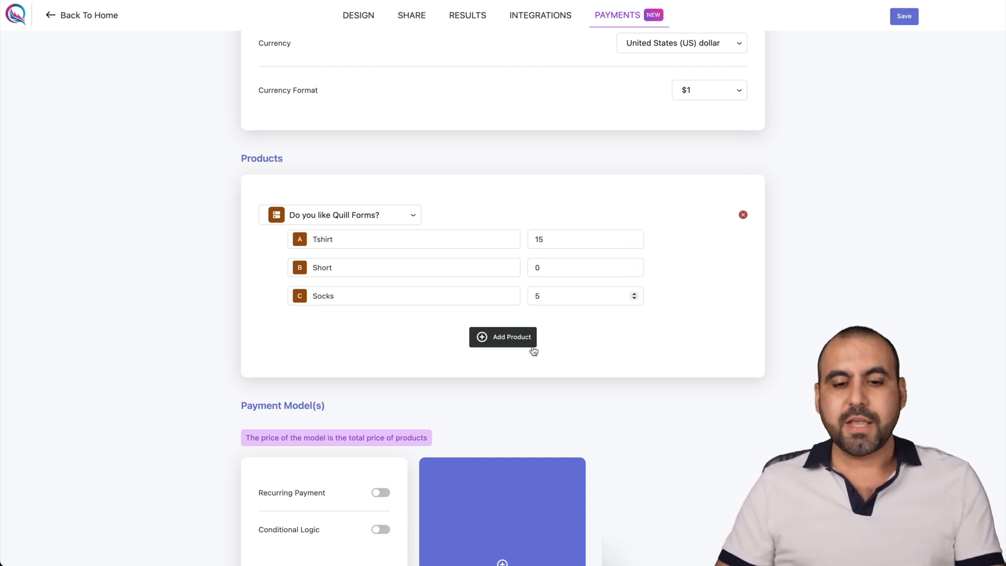
click(503, 336)
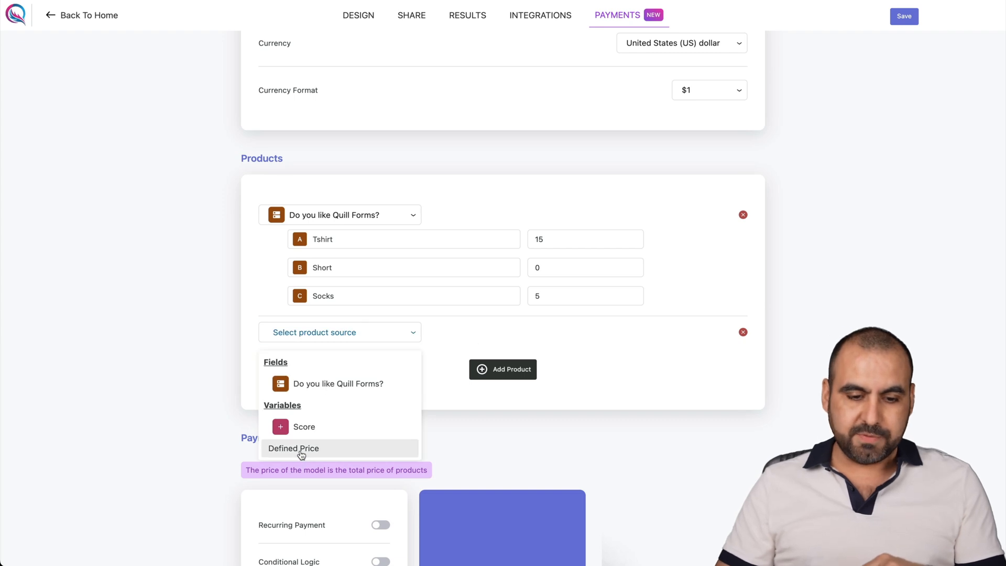
click(293, 448)
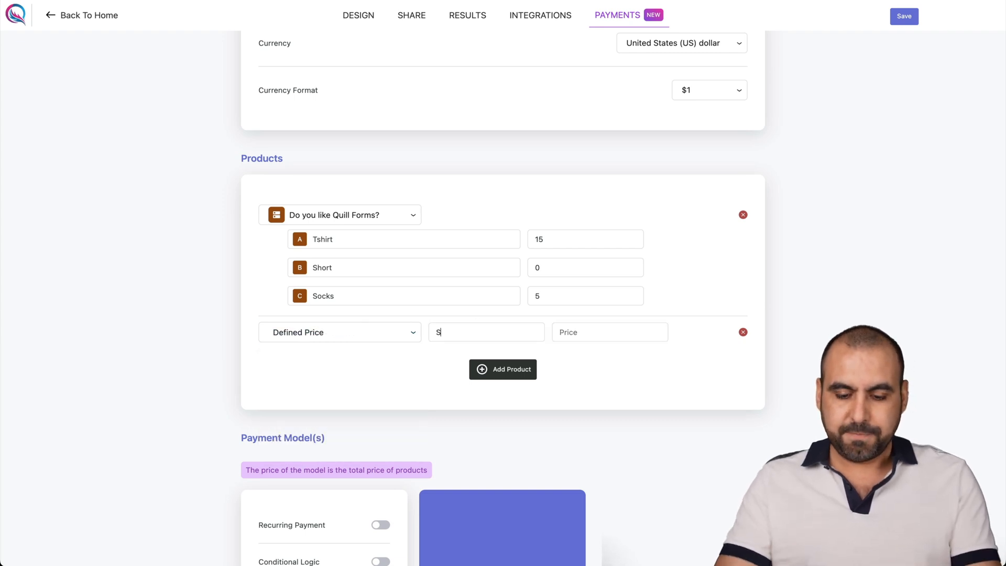
text(Shipping)
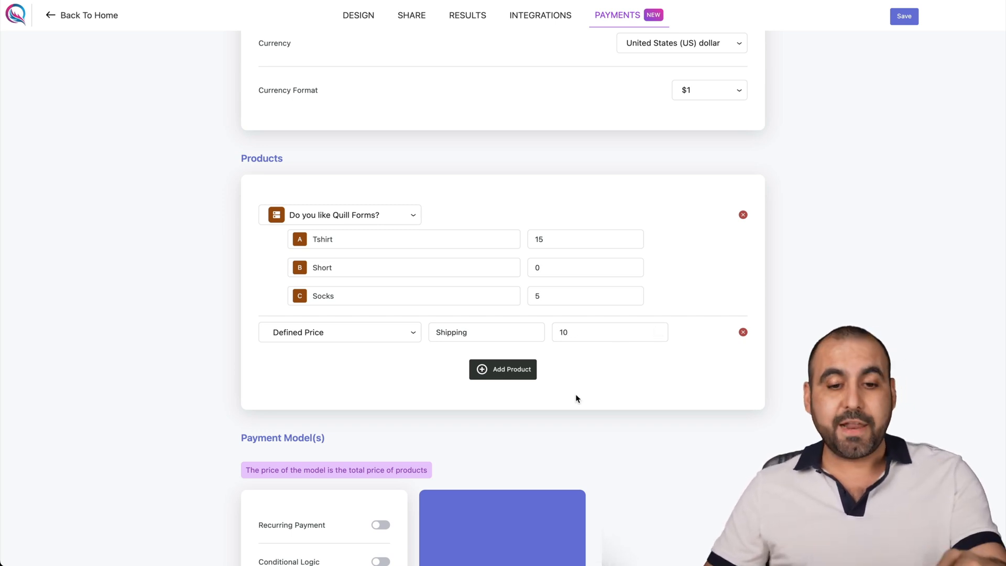
scroll(down, 3)
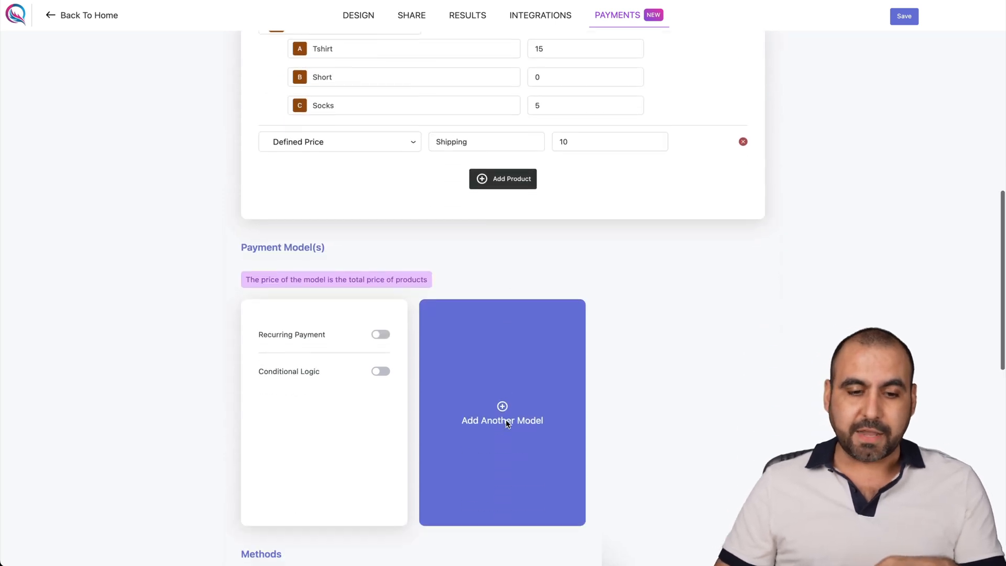
scroll(down, 3)
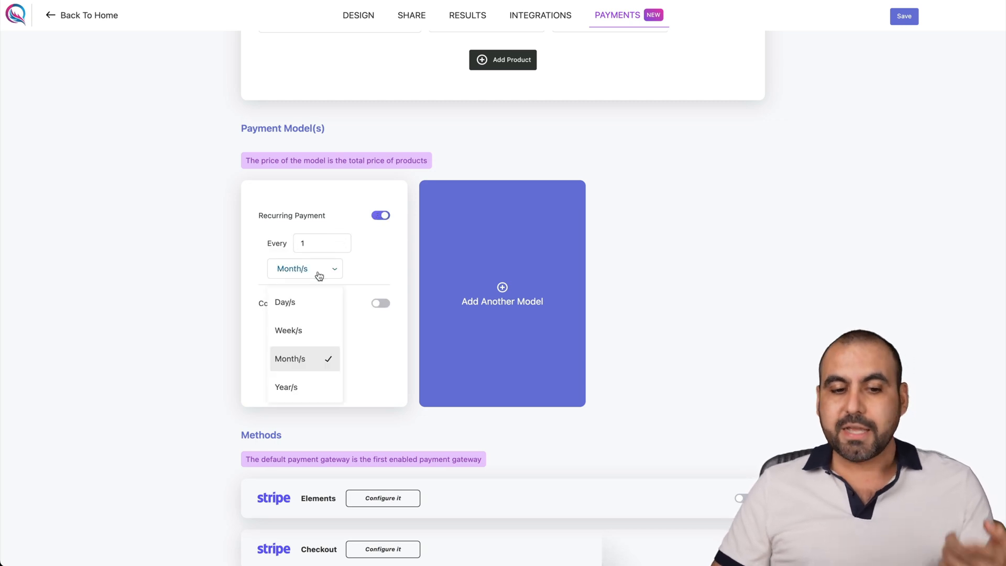
mouse_move(321, 320)
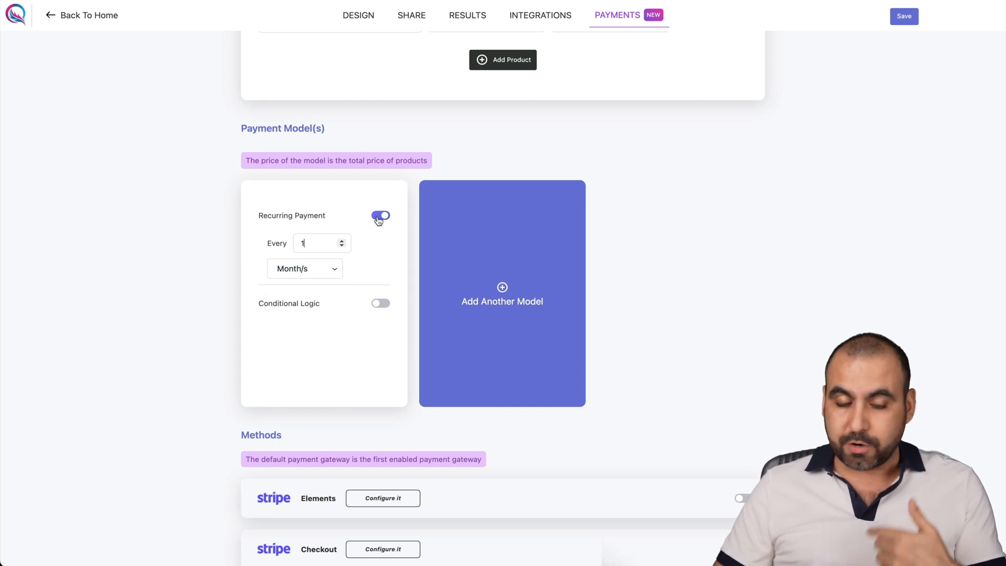
click(380, 214)
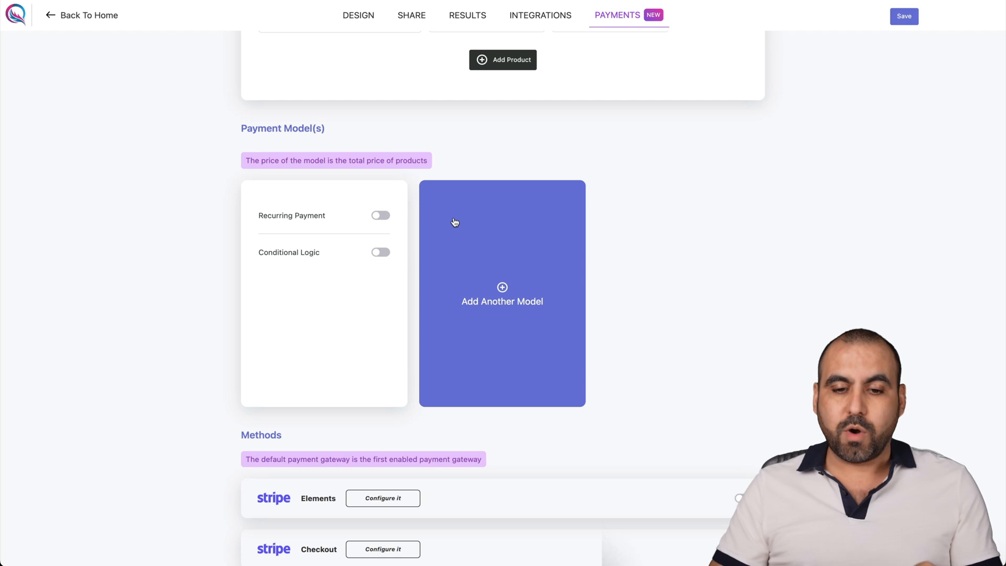
click(503, 294)
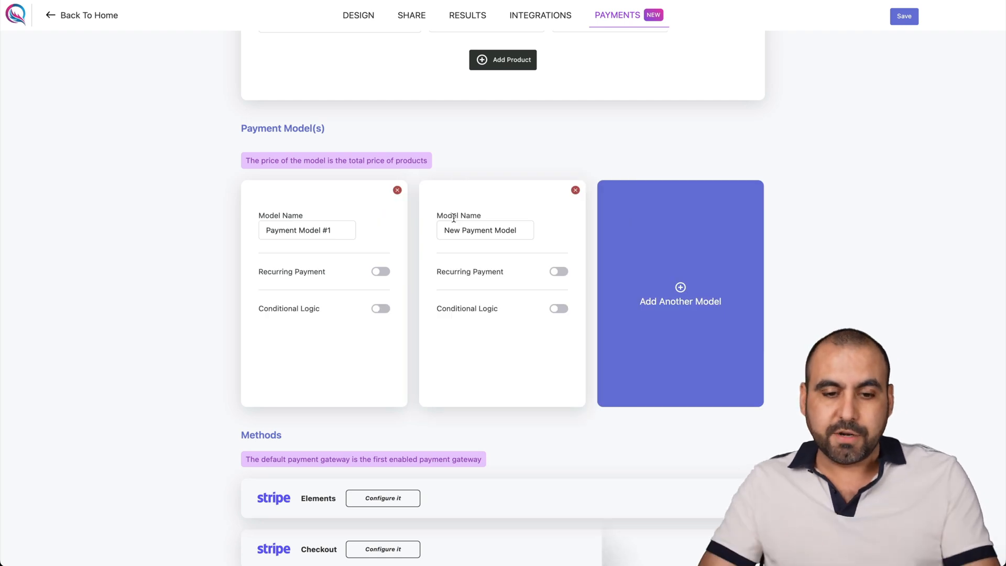
click(380, 309)
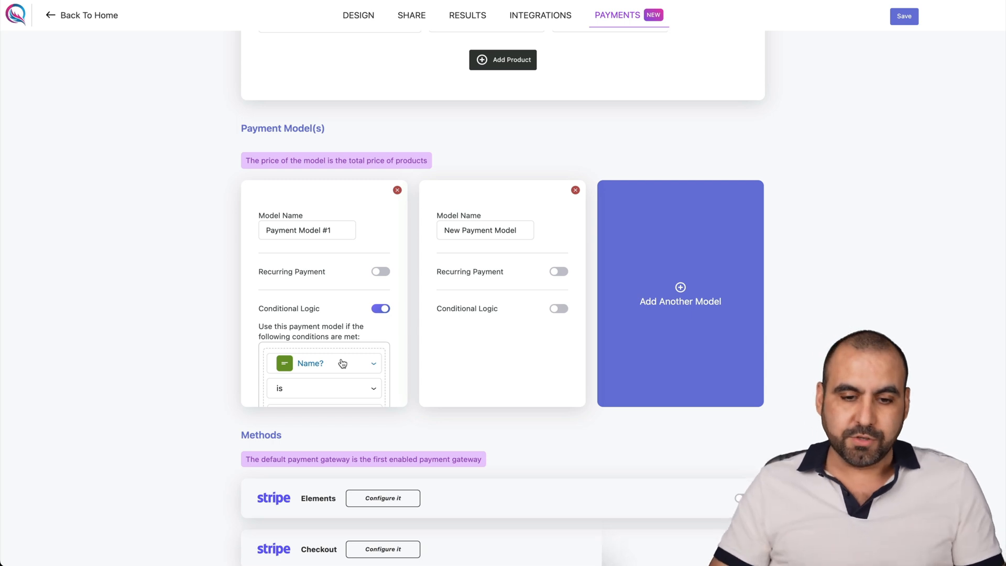
click(558, 271)
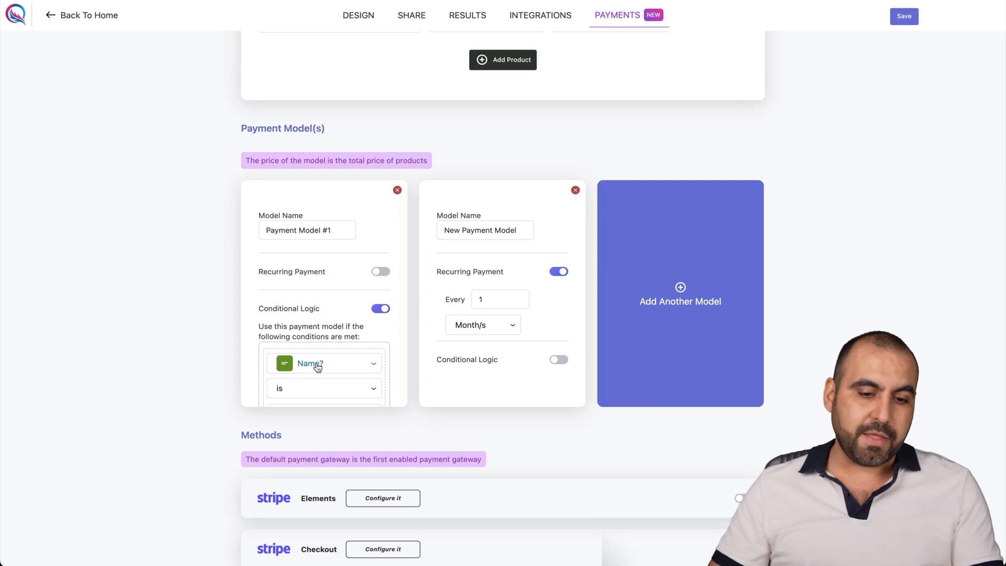
click(557, 359)
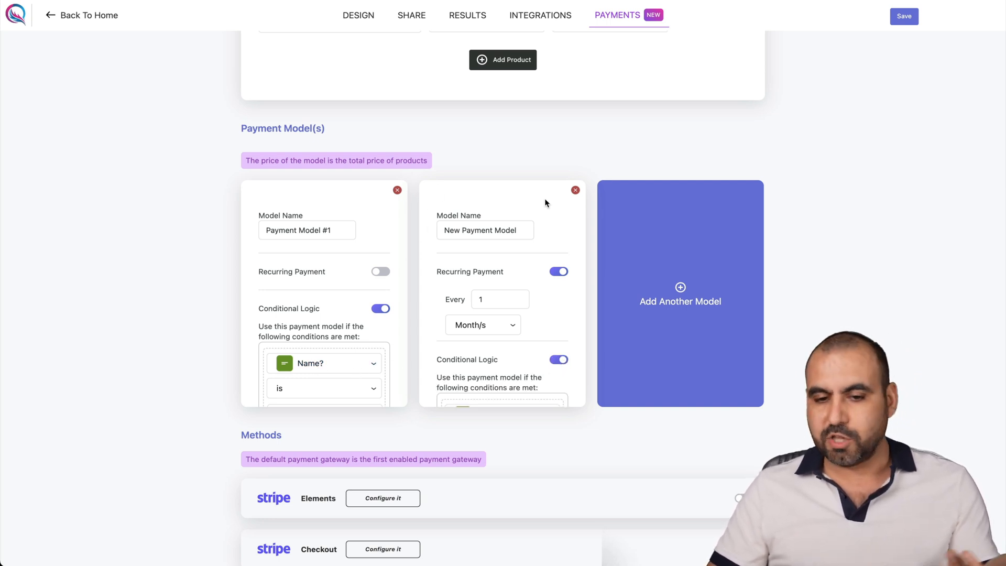
click(574, 190)
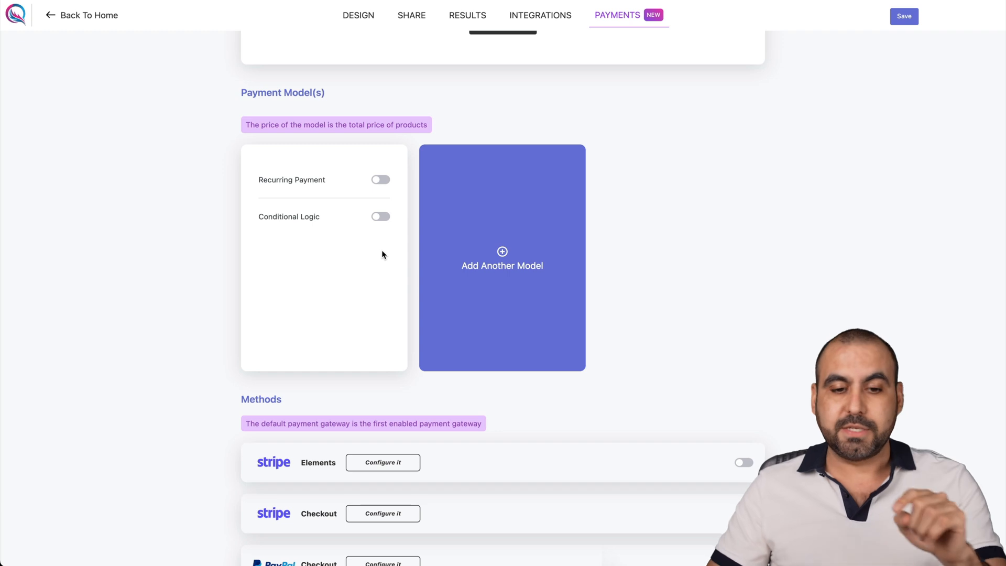
scroll(down, 3)
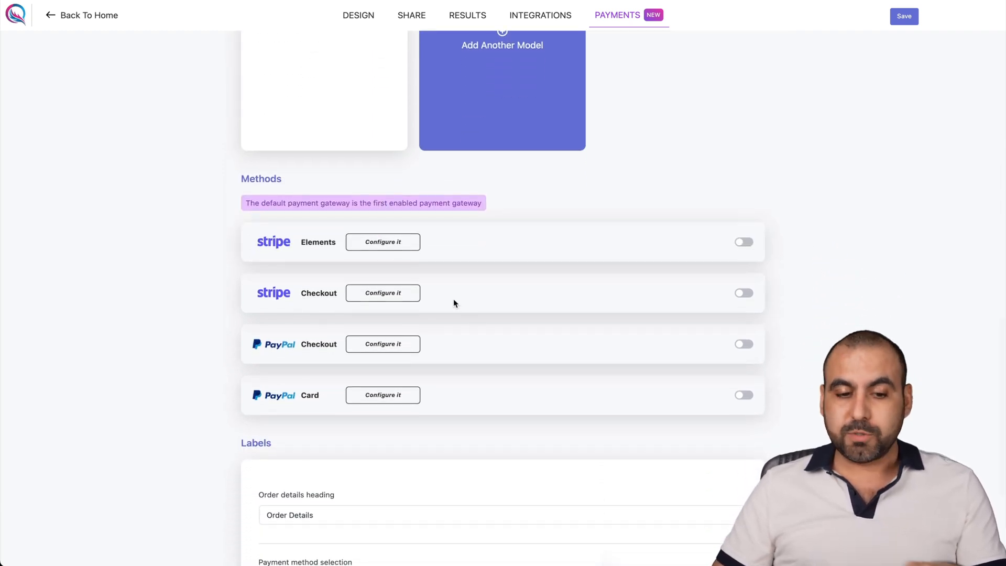
mouse_move(642, 295)
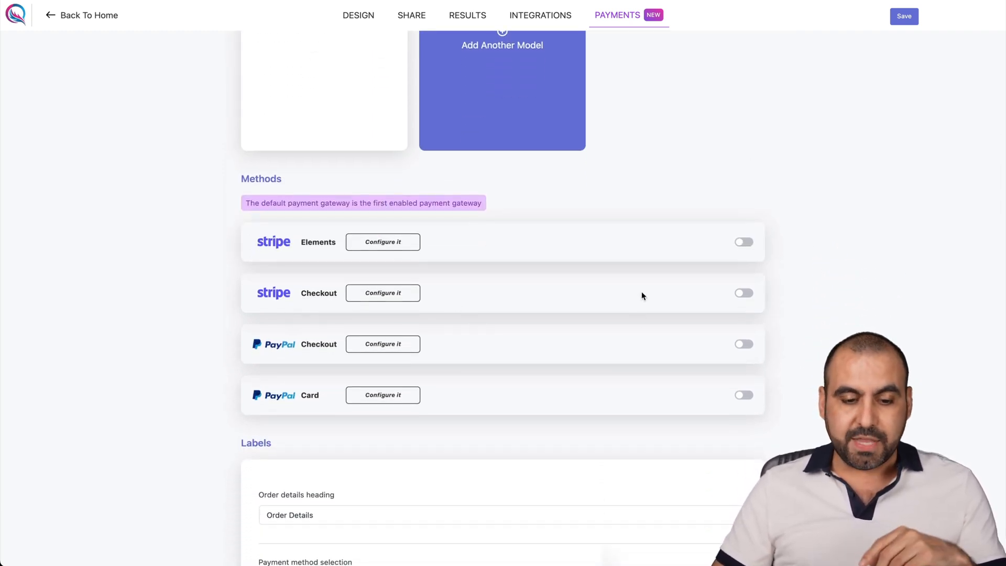
scroll(down, 3)
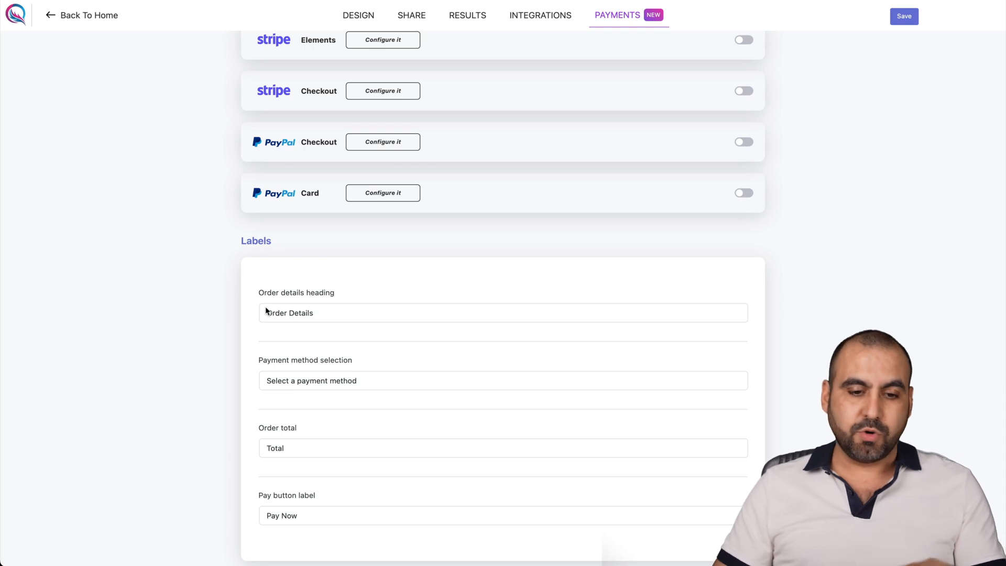
double_click(275, 448)
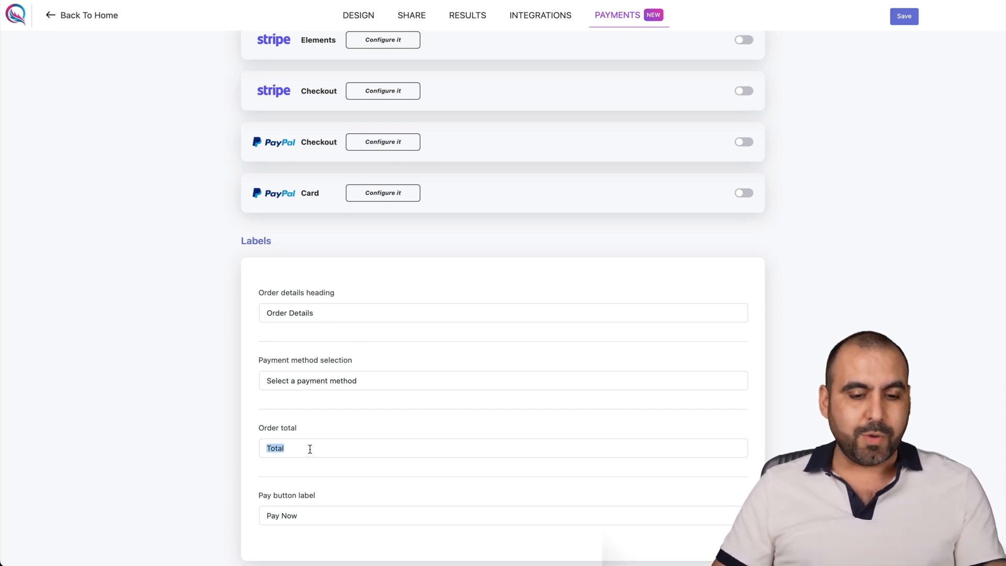
scroll(up, 3)
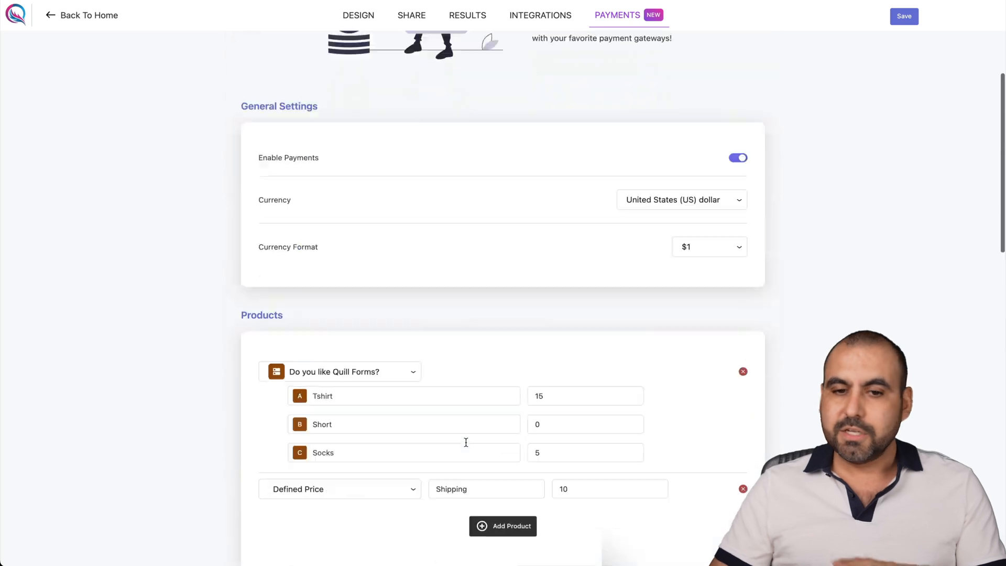
scroll(up, 3)
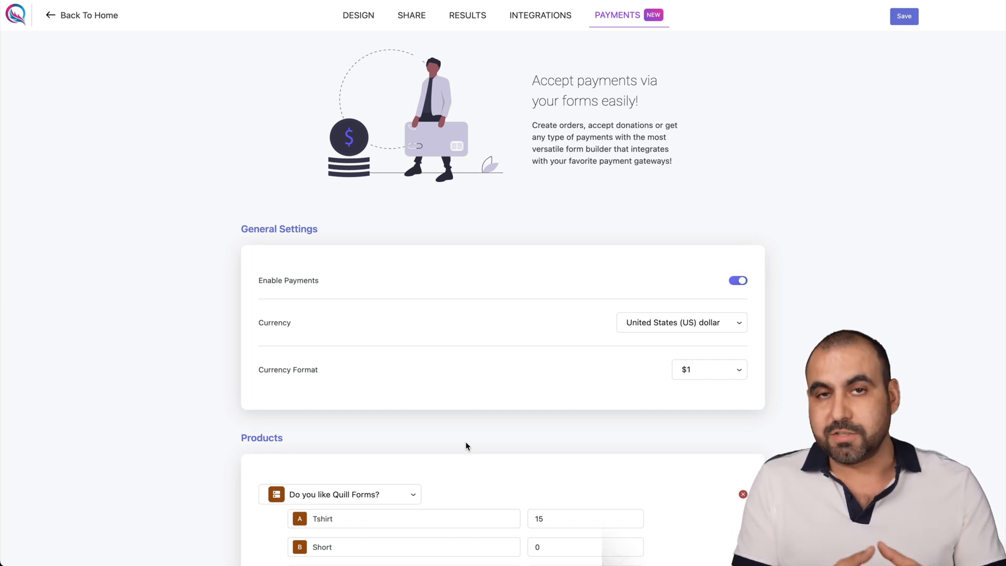
mouse_move(398, 111)
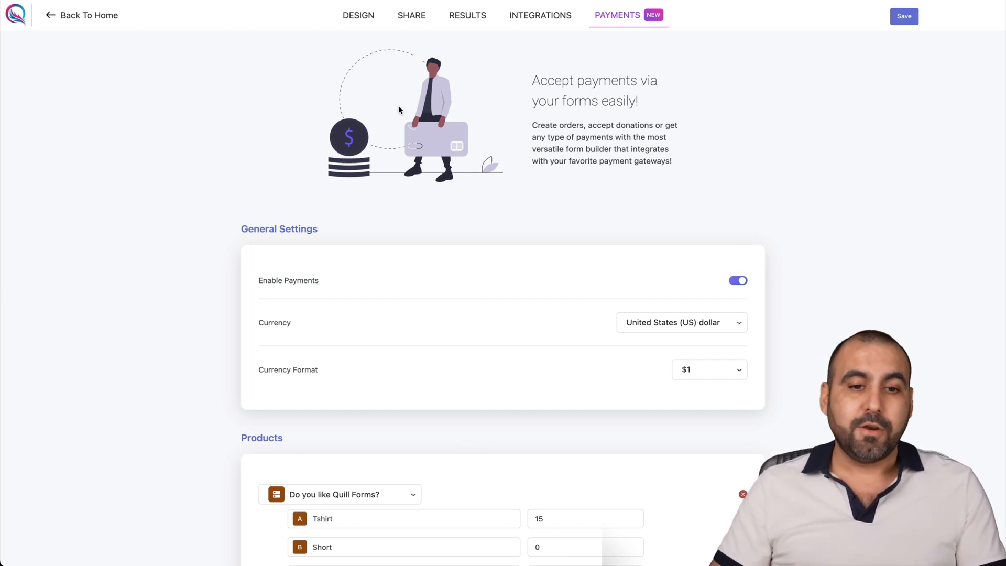
- Return to the design editor and scroll through the new question-type list
click(358, 14)
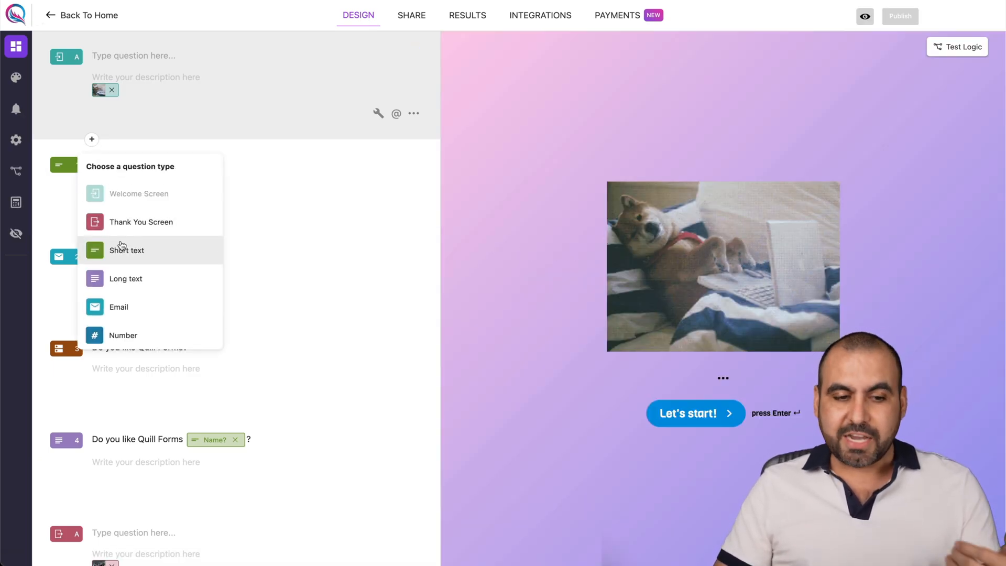
scroll(down, 3)
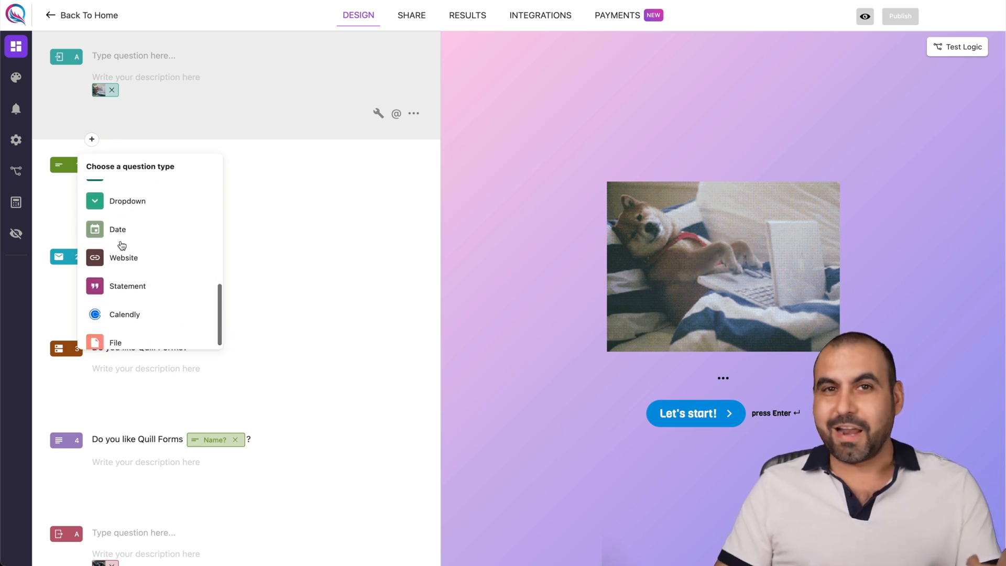